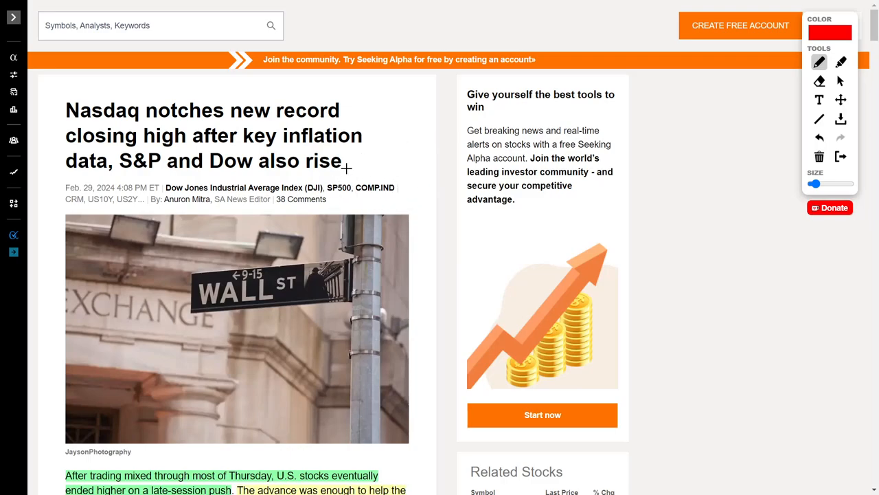
mouse_move(434, 134)
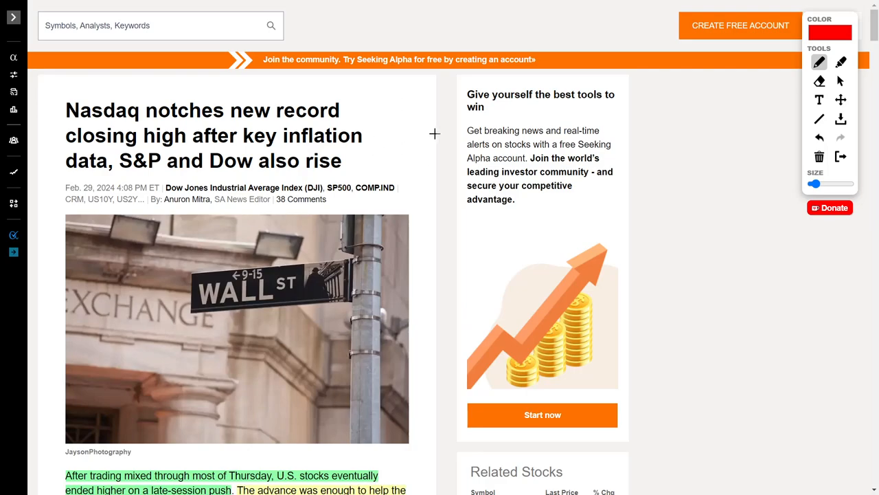
mouse_move(415, 91)
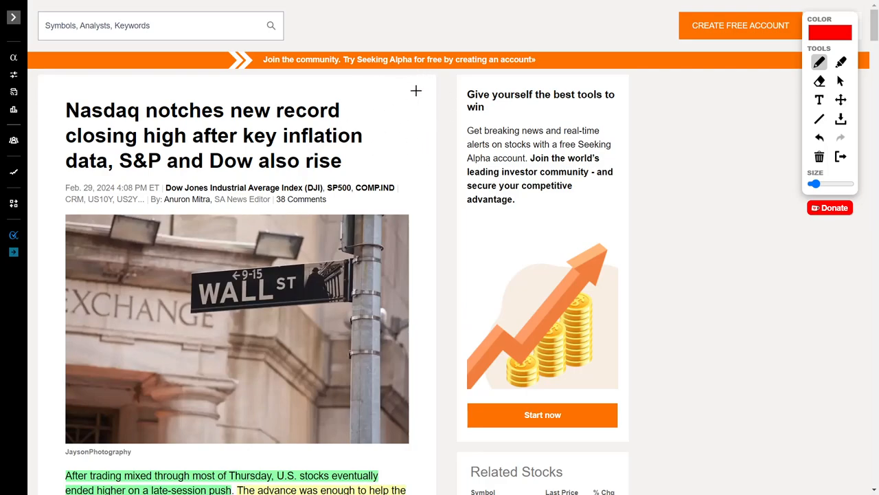
mouse_move(439, 107)
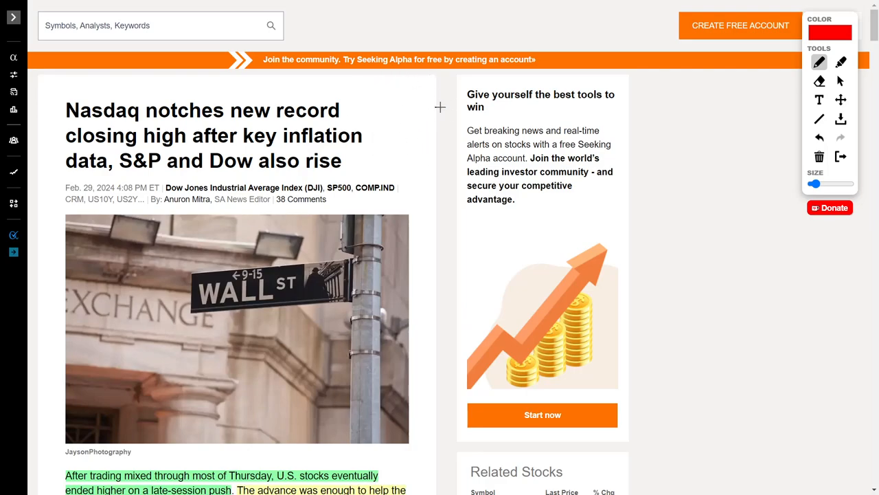
mouse_move(393, 115)
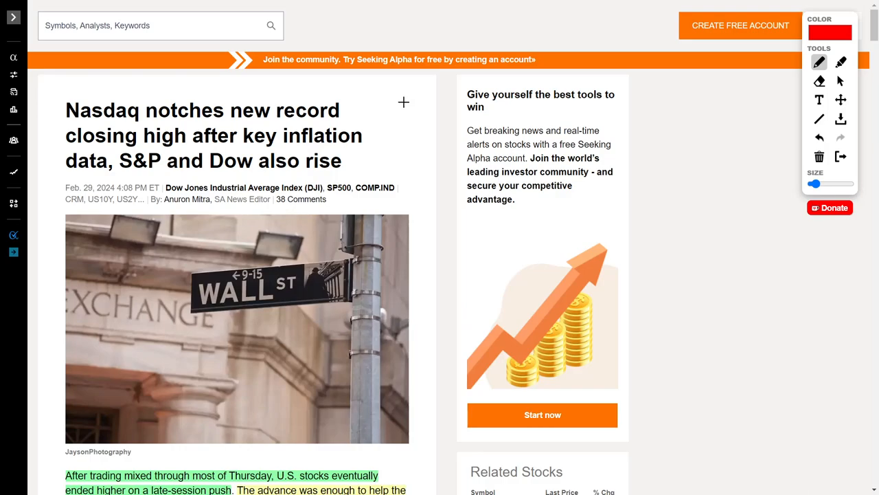
- Scroll past the photo to the highlighted opening paragraphs of the article
scroll("down", 3)
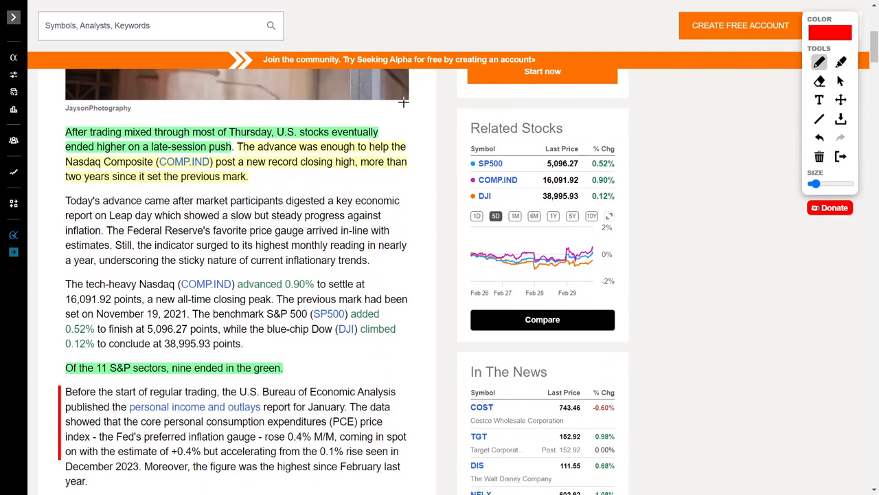
mouse_move(412, 113)
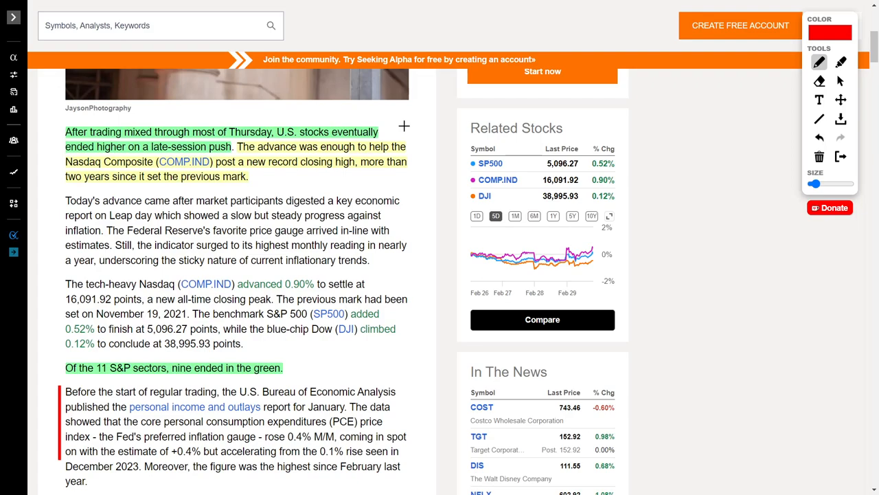
- Scroll down to the PCE price index paragraph marked with the red side bar
scroll("down", 3)
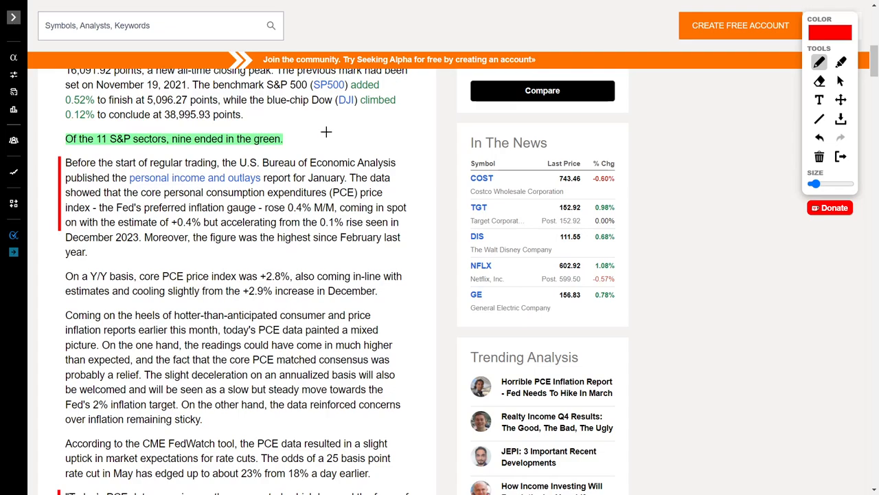
mouse_move(325, 107)
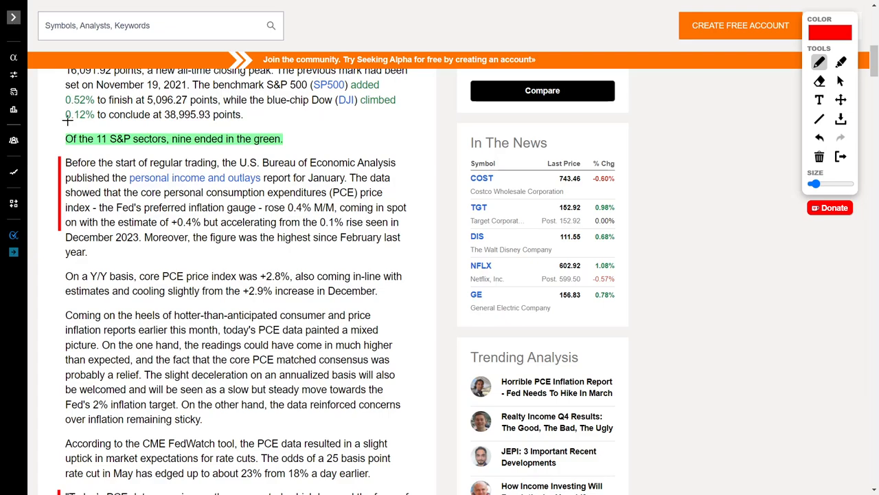
mouse_move(270, 131)
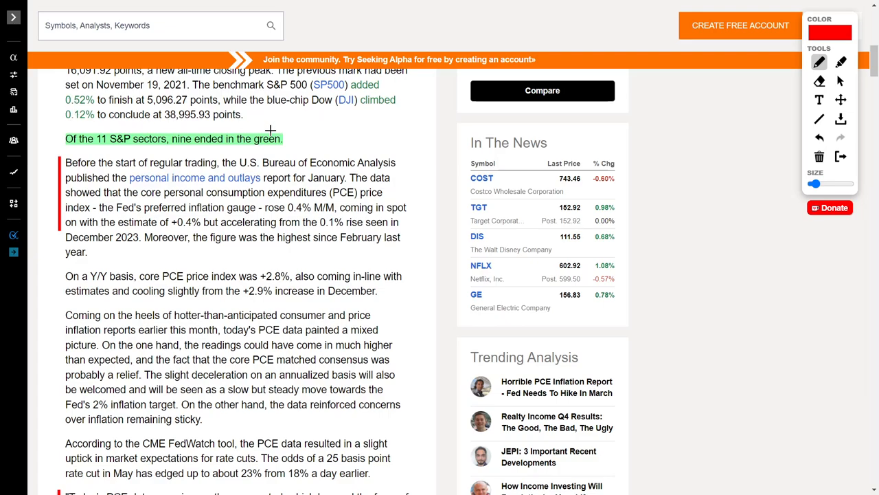
mouse_move(127, 154)
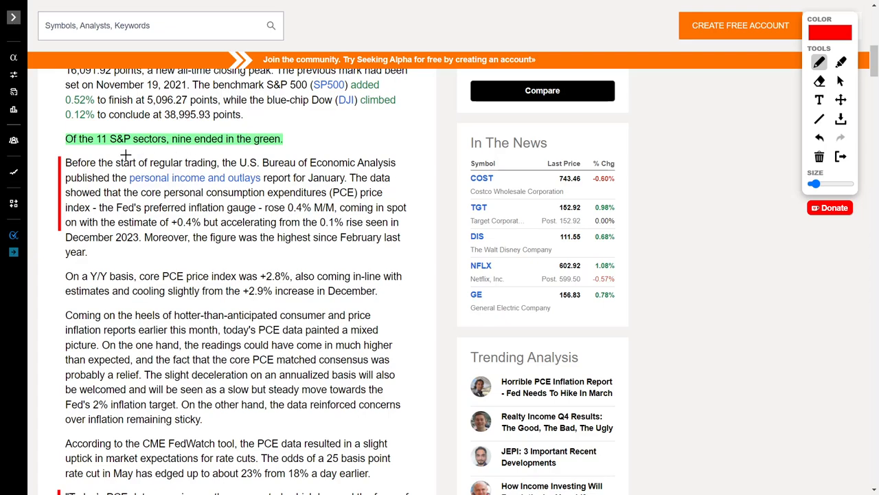
mouse_move(151, 149)
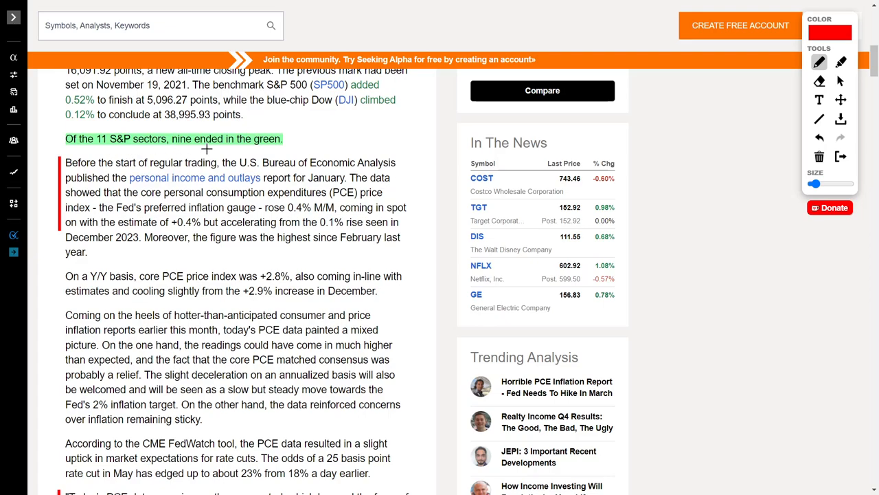
mouse_move(308, 140)
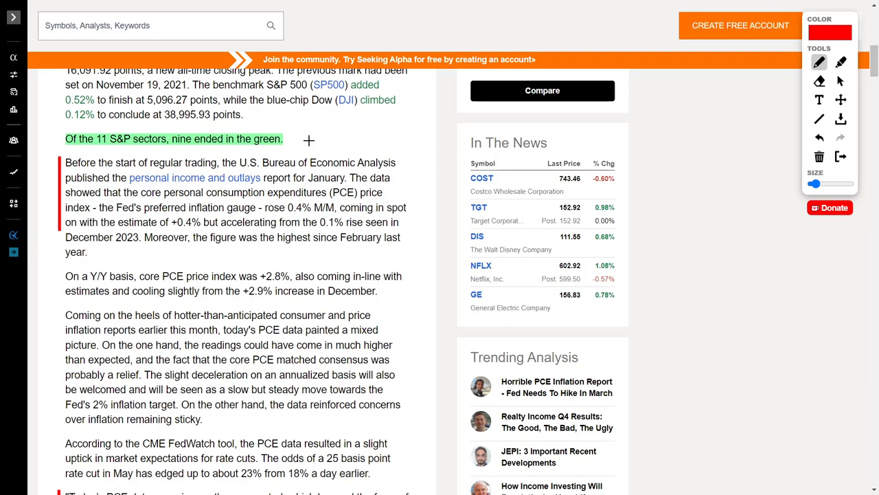
mouse_move(305, 140)
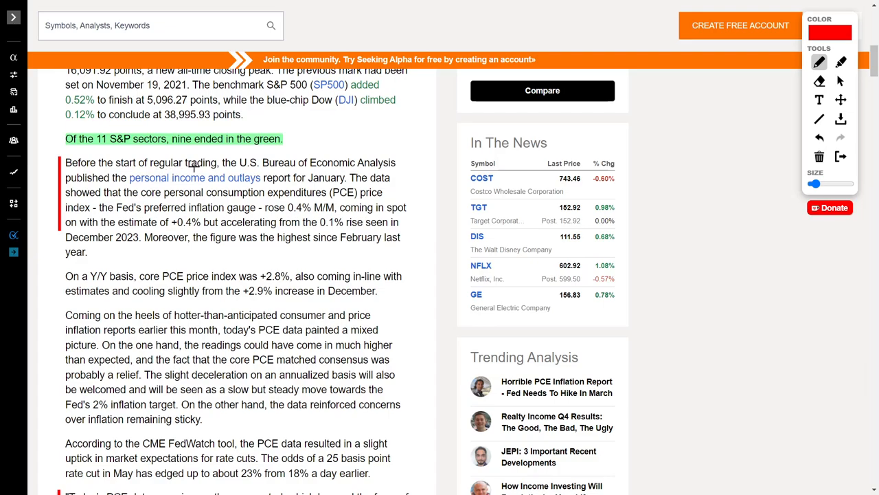
mouse_move(323, 173)
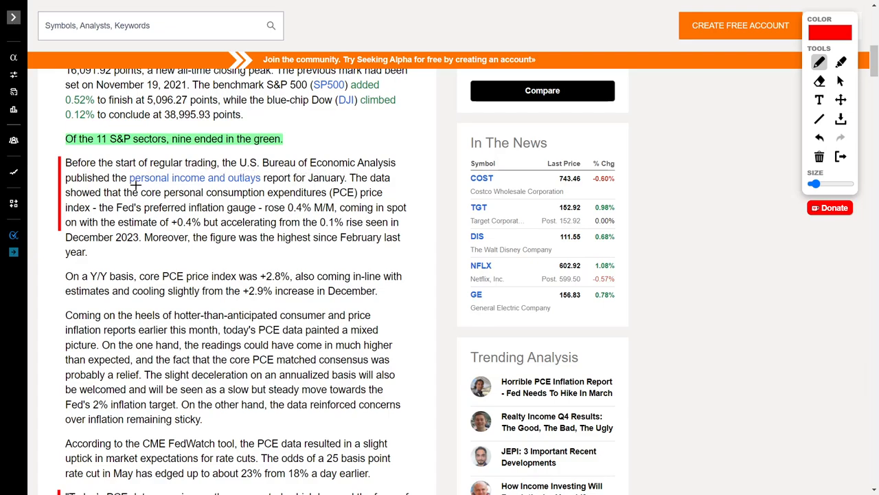
mouse_move(299, 187)
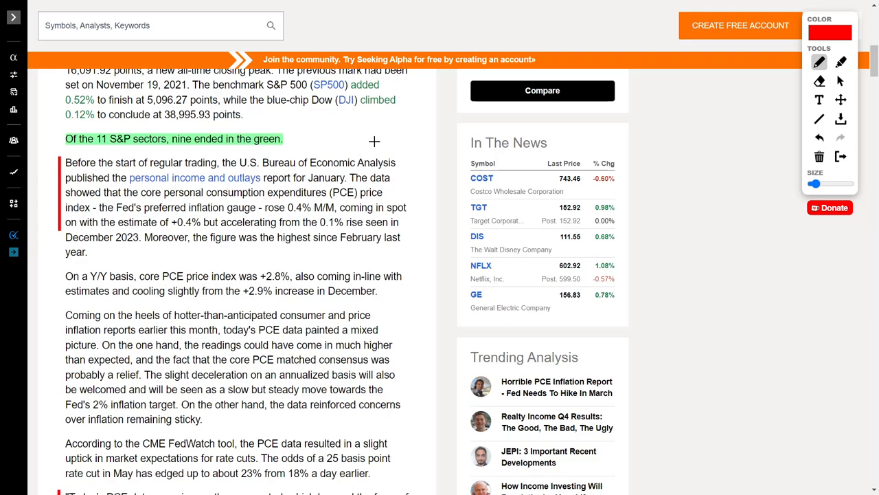
mouse_move(217, 201)
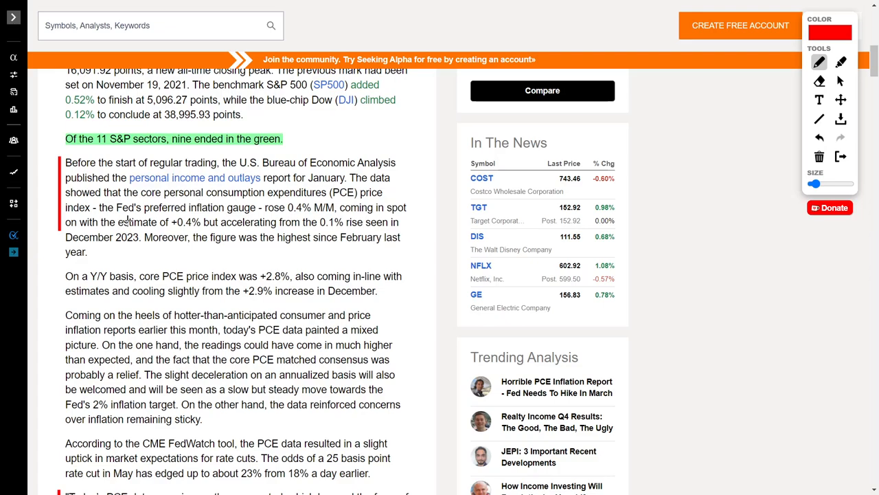
mouse_move(208, 213)
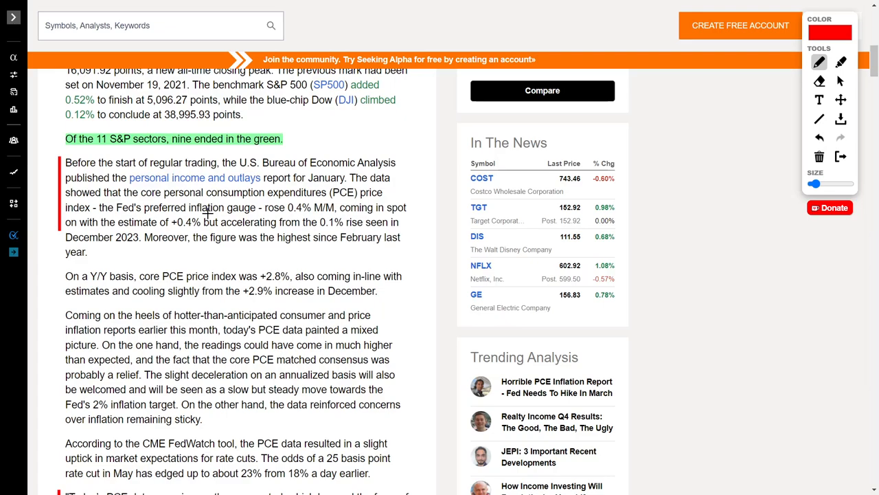
mouse_move(244, 257)
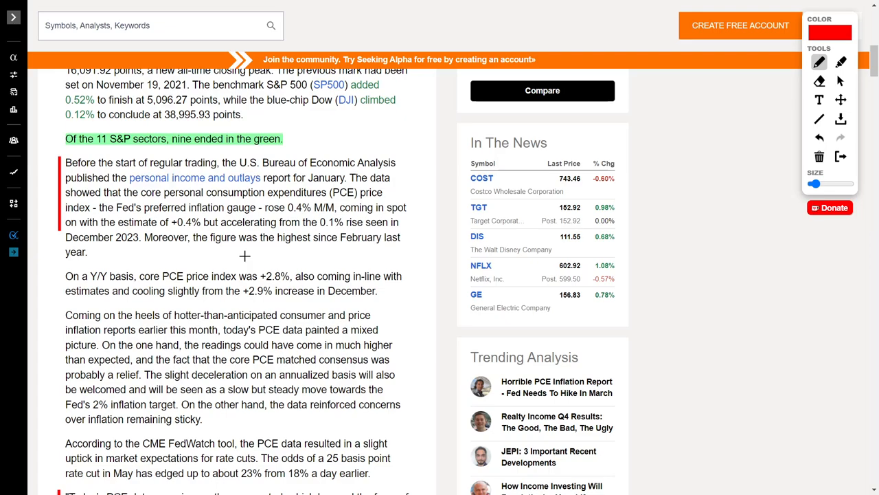
- Scroll down to the Leo Nelissen quote paragraph marked with the red margin bar
scroll("down", 3)
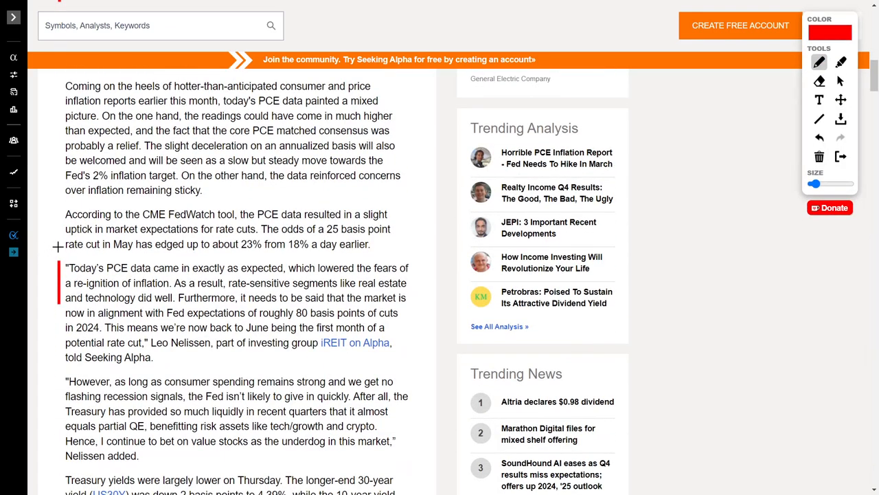
scroll("down", 3)
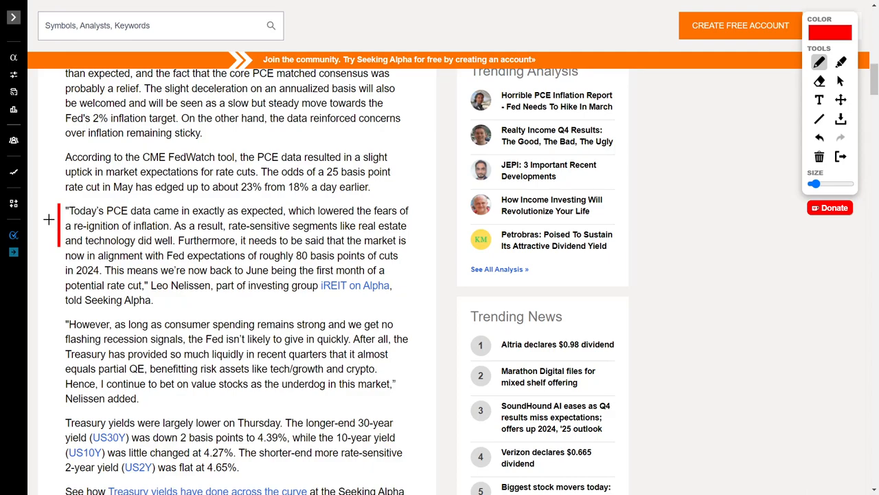
mouse_move(213, 219)
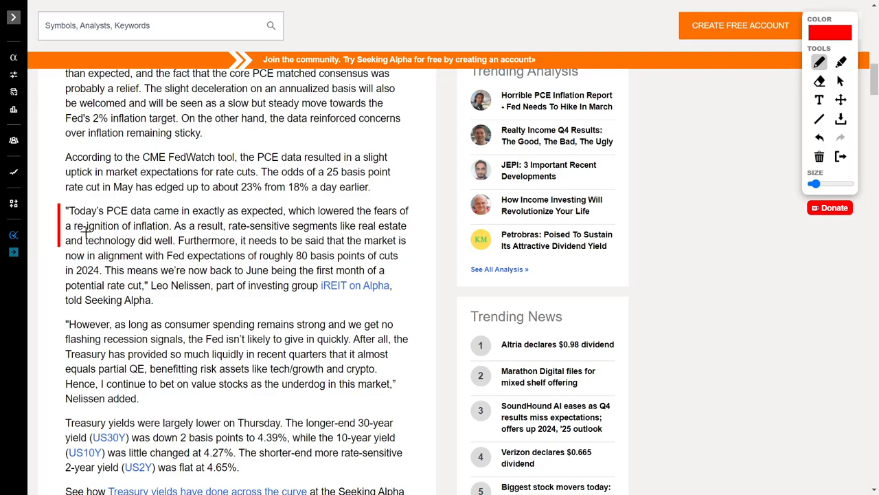
mouse_move(198, 231)
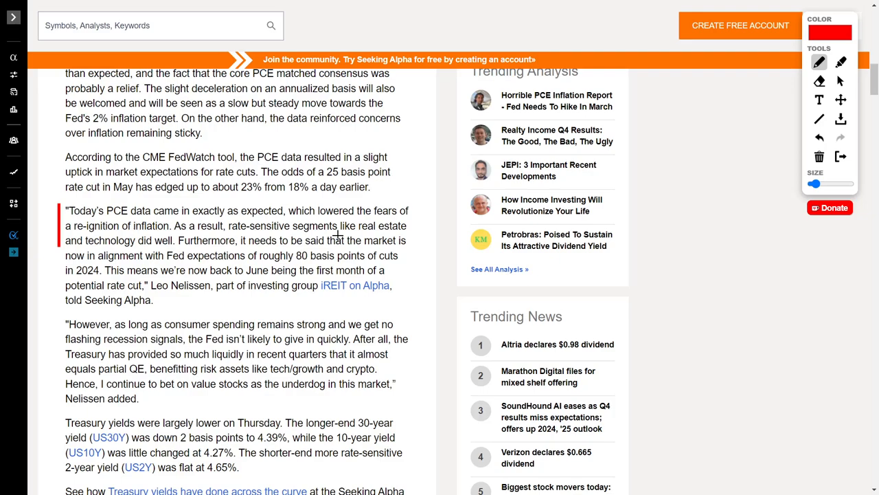
mouse_move(165, 241)
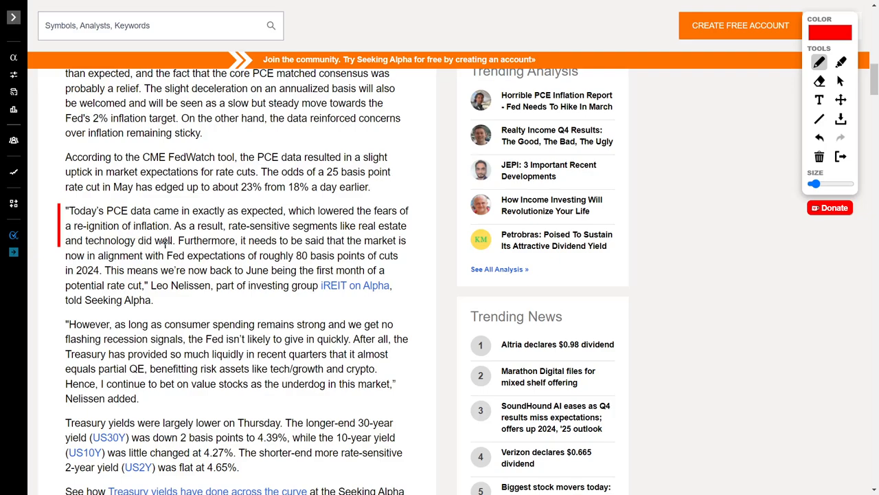
mouse_move(176, 245)
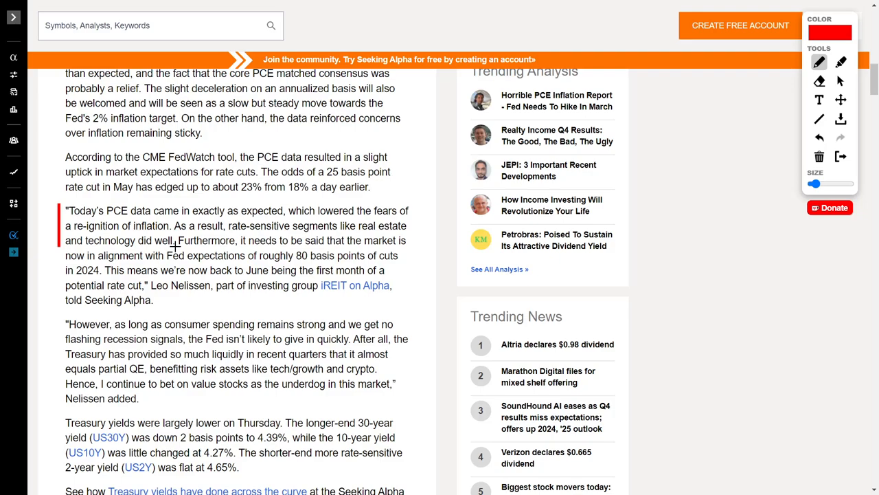
mouse_move(203, 219)
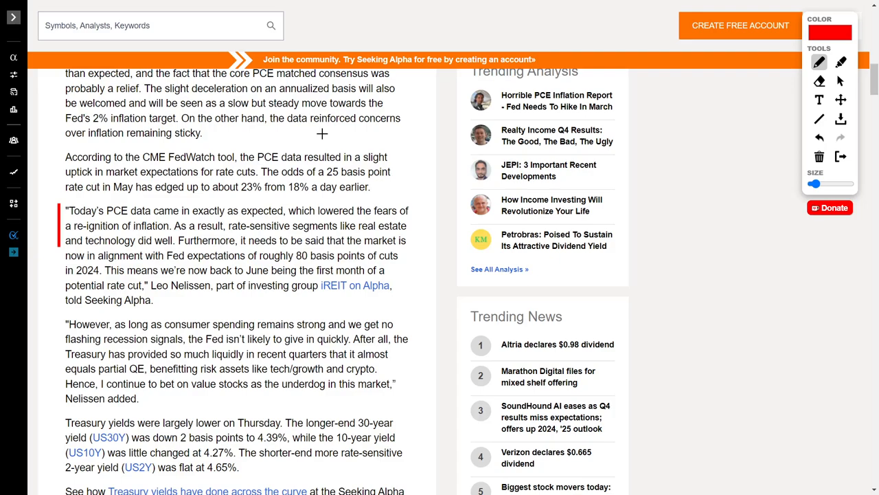
- Draw three small red freehand scribbles in the gap above the CME FedWatch paragraph
left_click_drag(322, 138, 333, 131)
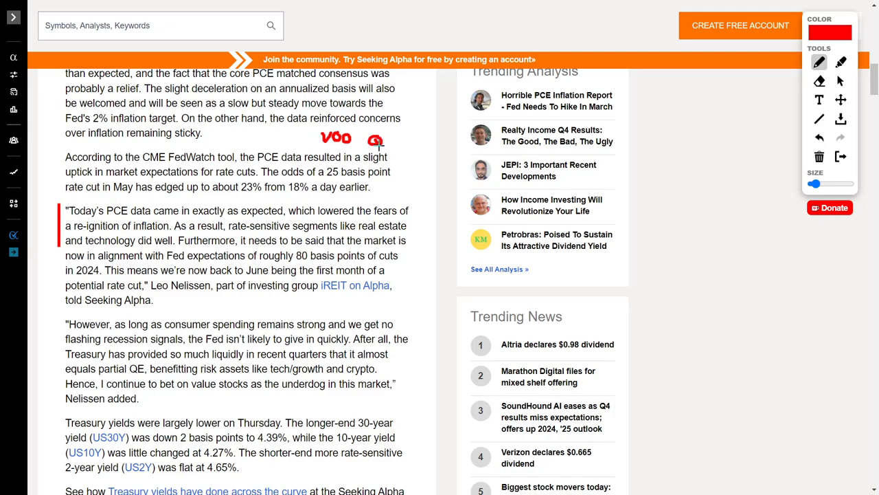
left_click_drag(373, 138, 397, 145)
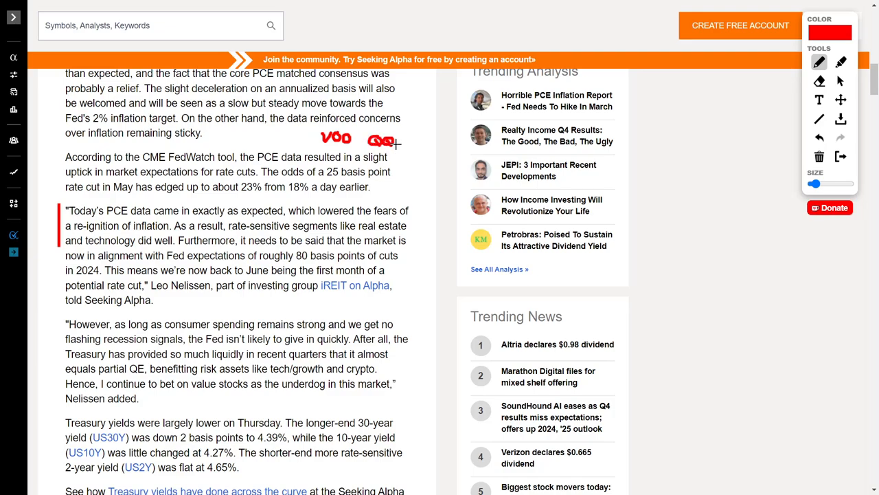
left_click_drag(388, 140, 401, 145)
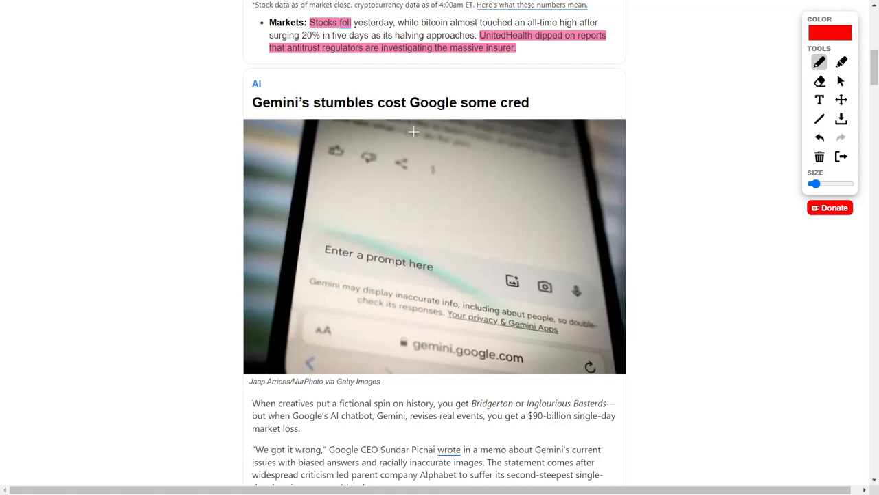
mouse_move(357, 69)
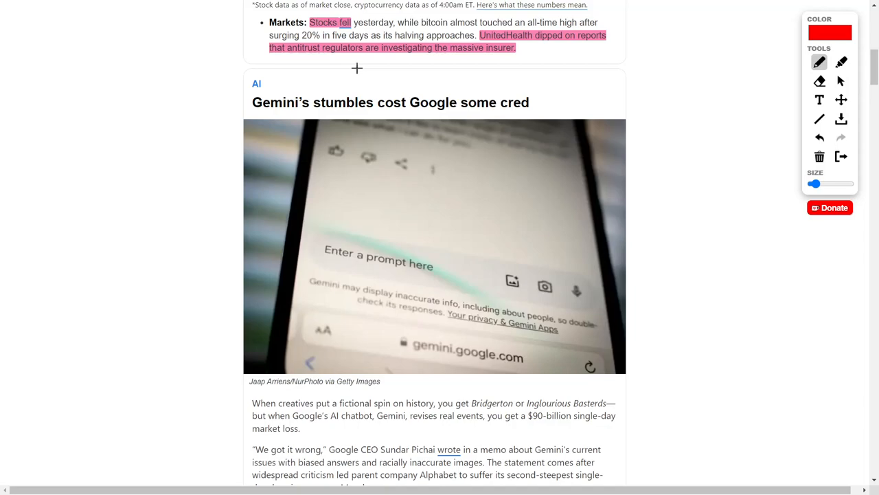
mouse_move(333, 54)
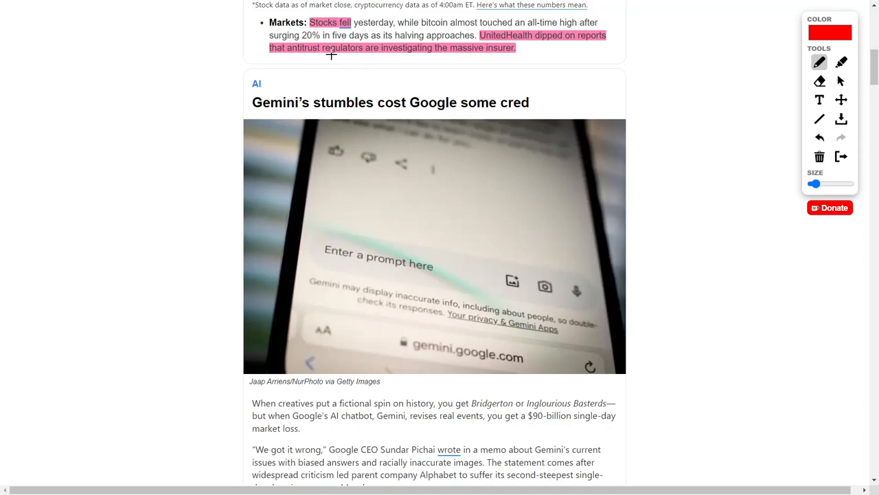
mouse_move(388, 58)
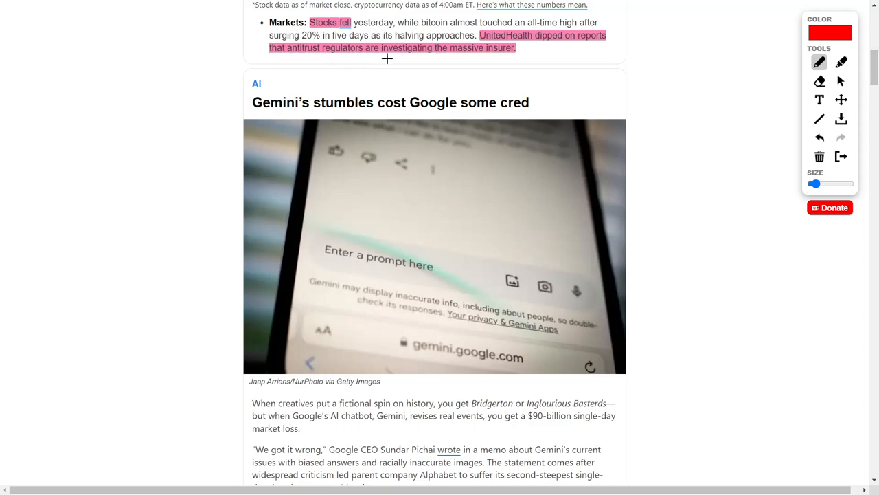
mouse_move(384, 63)
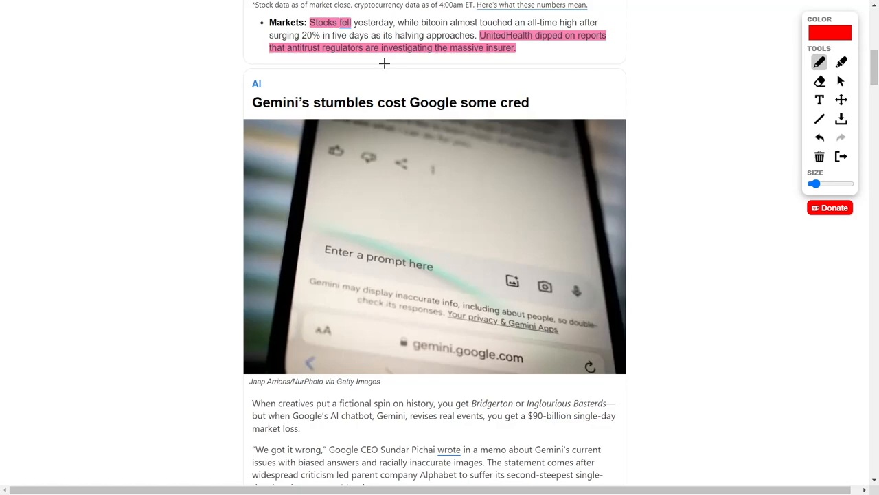
mouse_move(185, 126)
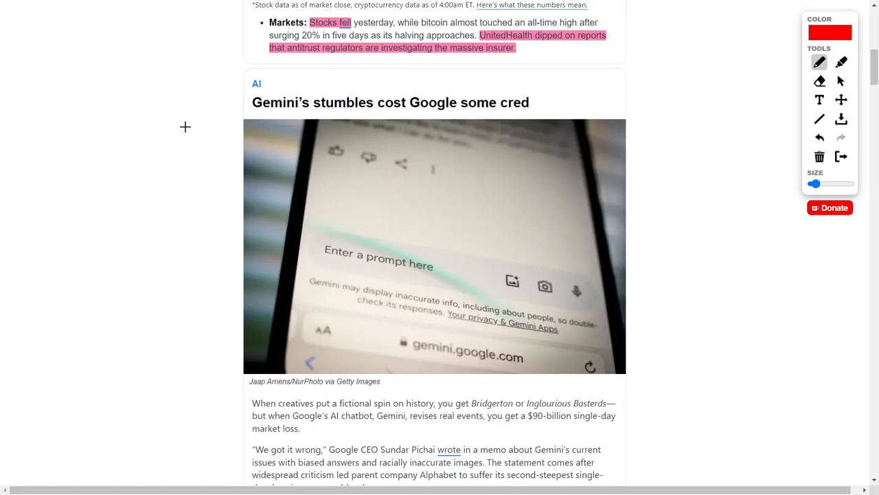
- Circle 'lay off 30%' in the Bumble story in red and arrow it toward the BMBL note
scroll("down", 3)
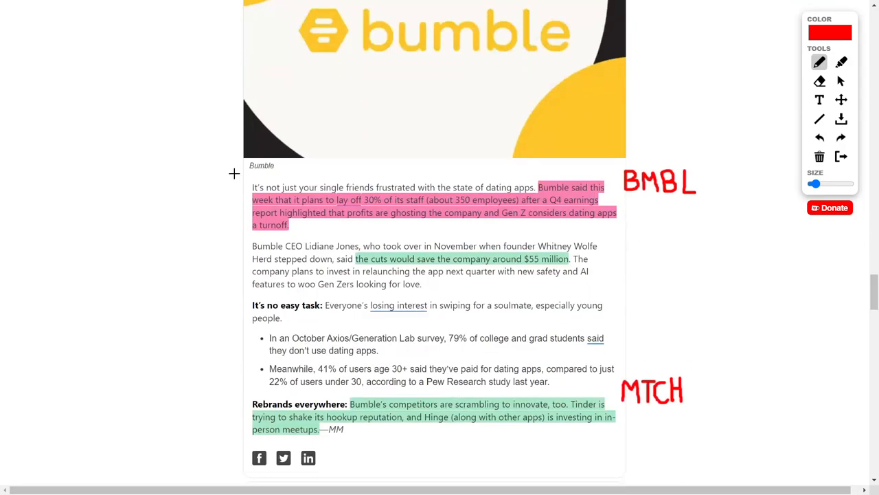
mouse_move(239, 176)
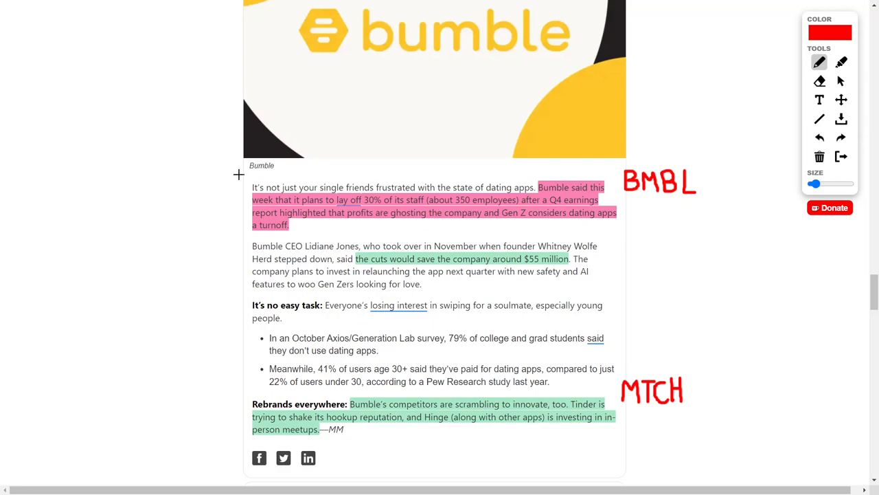
left_click_drag(327, 203, 387, 206)
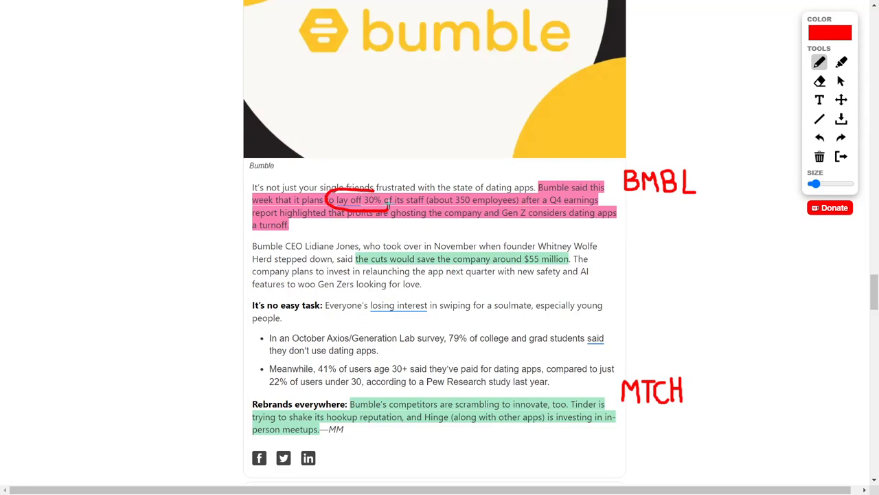
left_click_drag(385, 206, 470, 190)
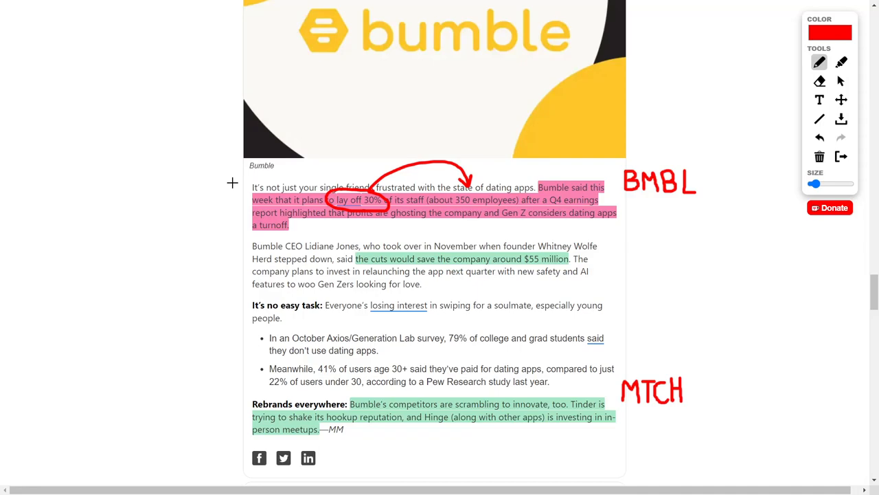
mouse_move(521, 223)
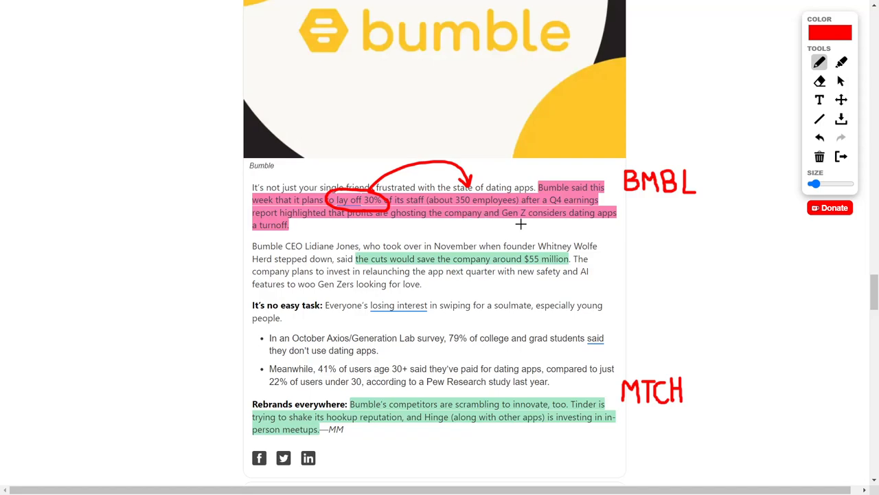
mouse_move(203, 198)
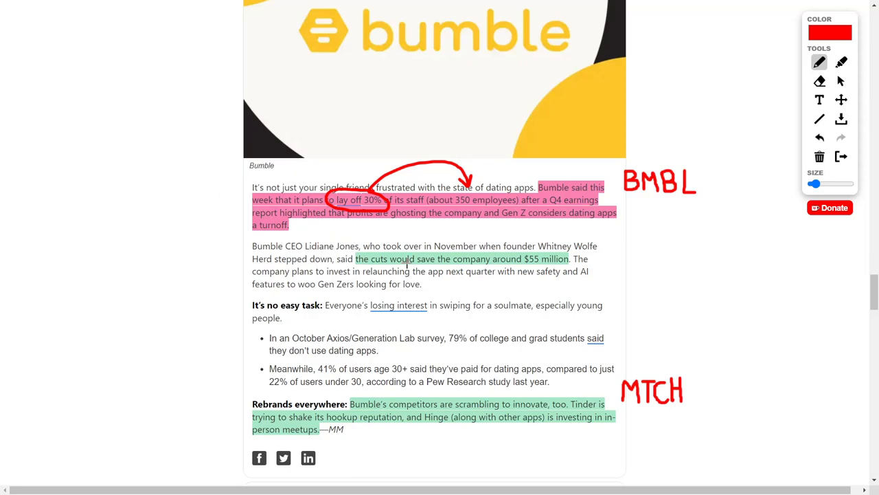
scroll("down", 3)
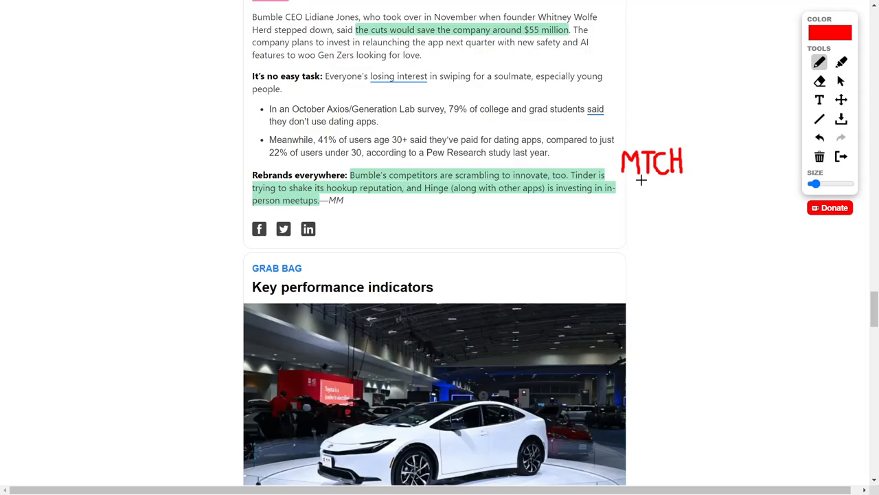
mouse_move(637, 195)
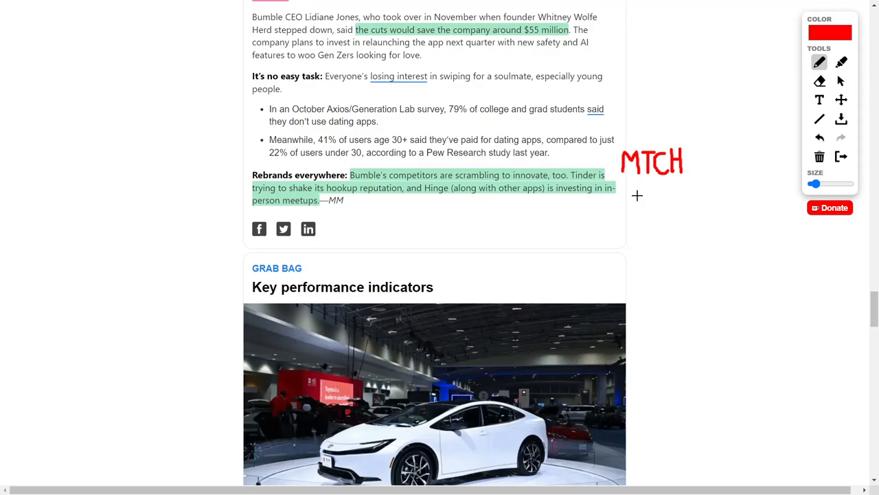
mouse_move(576, 191)
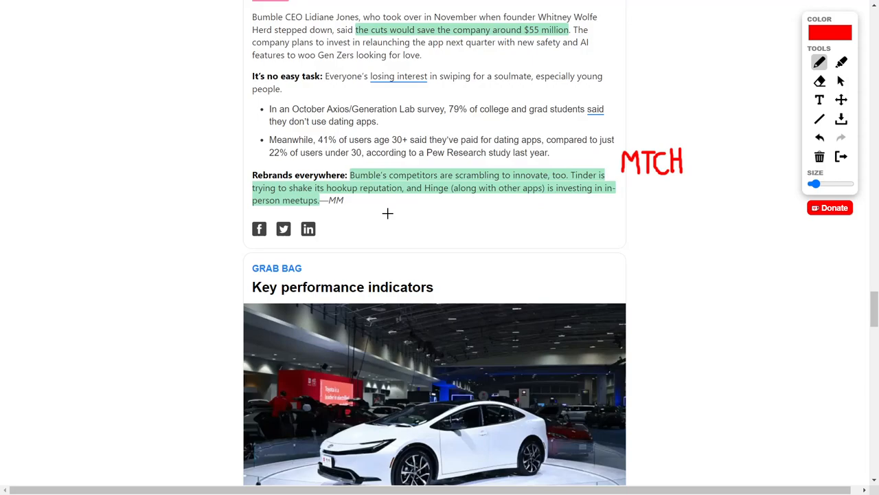
mouse_move(416, 209)
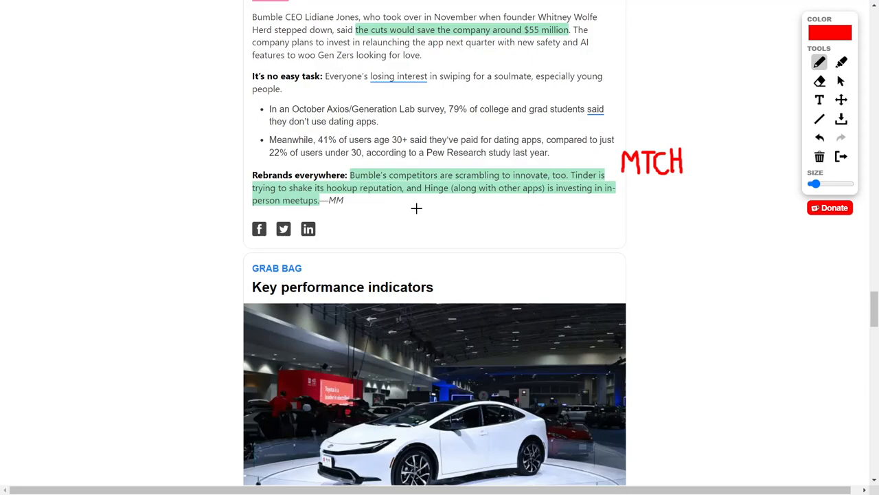
mouse_move(406, 202)
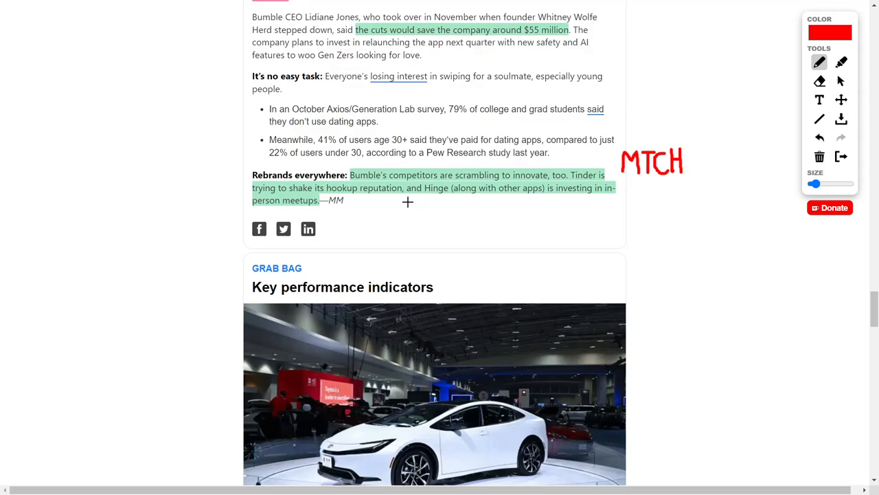
mouse_move(395, 200)
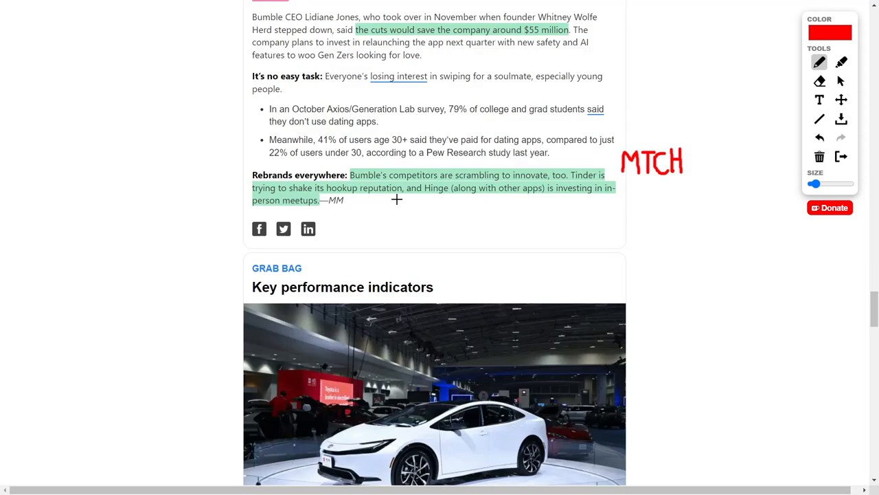
scroll("down", 3)
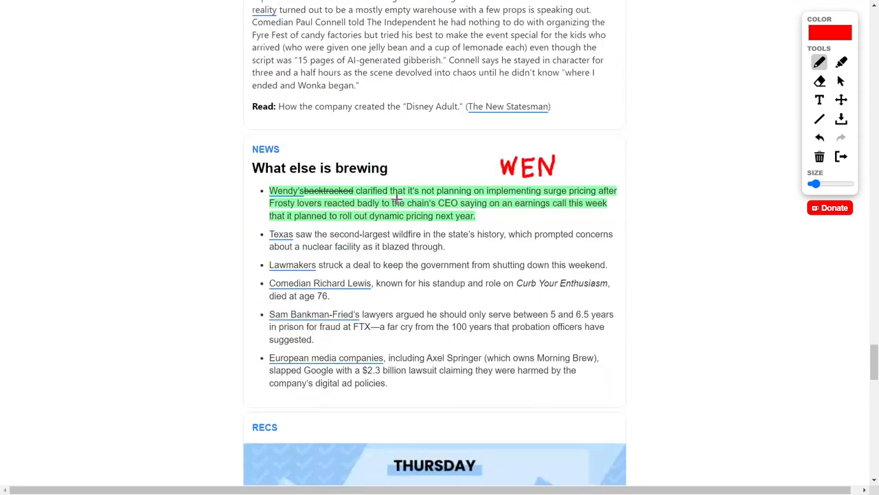
scroll("down", 3)
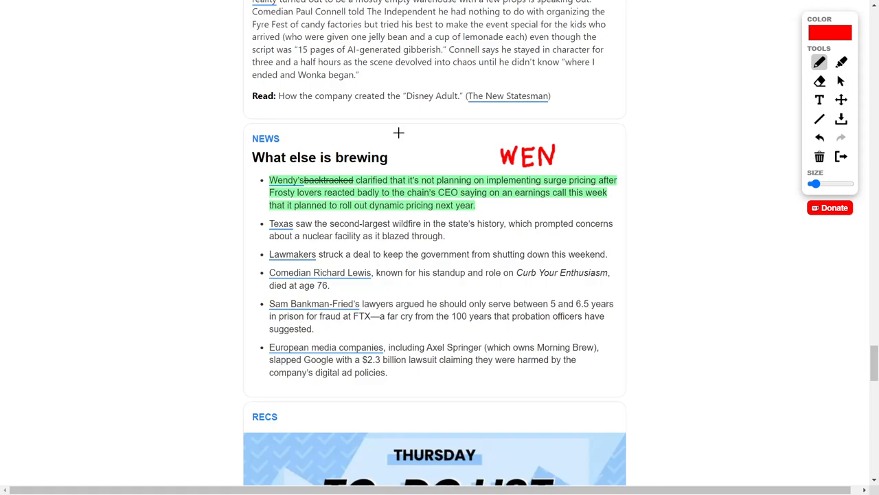
mouse_move(401, 135)
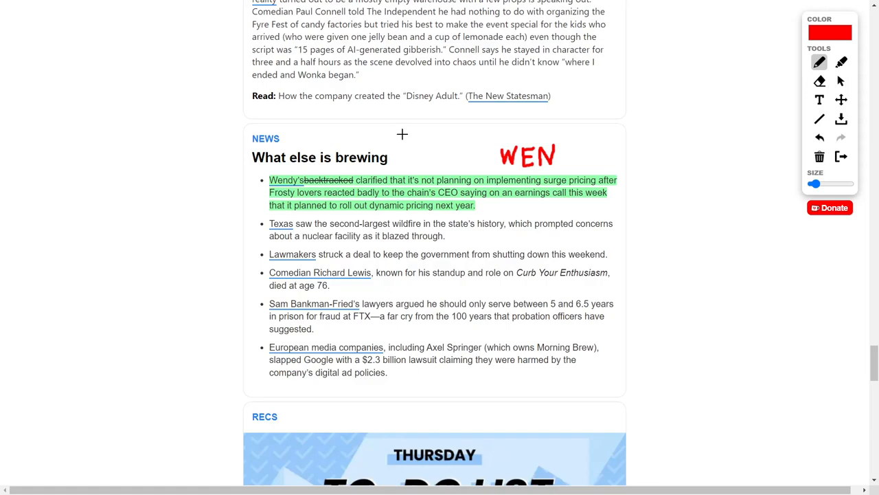
mouse_move(469, 180)
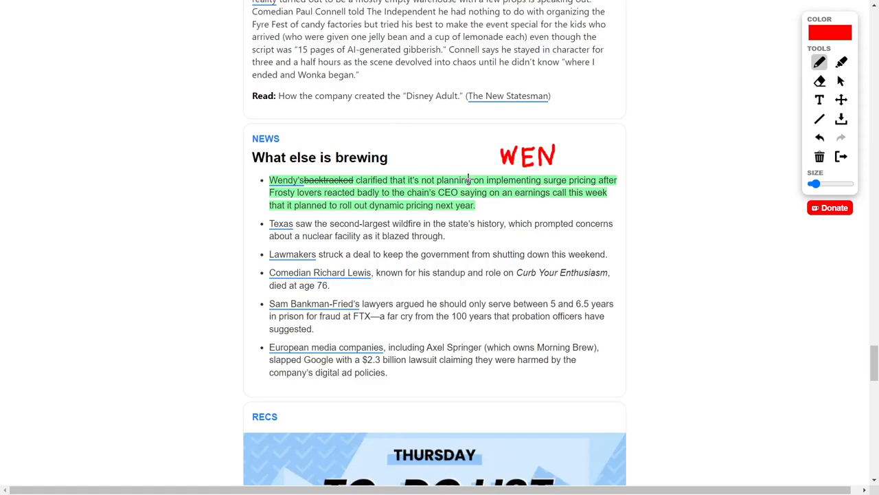
mouse_move(346, 196)
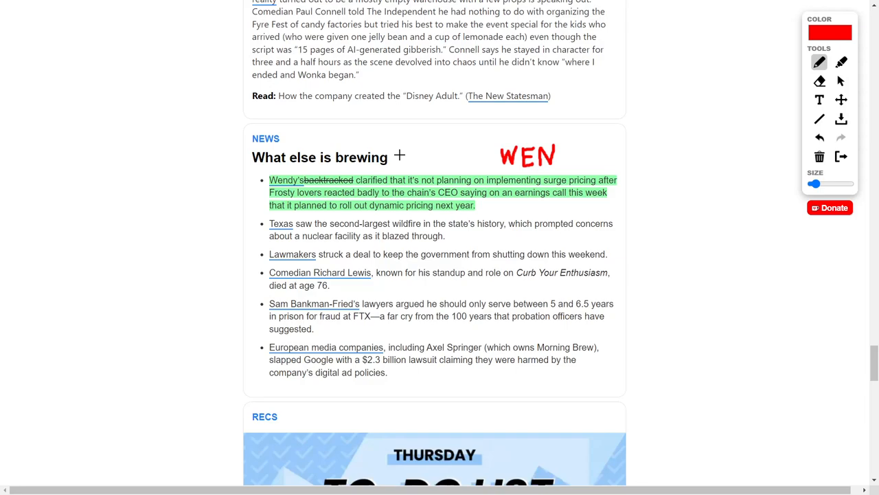
mouse_move(829, 208)
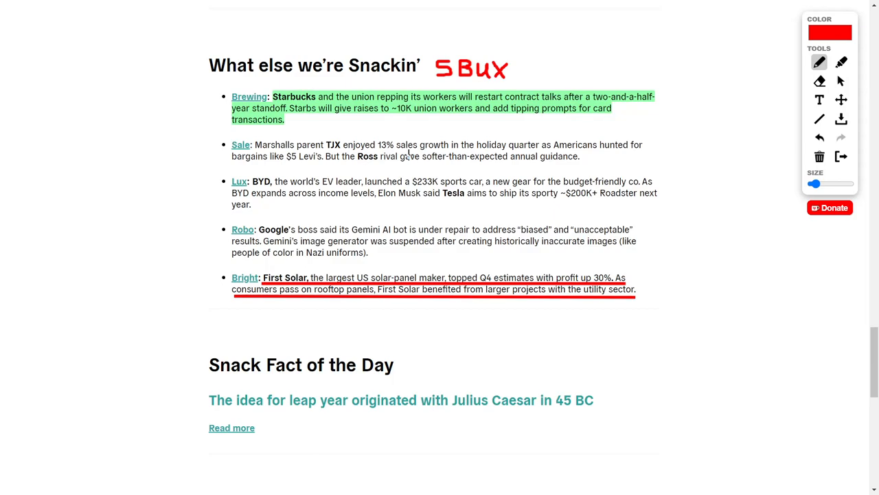
mouse_move(422, 132)
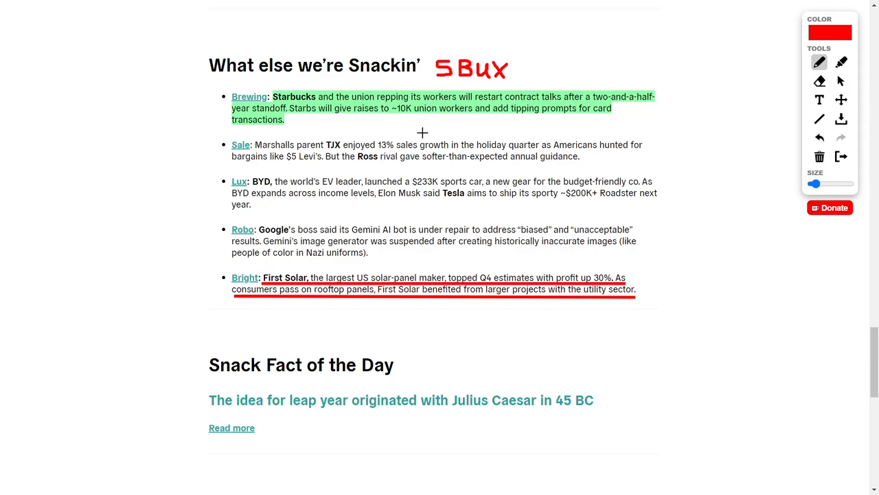
mouse_move(322, 114)
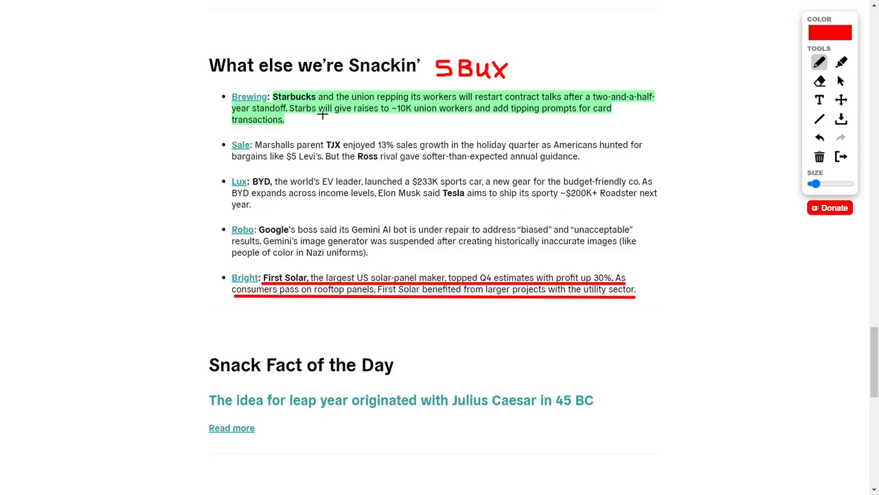
mouse_move(373, 192)
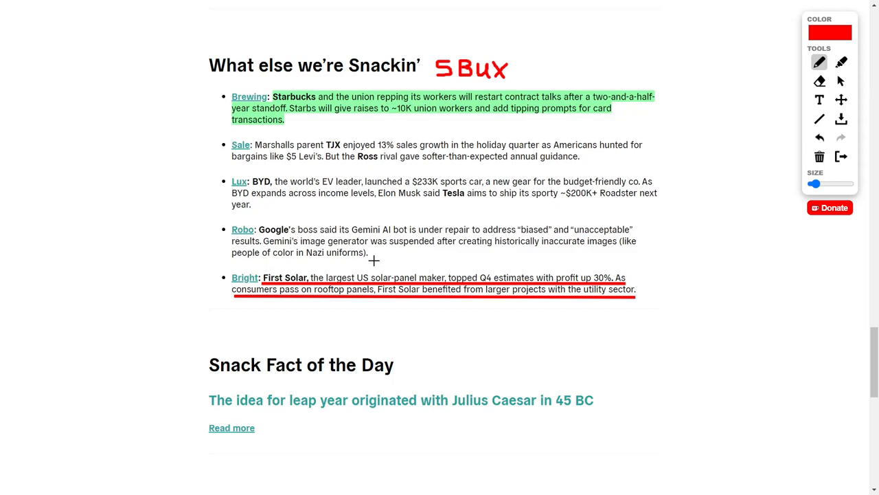
mouse_move(411, 264)
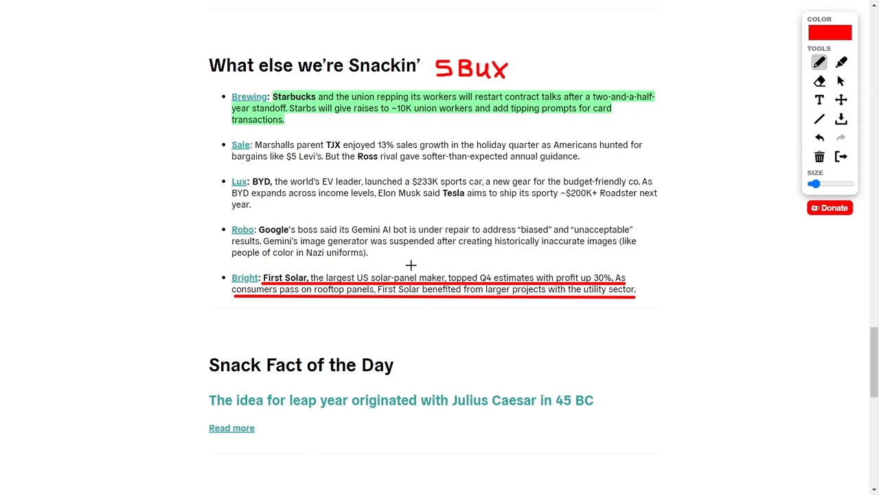
mouse_move(431, 259)
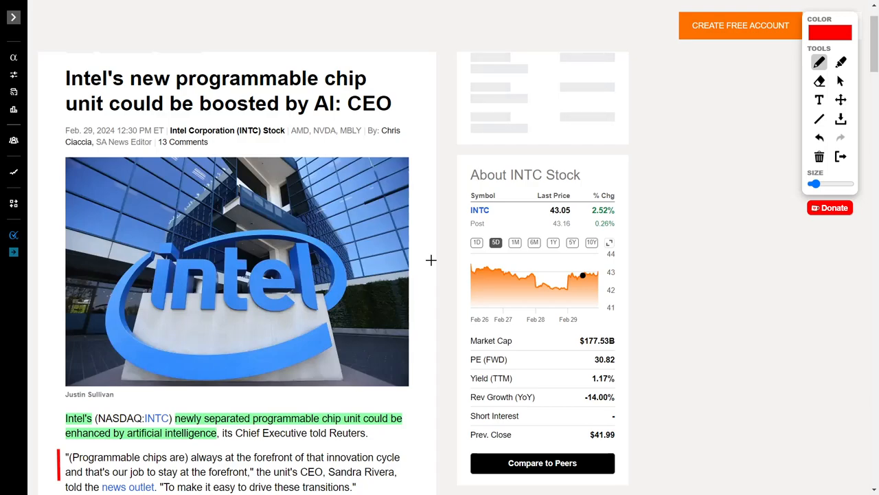
- Underline 'CEO' in red in the Sandra Rivera quote of the Intel article
scroll("down", 3)
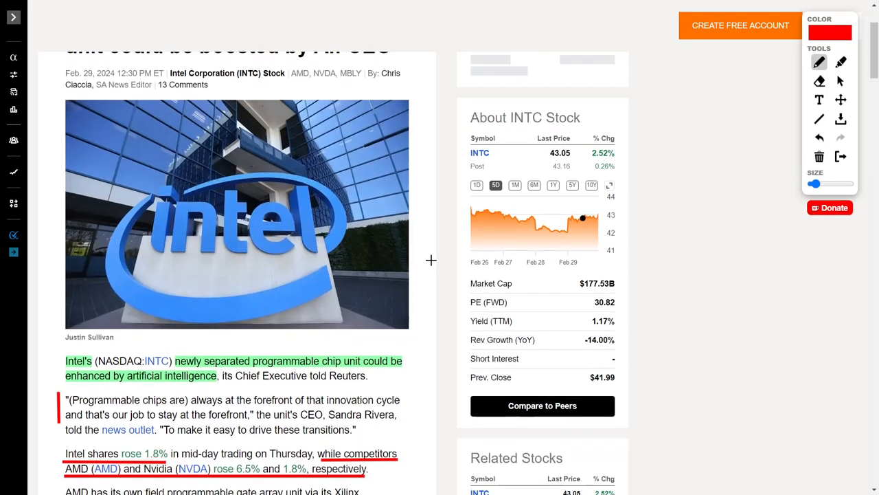
scroll("down", 3)
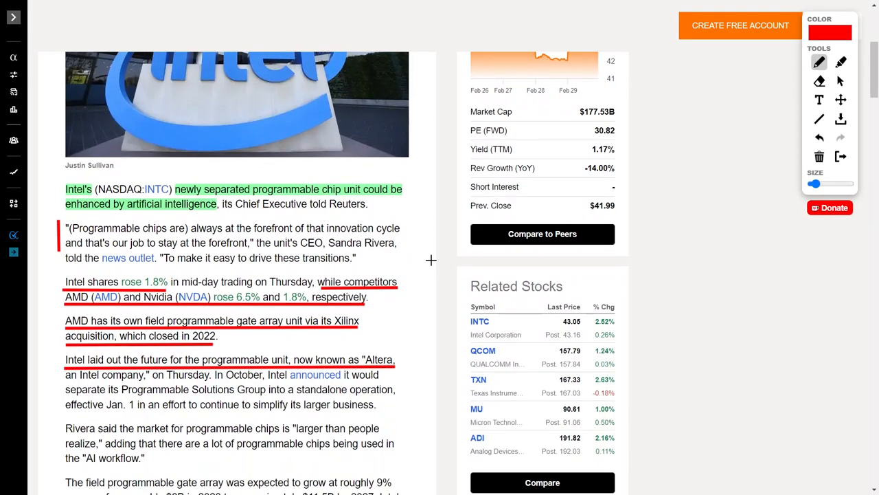
scroll("down", 3)
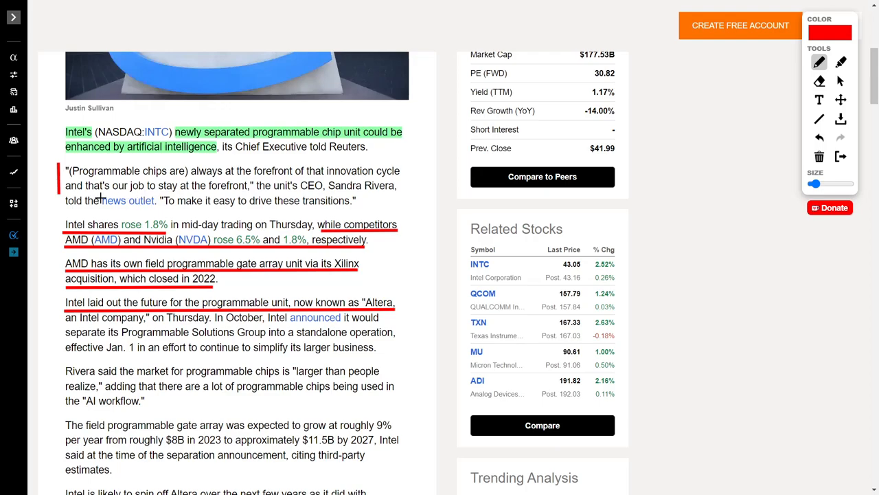
mouse_move(222, 198)
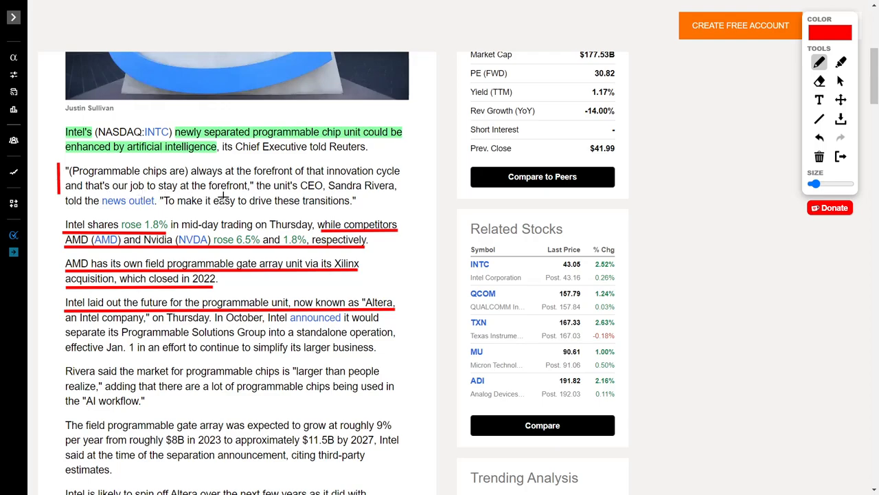
left_click_drag(289, 201, 330, 198)
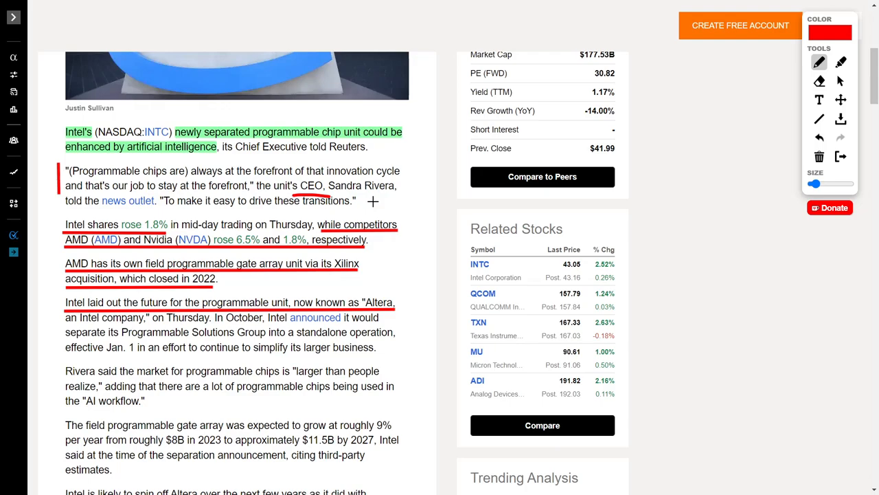
mouse_move(364, 206)
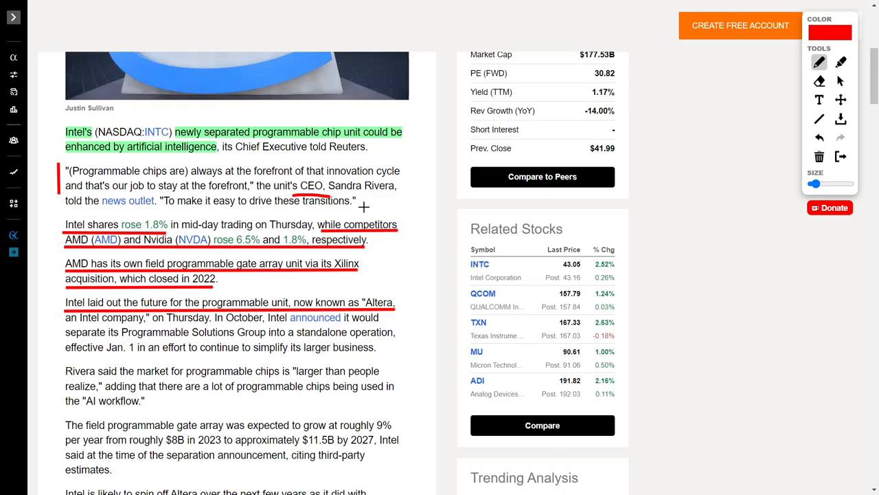
scroll("down", 3)
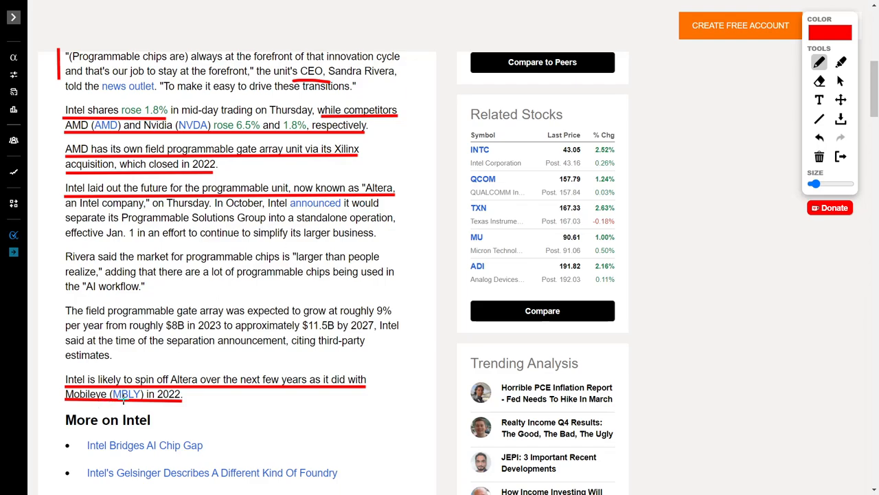
mouse_move(258, 283)
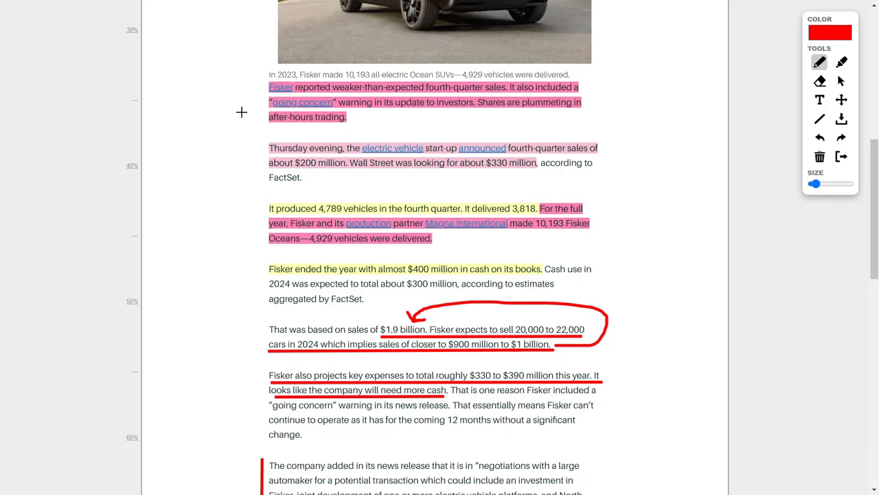
- Underline 'about $200 million' in red and draw an arrow leading to 'about $330 million'
scroll("down", 3)
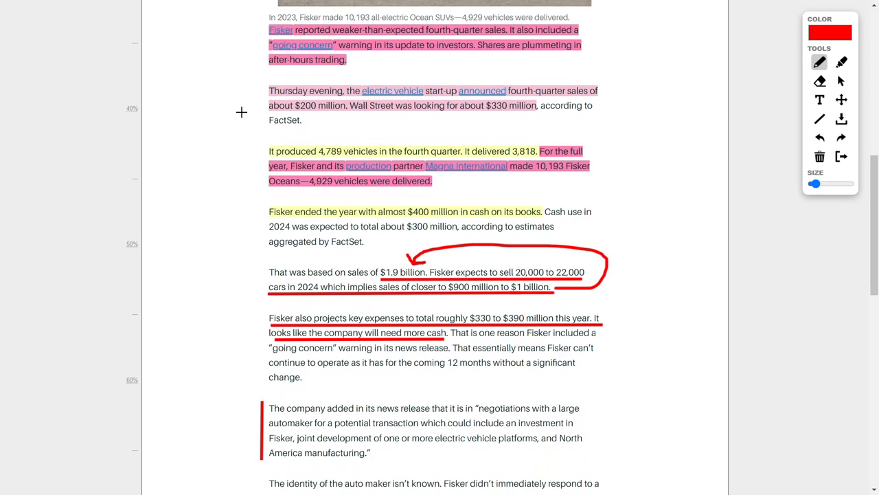
mouse_move(297, 114)
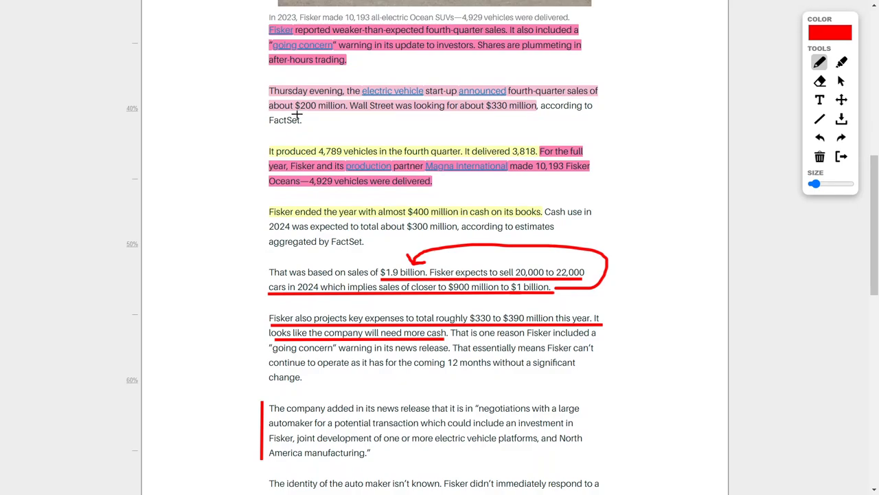
left_click_drag(295, 116, 350, 118)
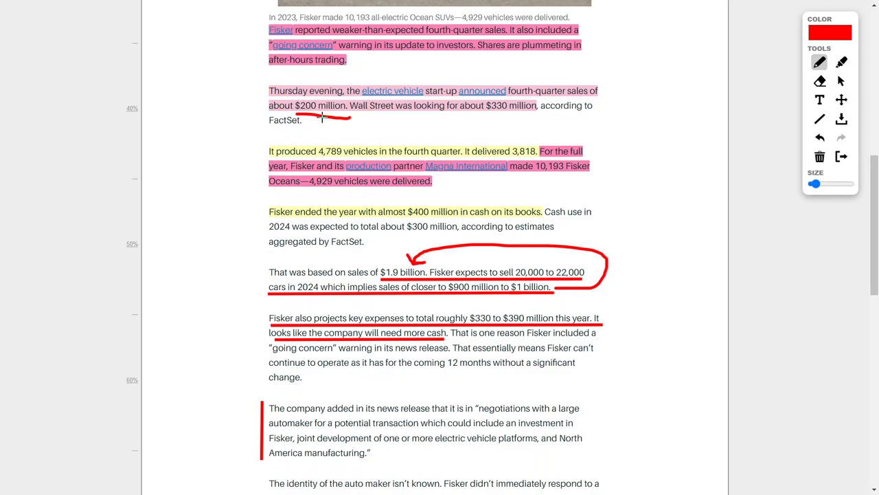
left_click_drag(316, 121, 495, 123)
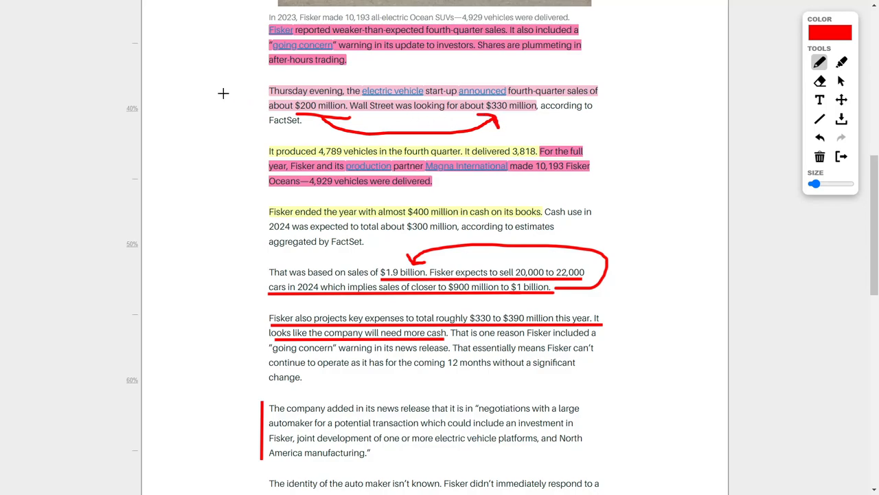
mouse_move(223, 102)
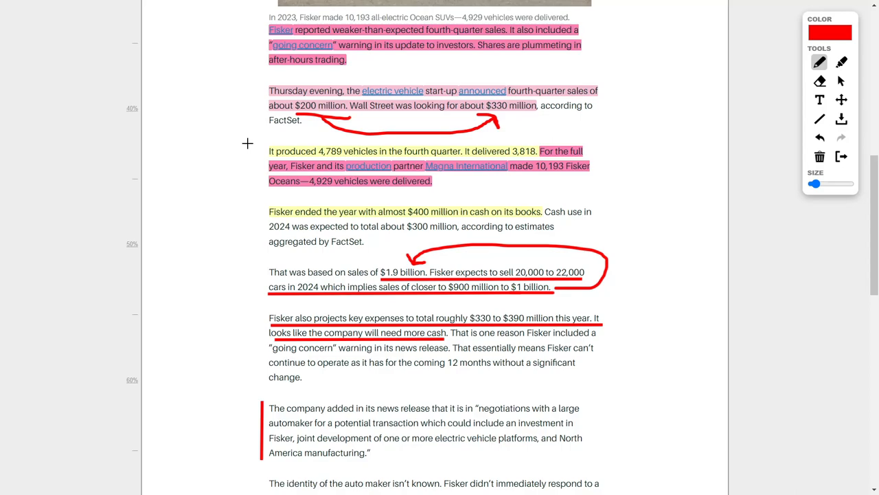
mouse_move(315, 137)
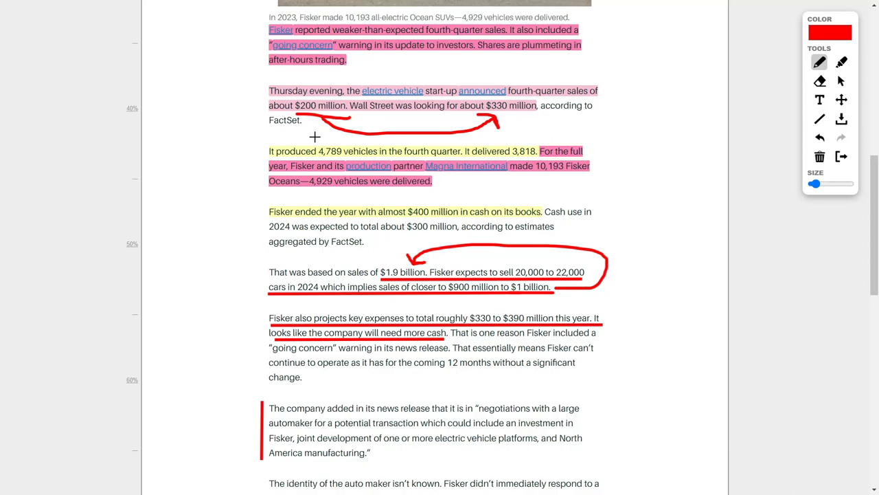
mouse_move(365, 135)
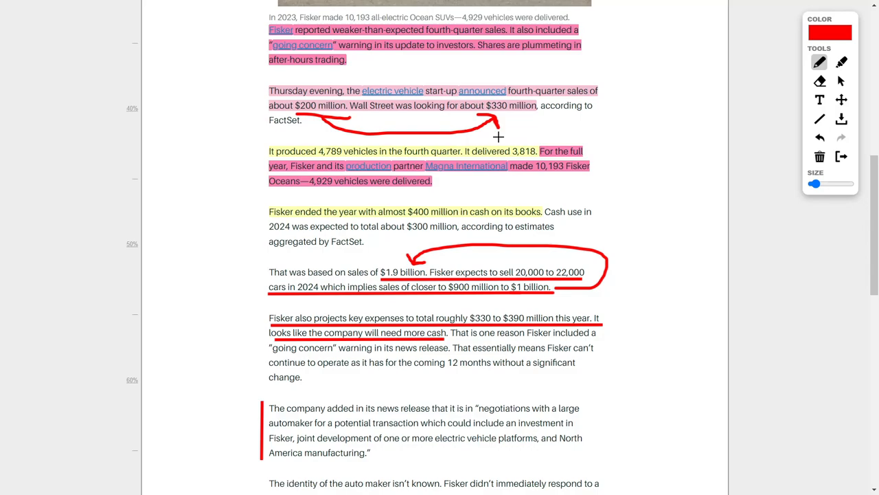
mouse_move(300, 127)
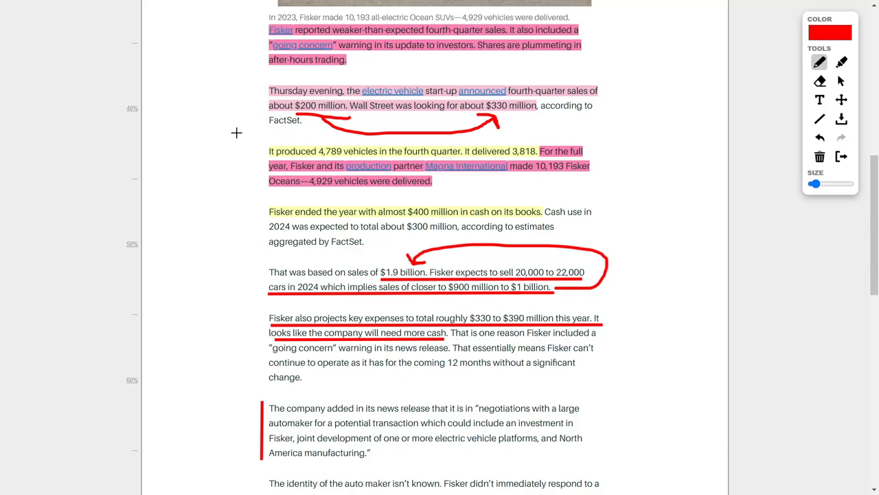
mouse_move(410, 166)
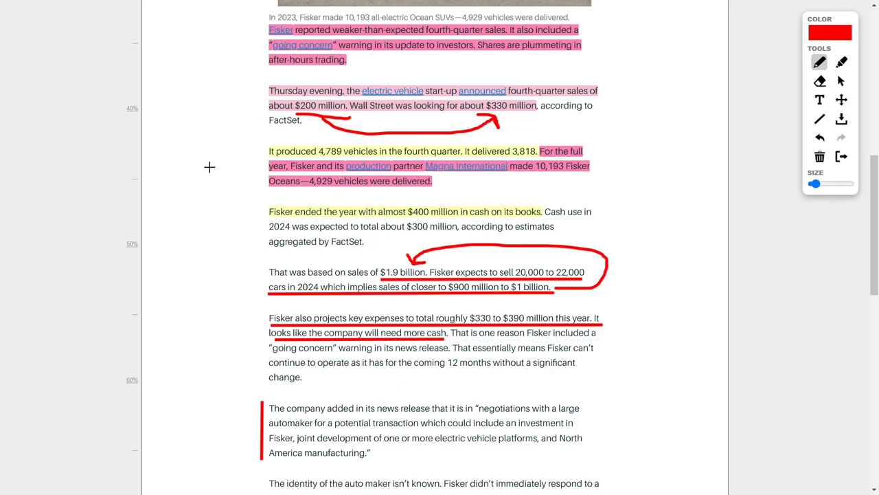
- Draw a red arrow from the circled 'Fisker stock was down 33%' to '48 cents a share'
scroll("down", 3)
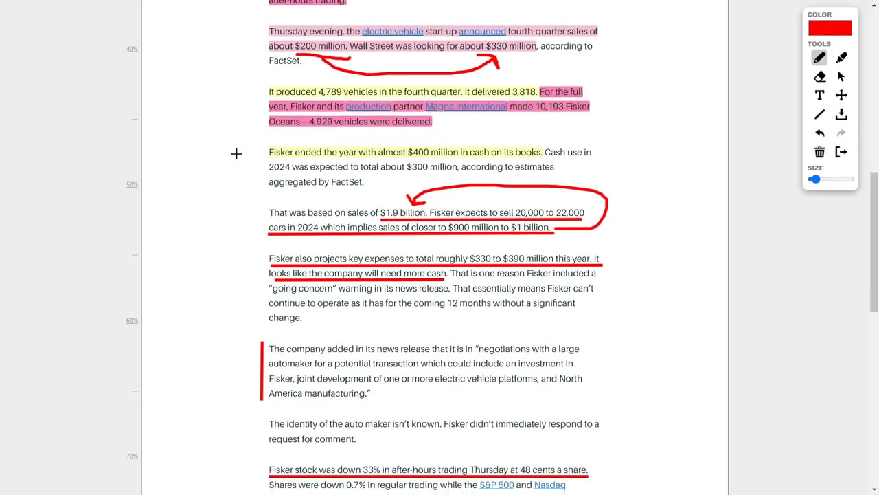
scroll("down", 3)
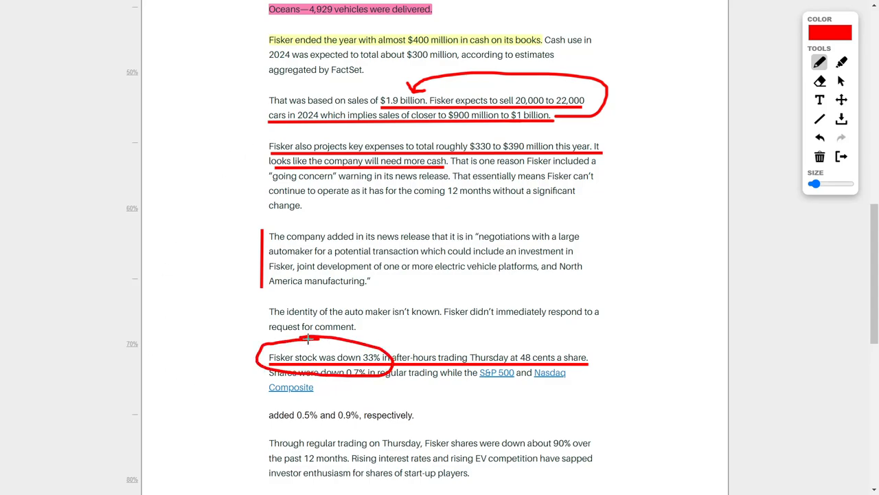
left_click_drag(310, 337, 520, 350)
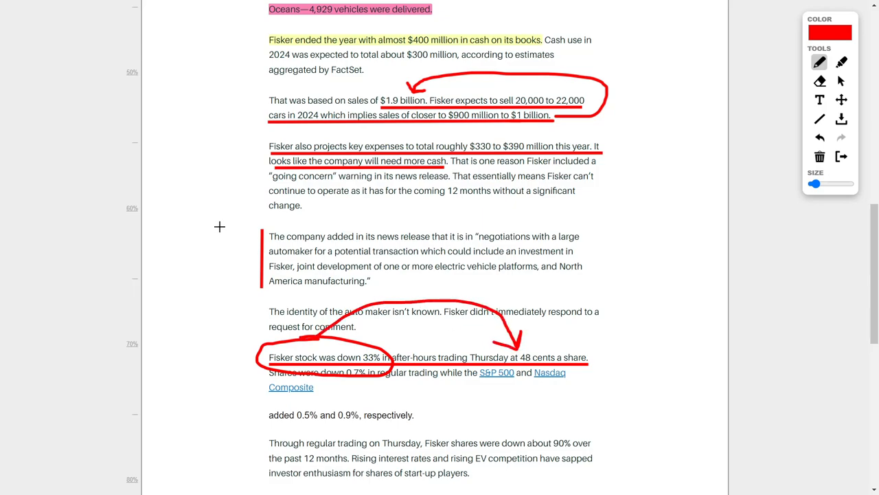
mouse_move(216, 215)
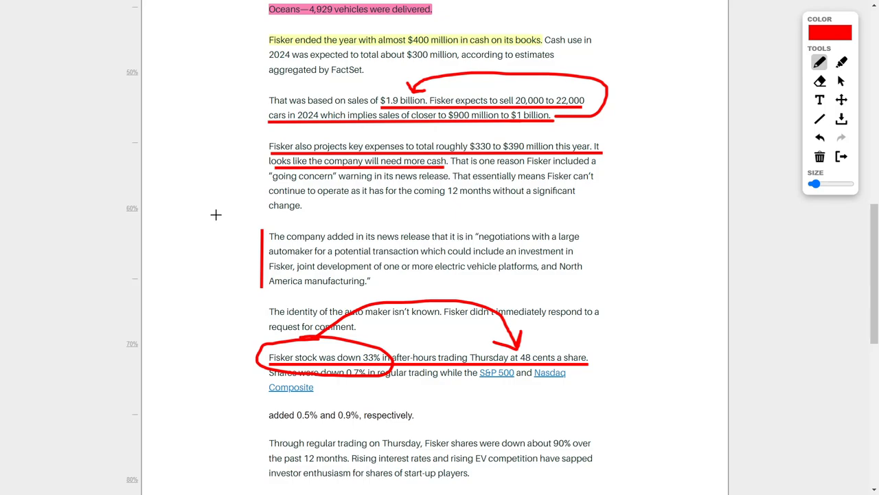
mouse_move(487, 241)
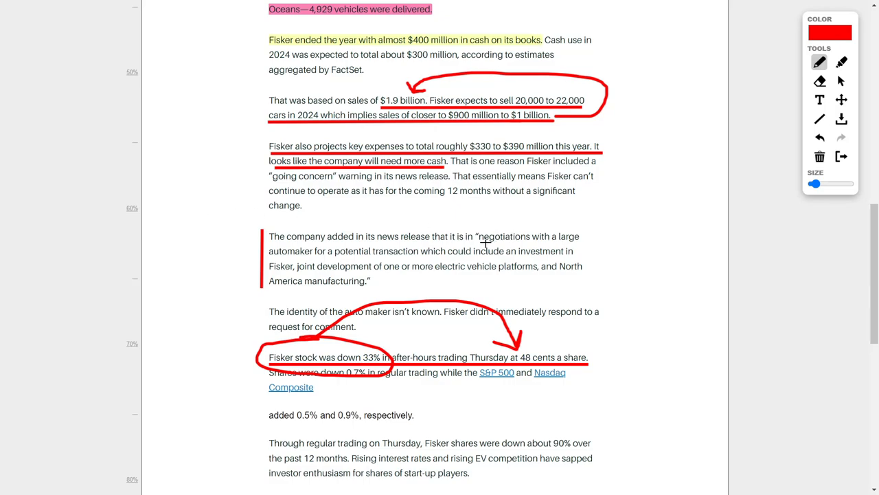
mouse_move(310, 267)
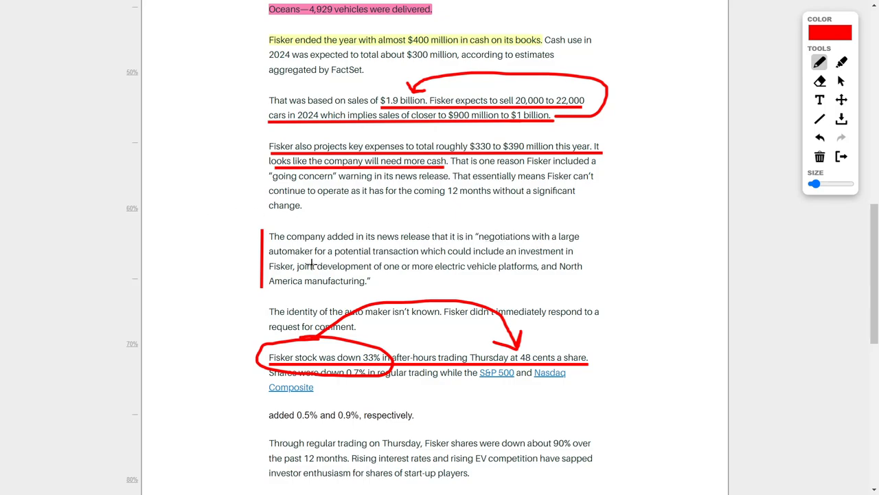
mouse_move(435, 261)
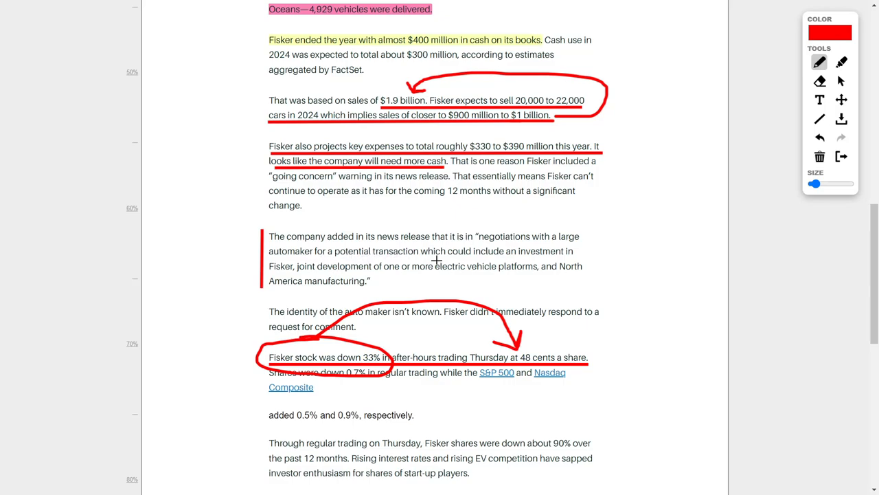
mouse_move(297, 278)
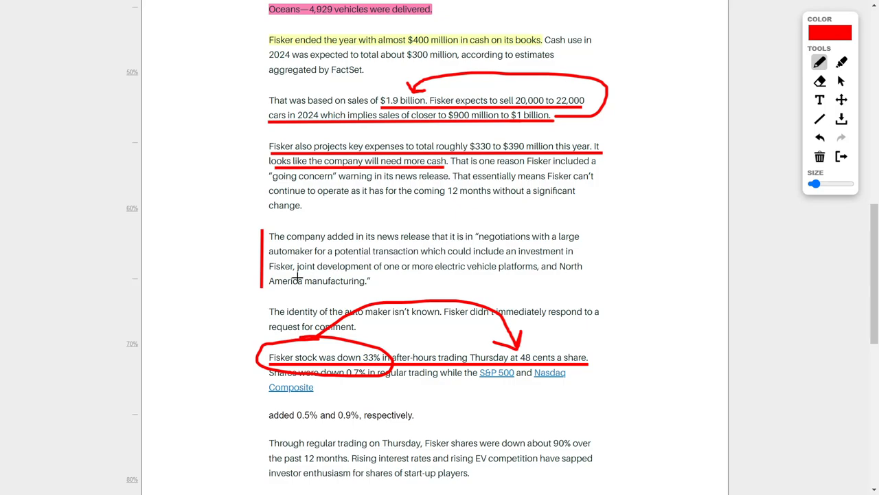
mouse_move(410, 272)
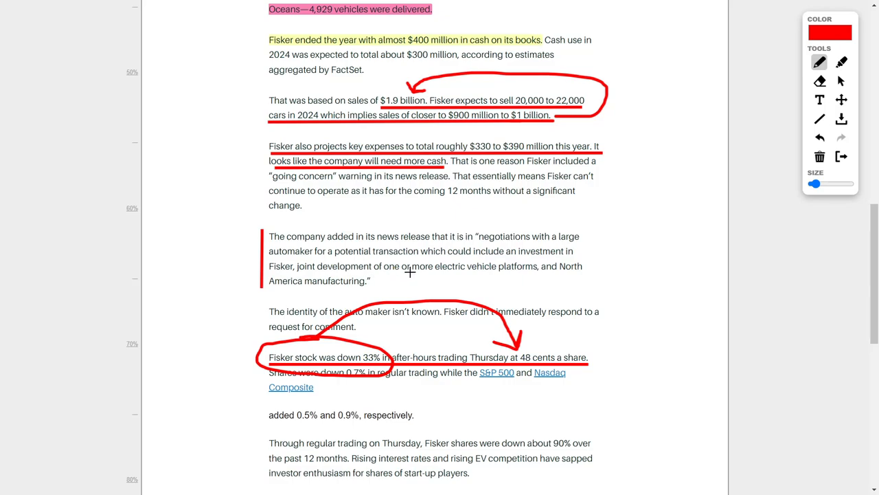
mouse_move(285, 292)
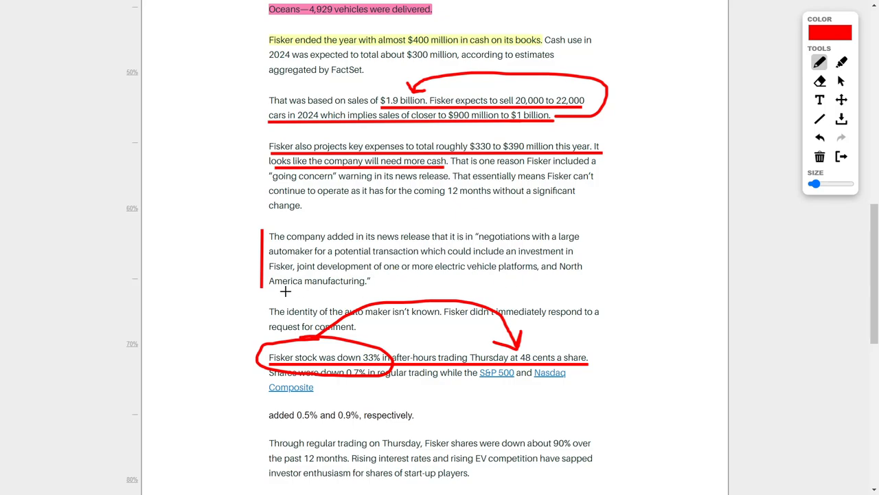
mouse_move(407, 292)
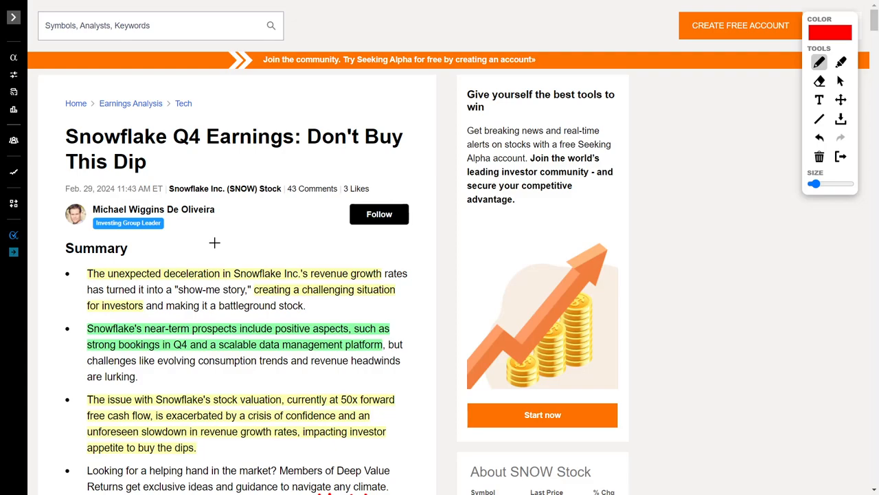
- Draw a red arrow pointing at SNOW's 188.28 last price in the About SNOW Stock box
scroll("down", 3)
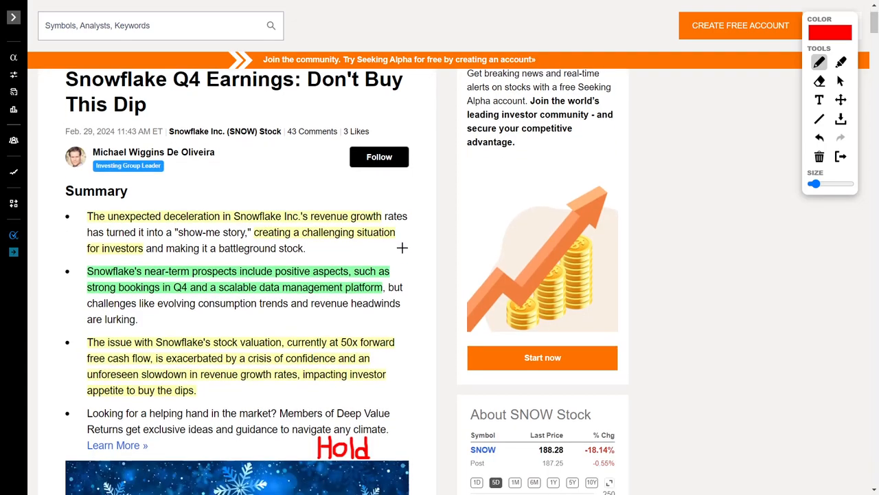
mouse_move(506, 453)
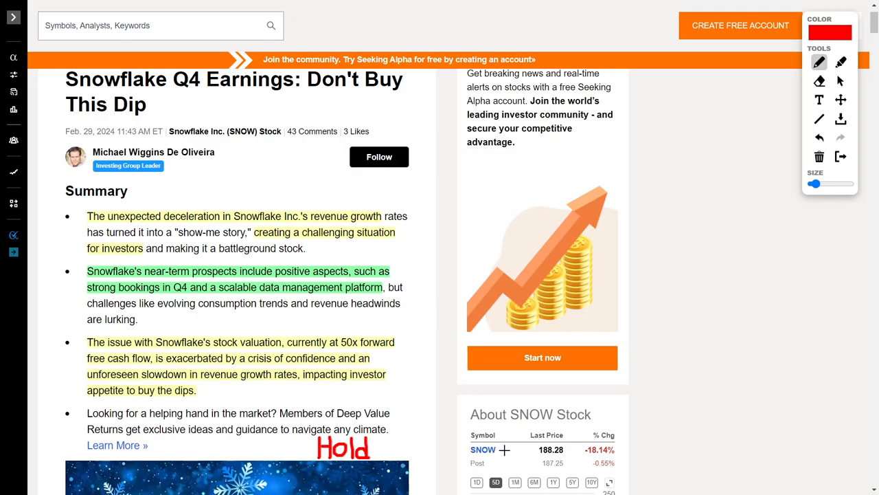
left_click_drag(506, 451, 539, 451)
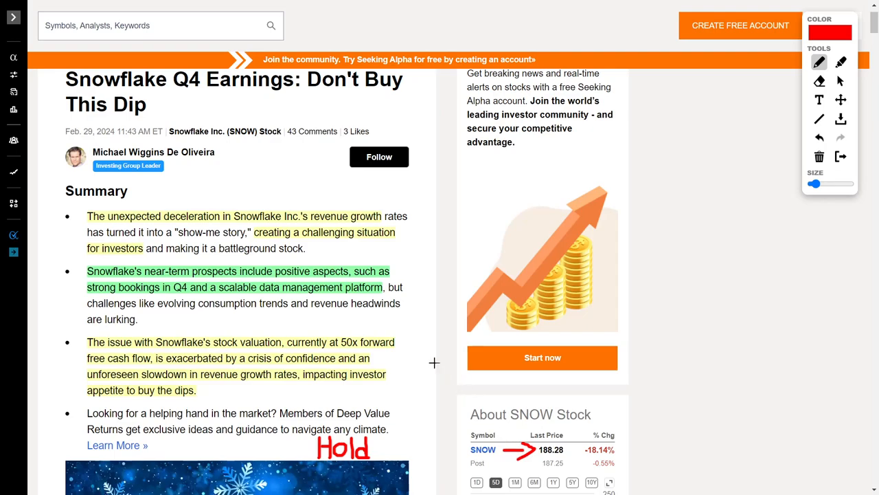
mouse_move(264, 182)
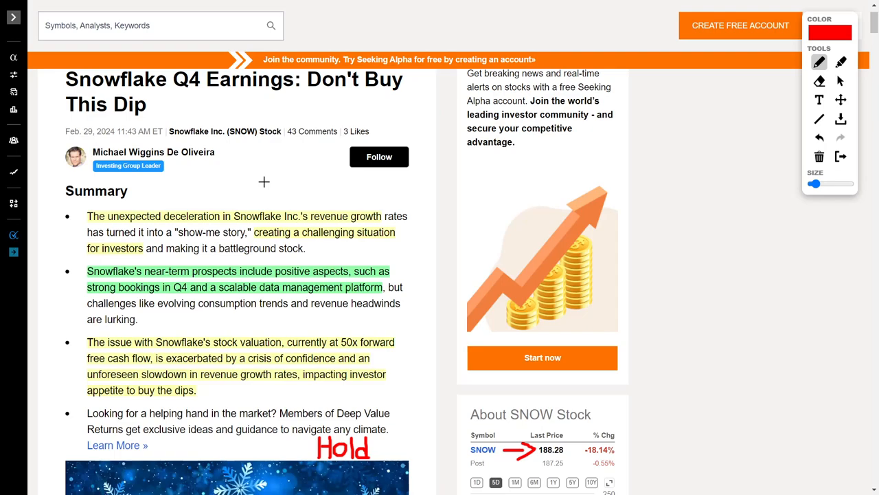
mouse_move(212, 222)
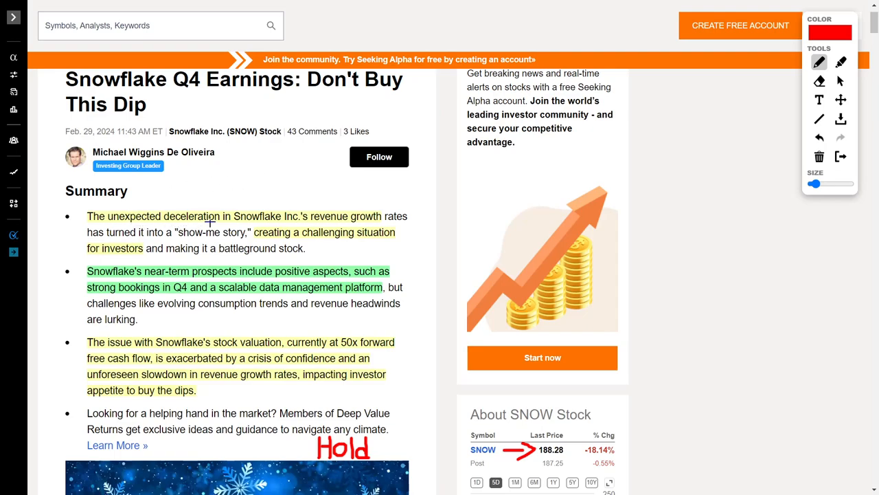
mouse_move(245, 174)
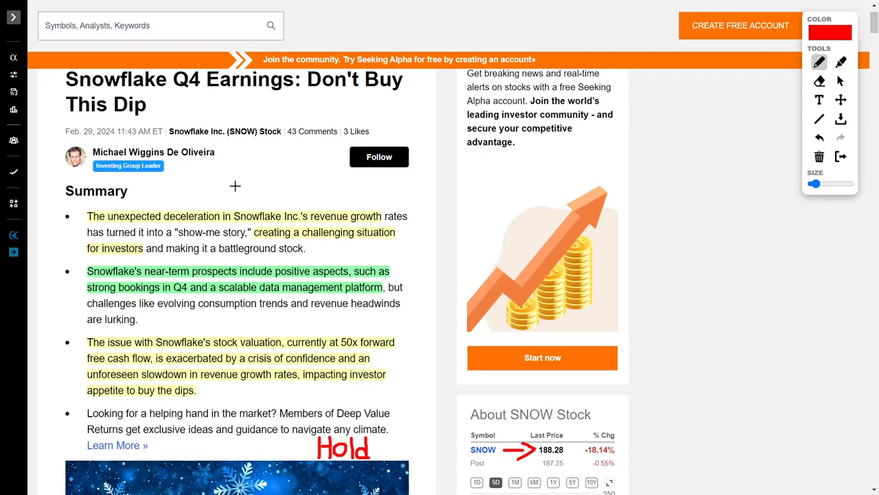
mouse_move(225, 200)
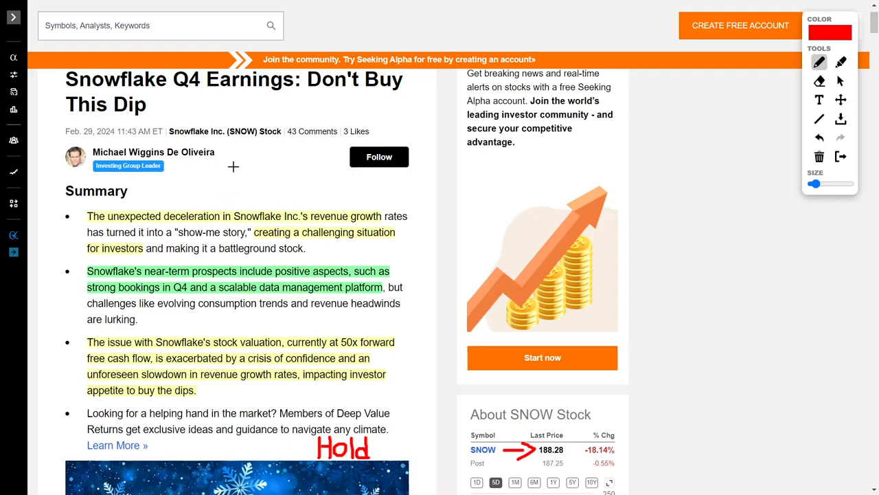
mouse_move(289, 150)
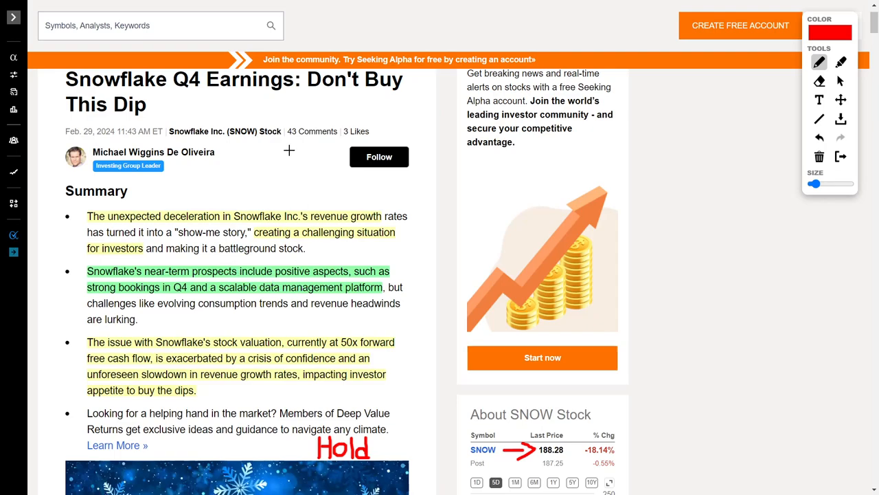
mouse_move(259, 166)
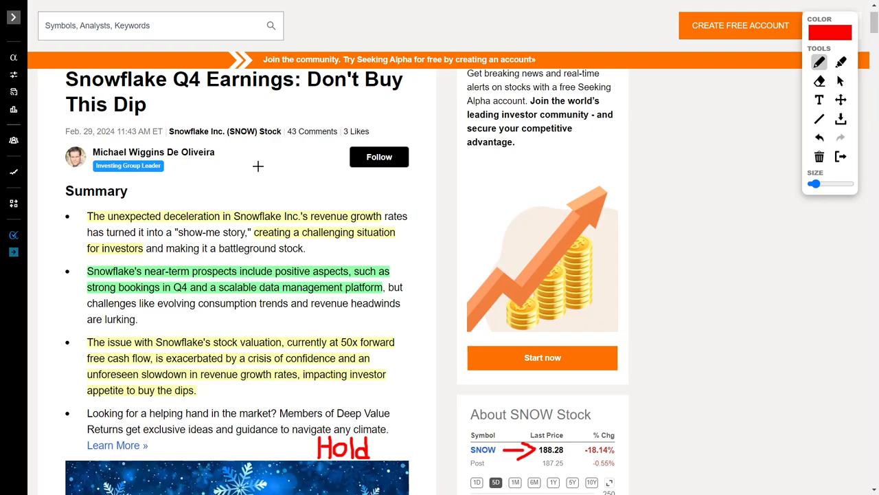
- Scroll down the Snowflake article to SNOW's five-day chart, market cap and forward P/E
scroll("down", 3)
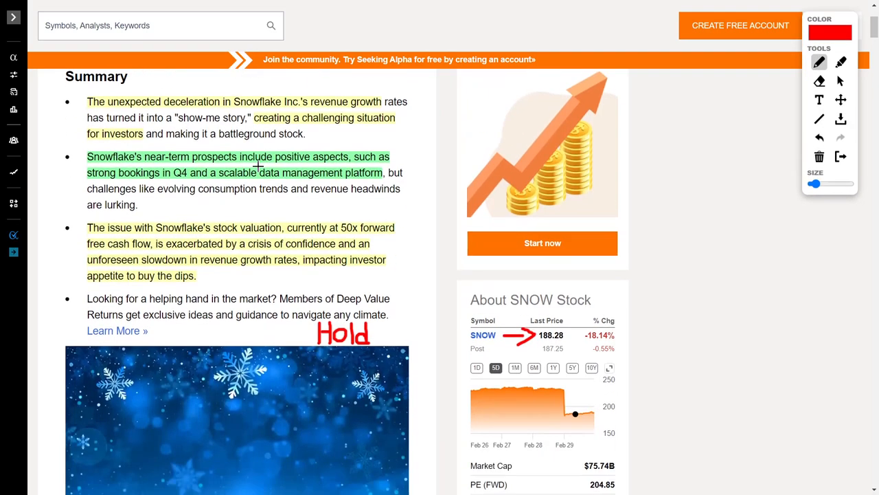
mouse_move(433, 219)
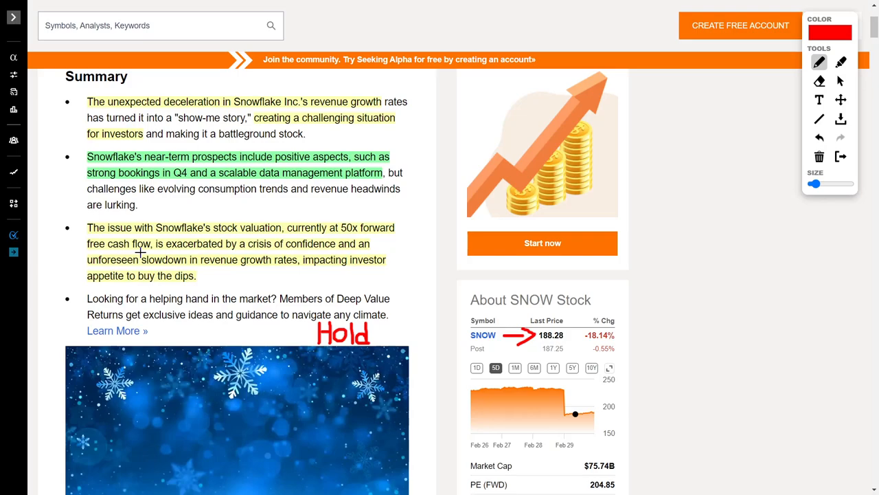
mouse_move(362, 305)
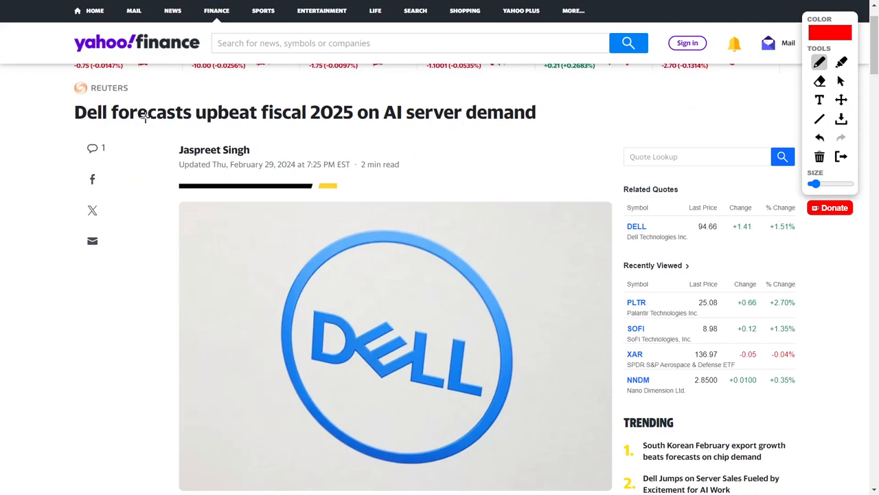
- Underline 'more than 16%' share jump in red in the Dell article's opening paragraph
scroll("down", 3)
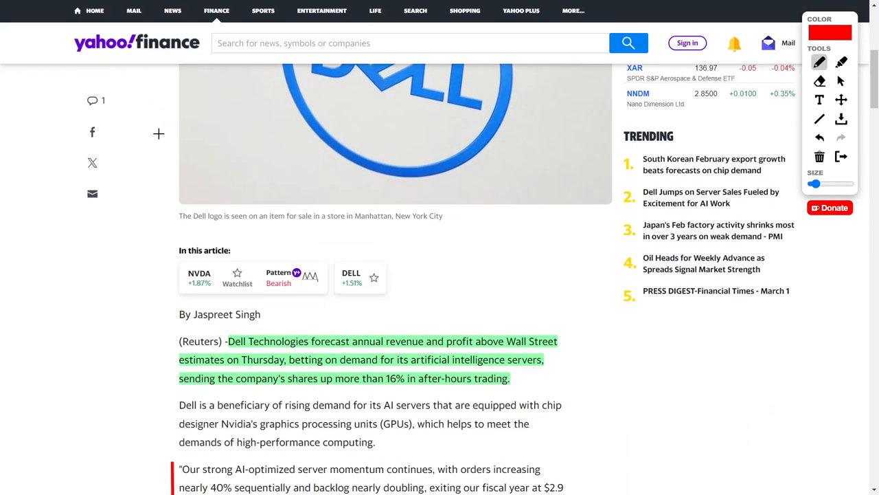
scroll("down", 3)
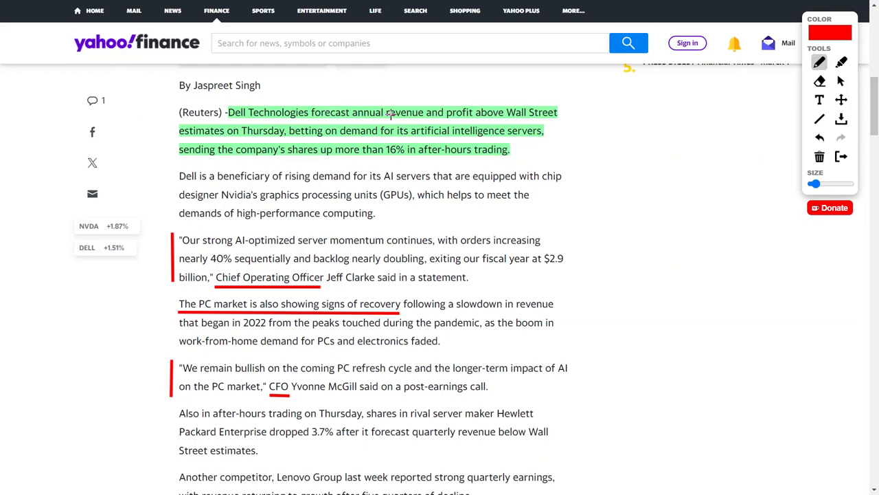
mouse_move(434, 101)
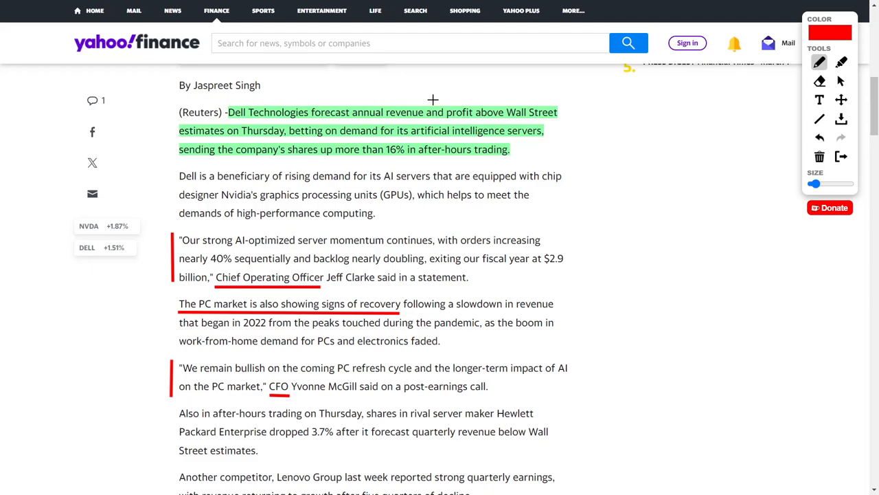
mouse_move(508, 127)
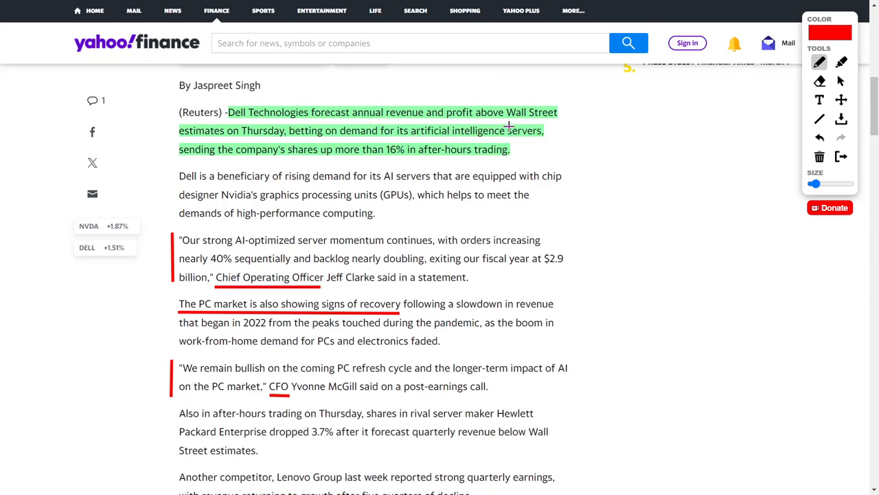
mouse_move(536, 126)
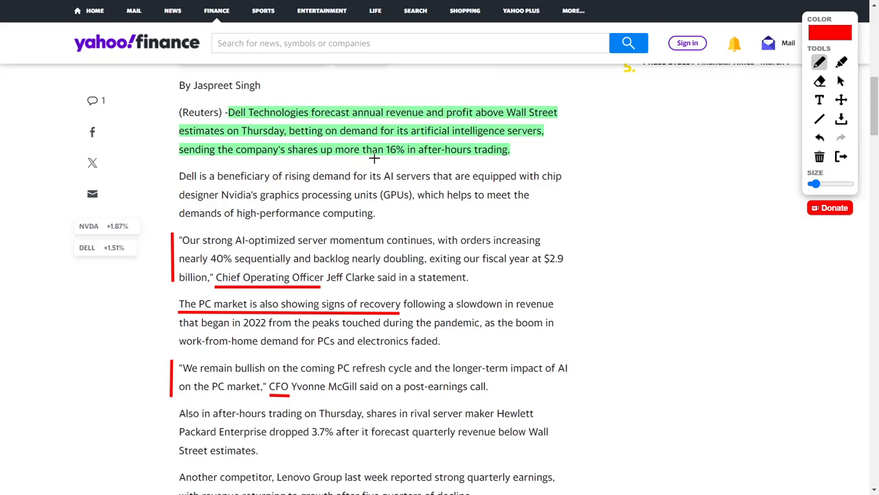
left_click_drag(354, 160, 412, 160)
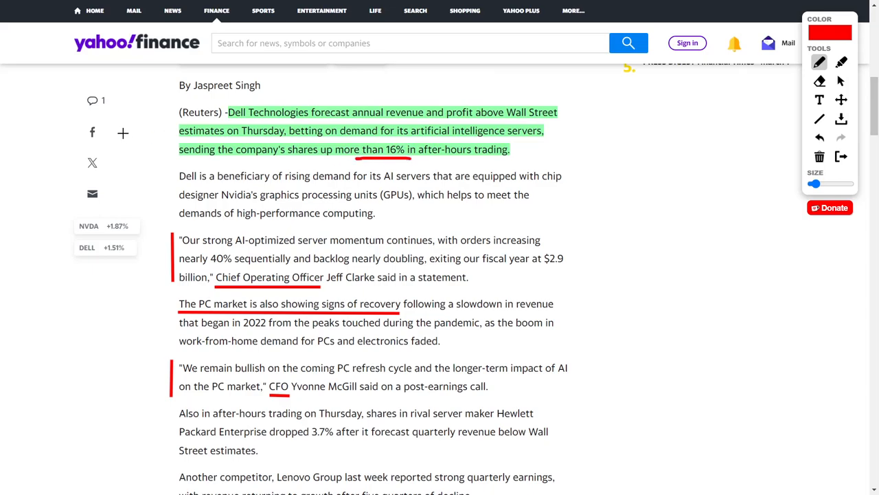
scroll("down", 3)
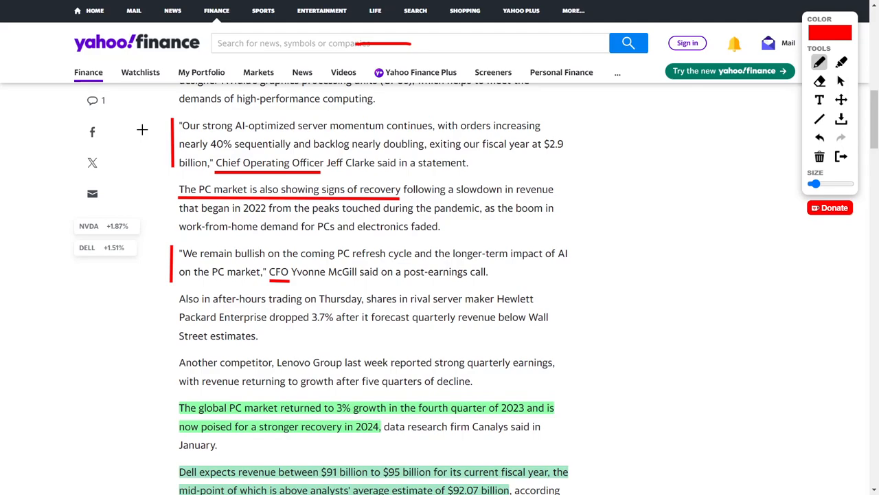
mouse_move(373, 138)
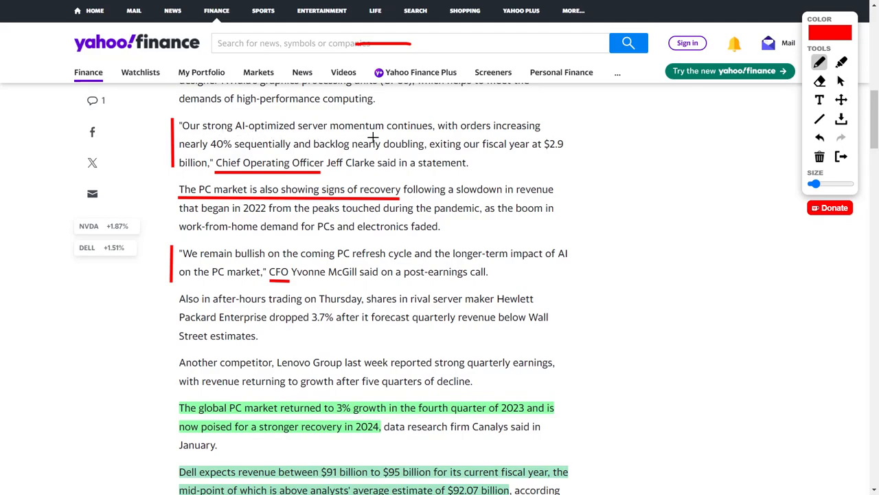
mouse_move(500, 133)
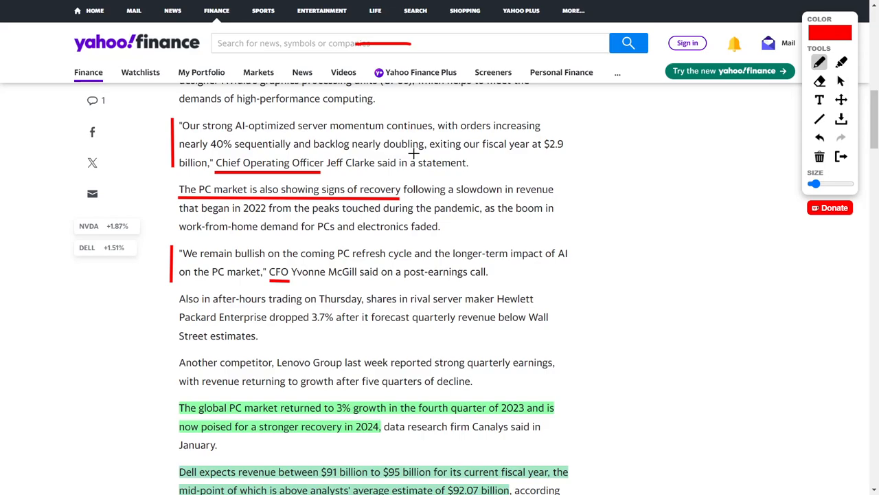
- Scroll down the Dell article to the green-highlighted revenue and earnings guidance paragraphs
scroll("down", 3)
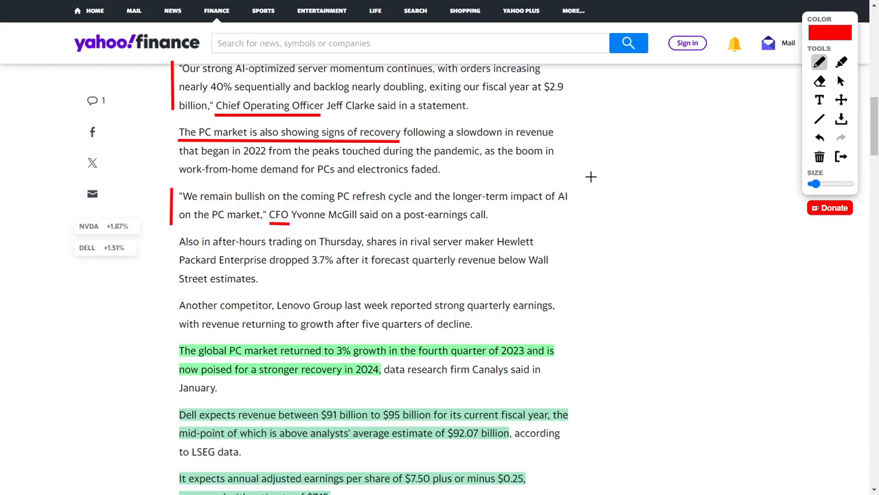
mouse_move(322, 145)
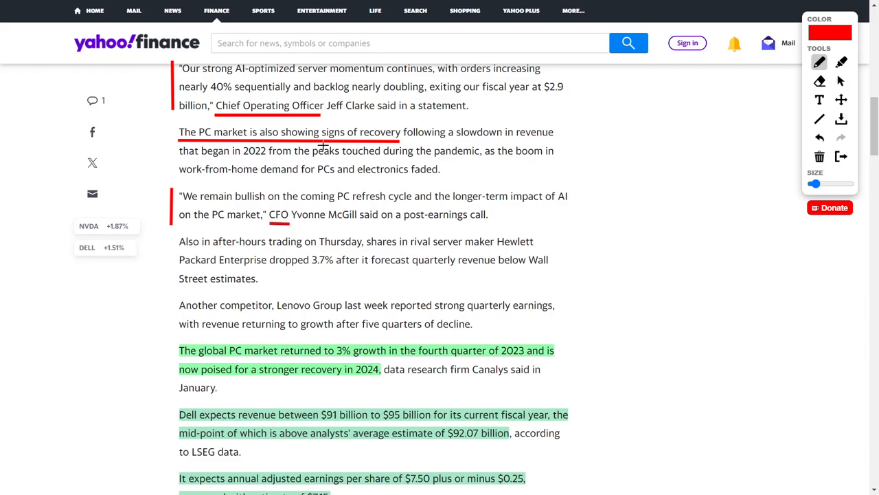
mouse_move(156, 138)
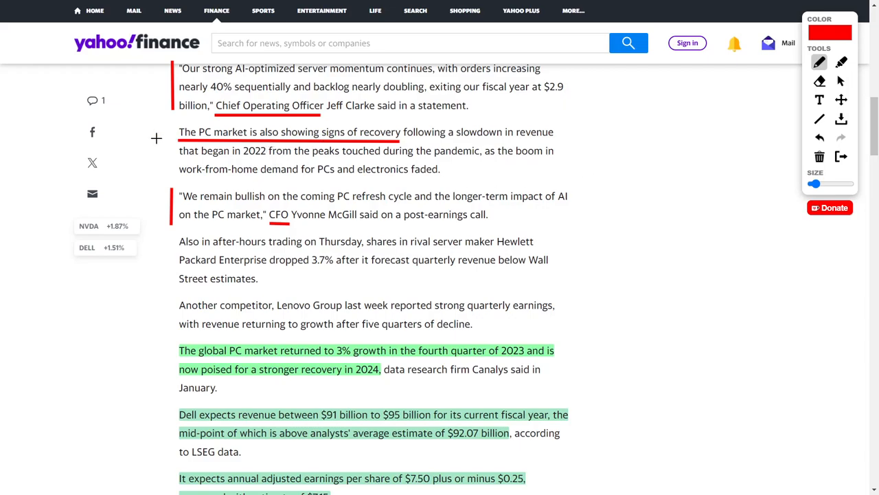
scroll("down", 3)
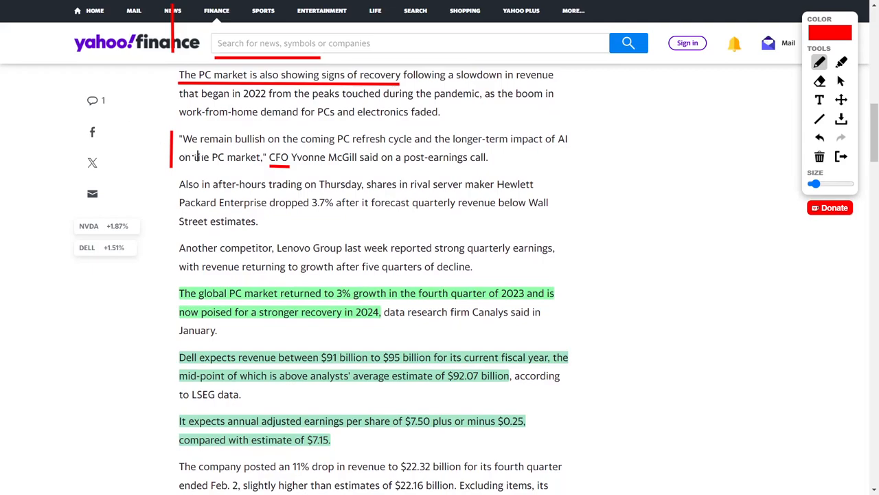
mouse_move(362, 150)
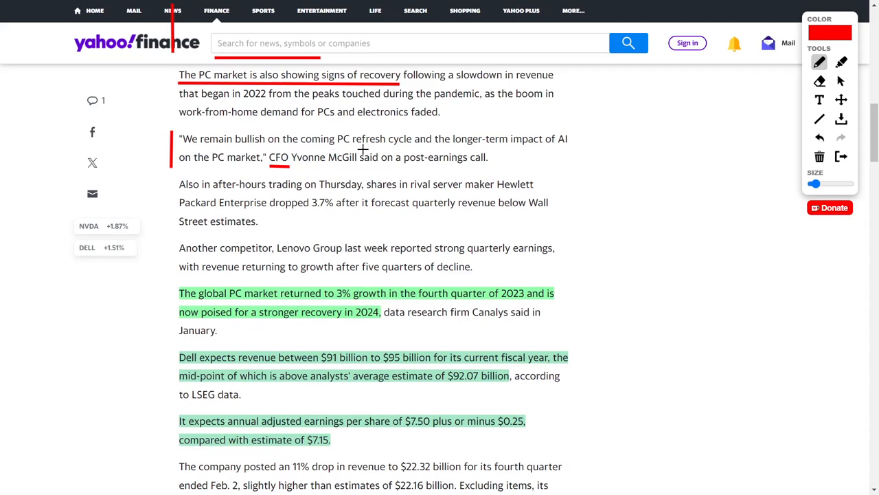
mouse_move(464, 146)
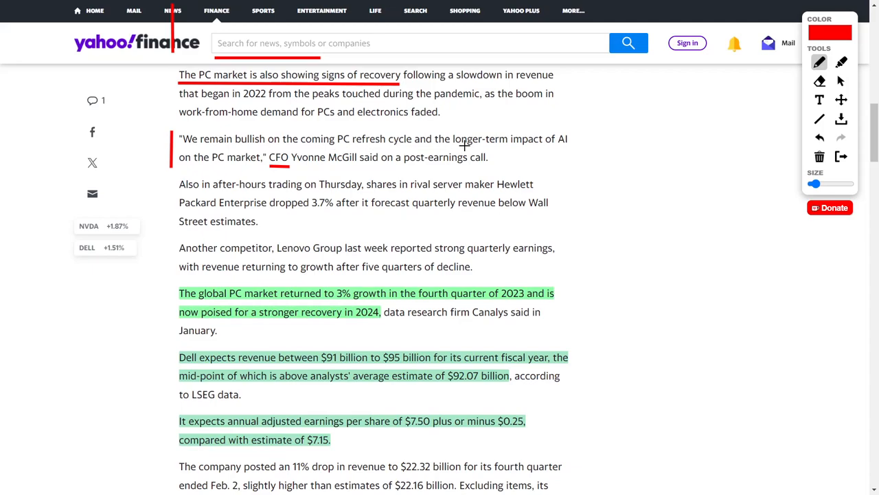
mouse_move(225, 173)
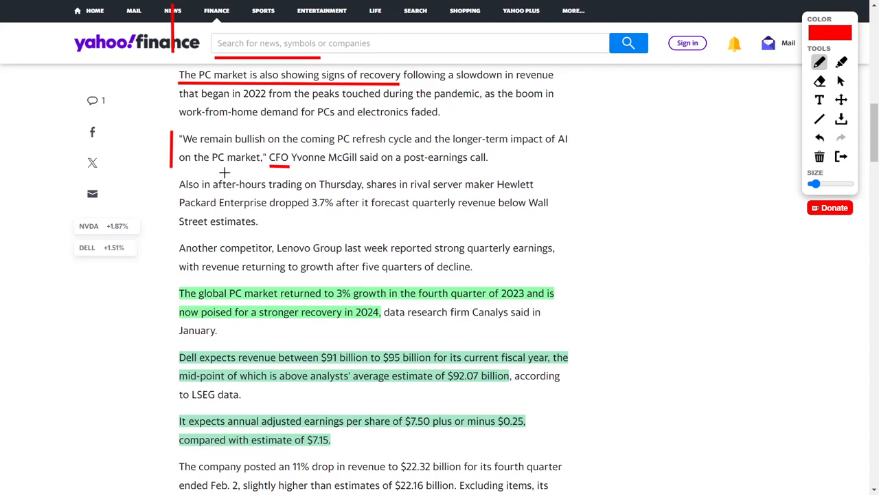
mouse_move(158, 144)
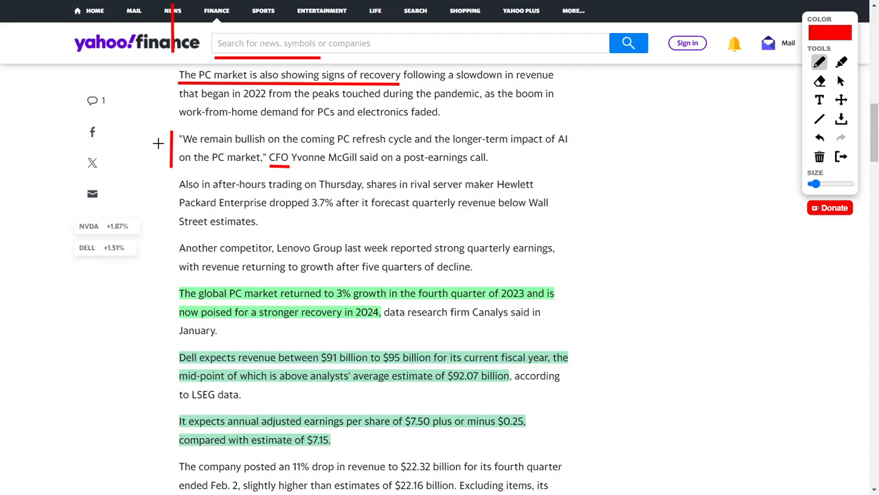
scroll("down", 3)
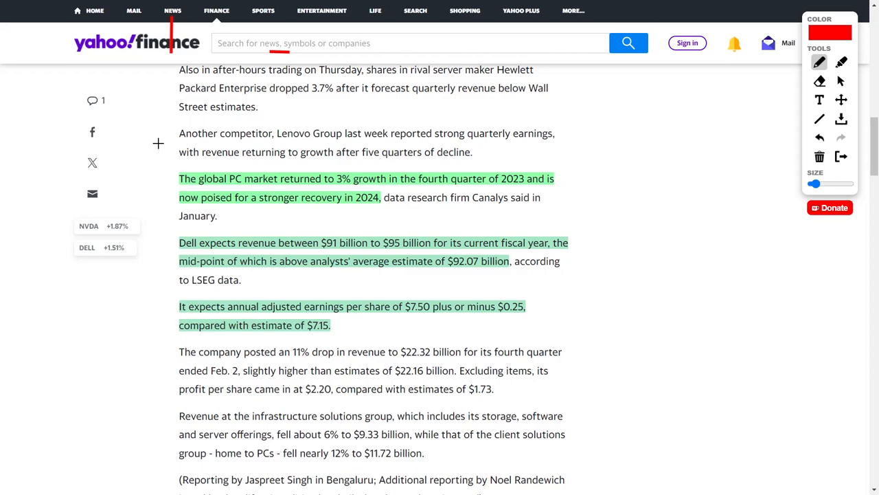
mouse_move(355, 227)
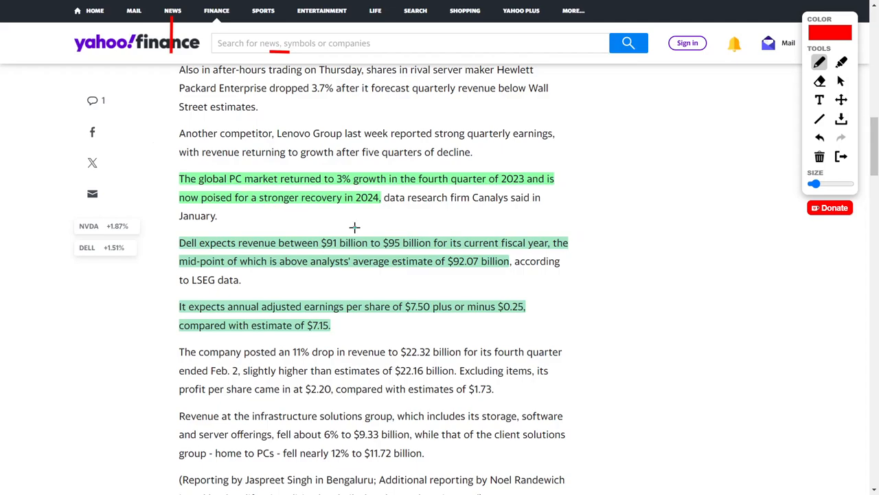
- Circle the $91–95 billion revenue forecast and $92.07 billion analyst estimate in red
left_click_drag(309, 234, 442, 250)
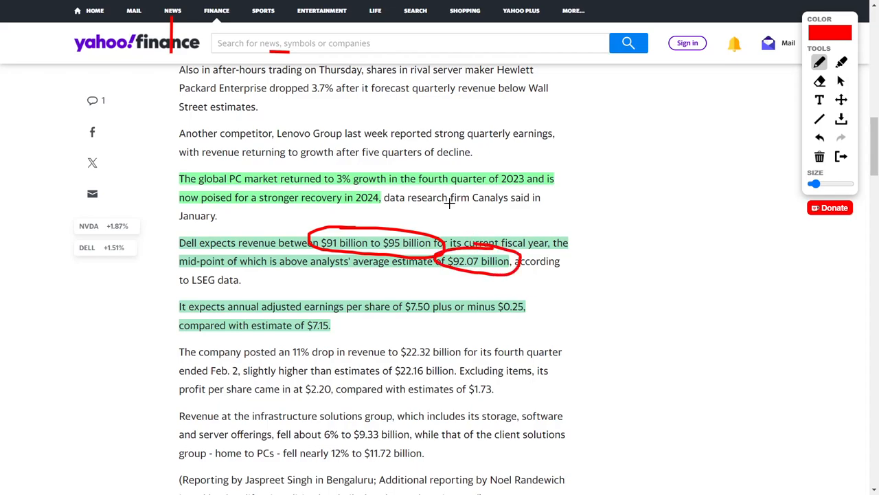
scroll("down", 3)
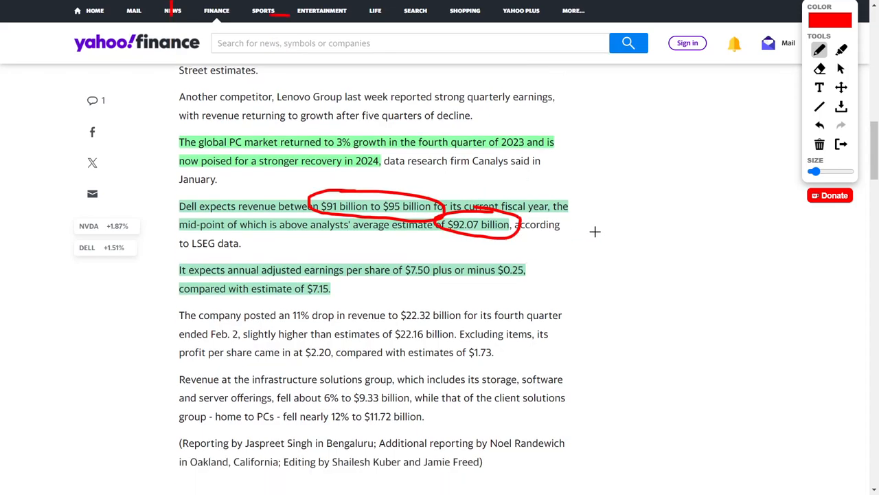
scroll("down", 3)
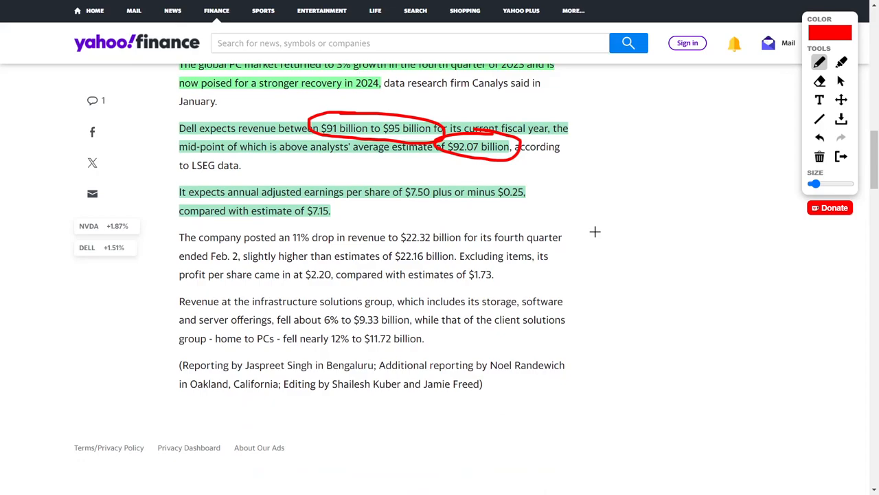
mouse_move(351, 205)
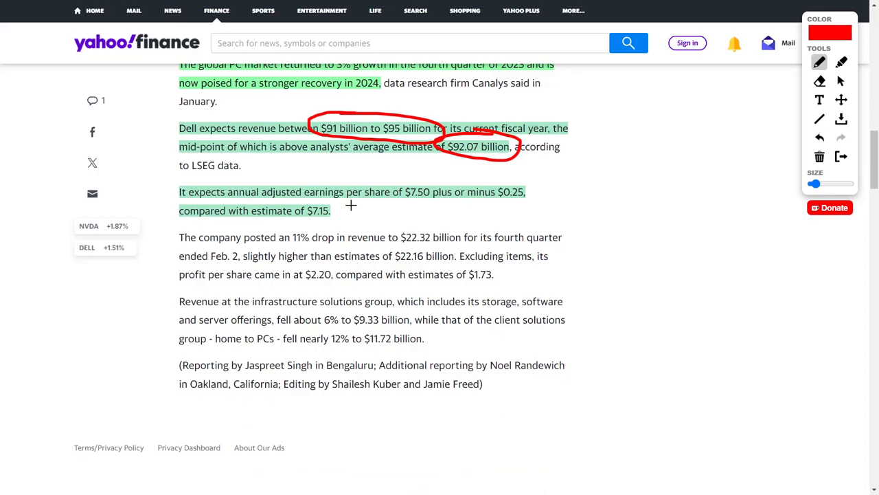
mouse_move(401, 206)
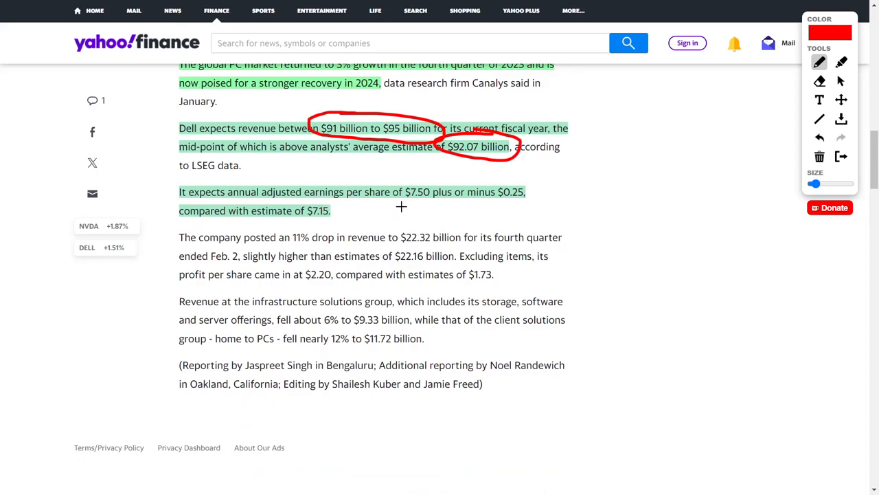
mouse_move(423, 204)
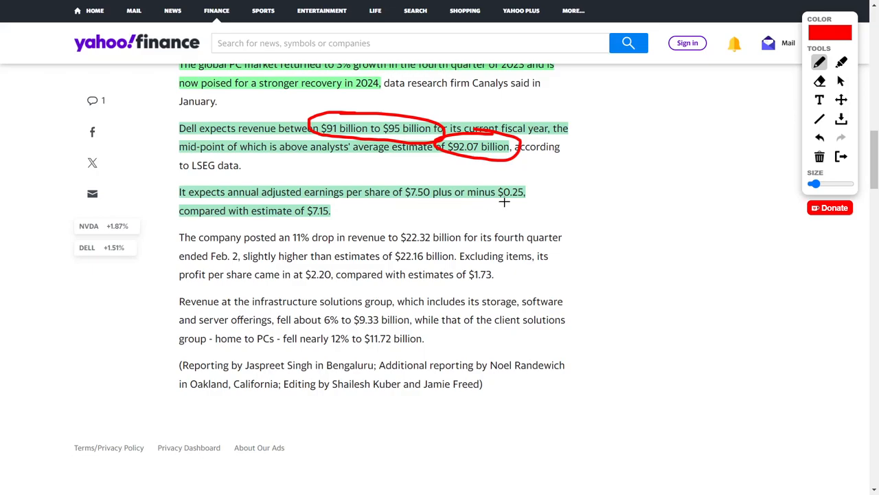
mouse_move(406, 209)
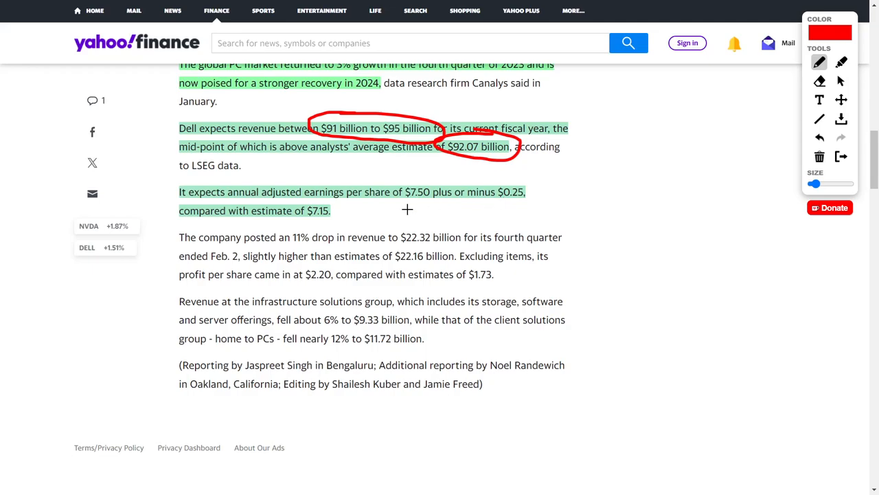
mouse_move(290, 220)
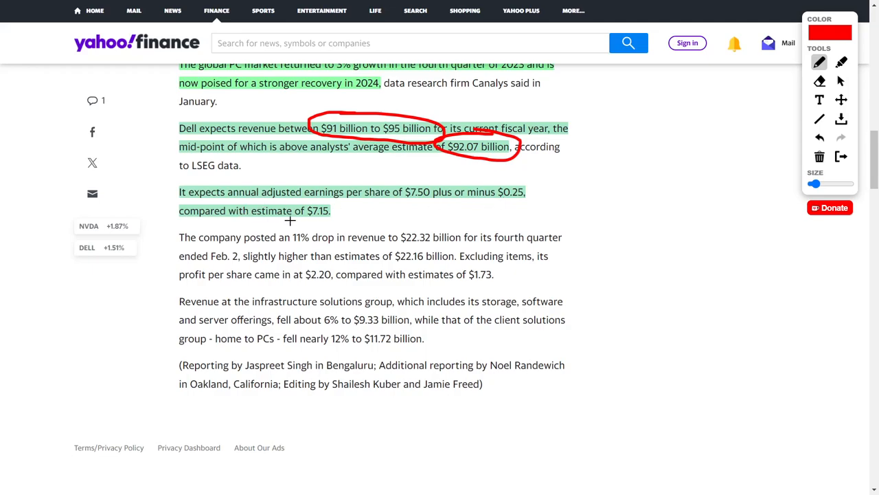
mouse_move(352, 217)
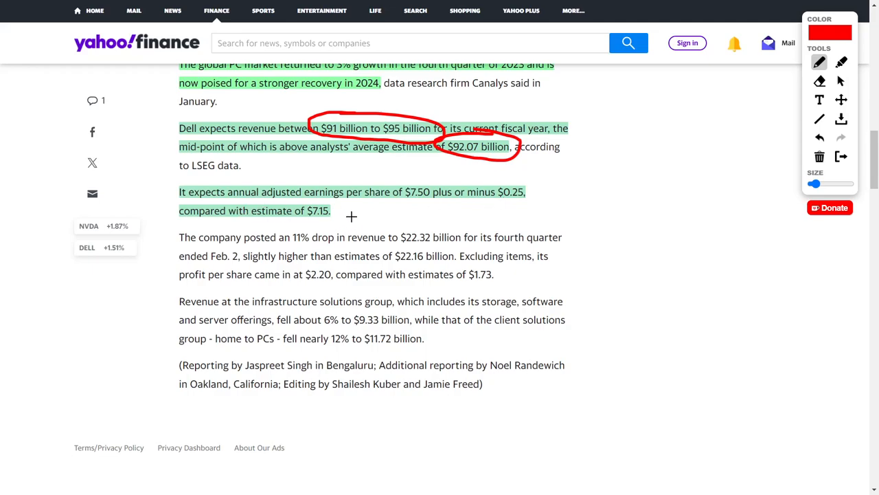
- Mark the $7.15 estimate in red and underline the earnings-per-share guidance sentence
left_click_drag(296, 215, 330, 207)
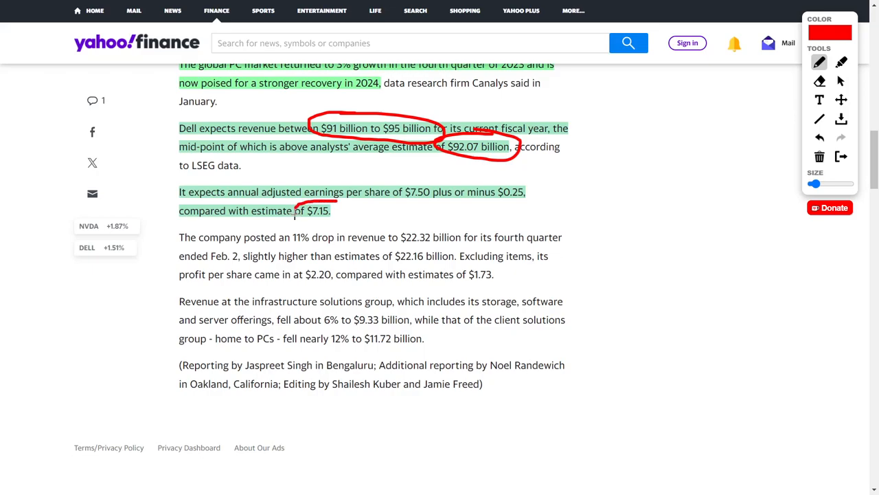
left_click_drag(309, 206, 329, 220)
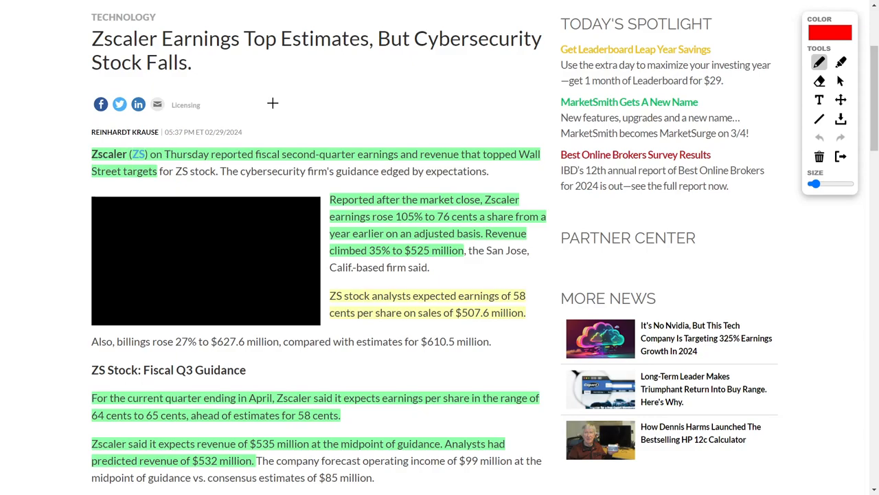
mouse_move(289, 105)
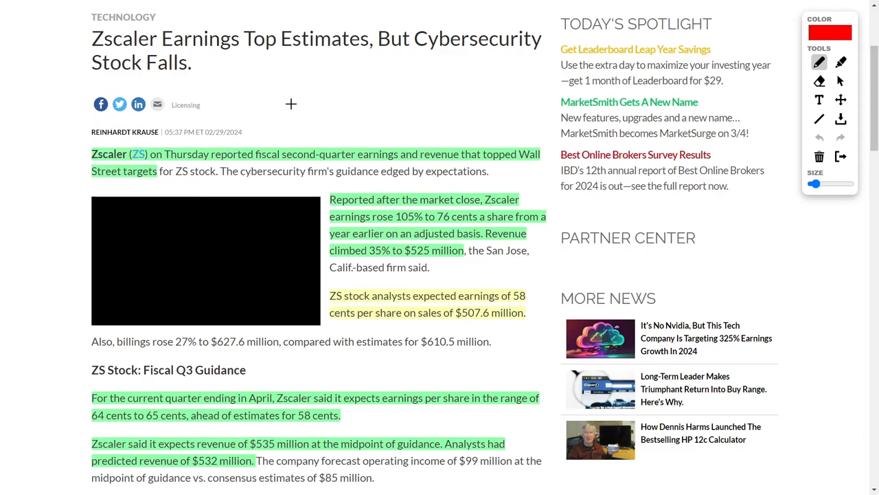
- Underline the $507.6 million sales estimate in red and draw an arrow up to the $525 million revenue
scroll("down", 3)
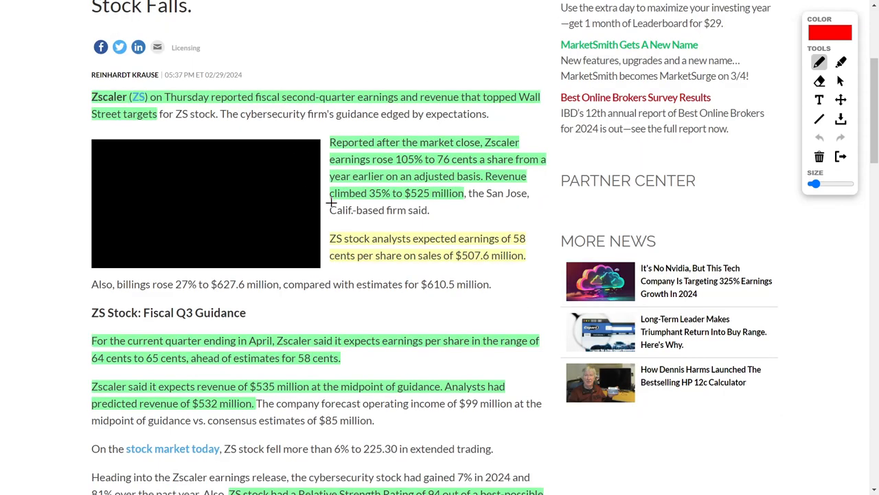
mouse_move(458, 223)
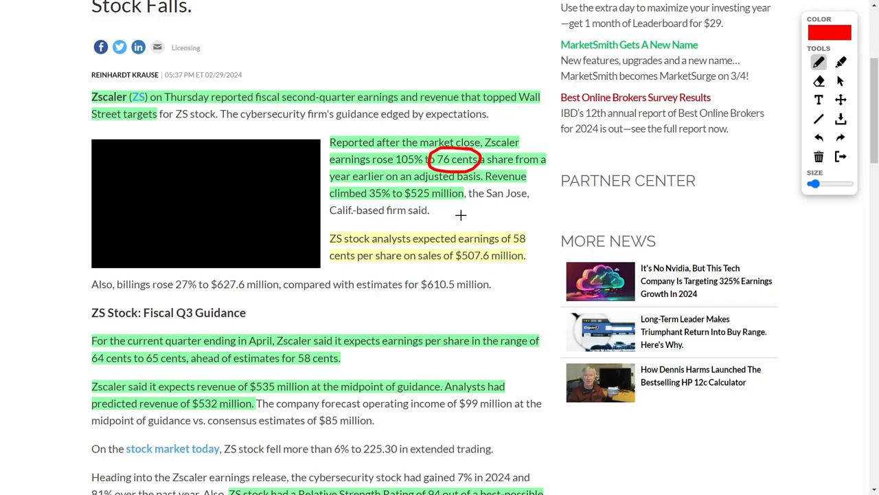
left_click_drag(453, 265, 528, 265)
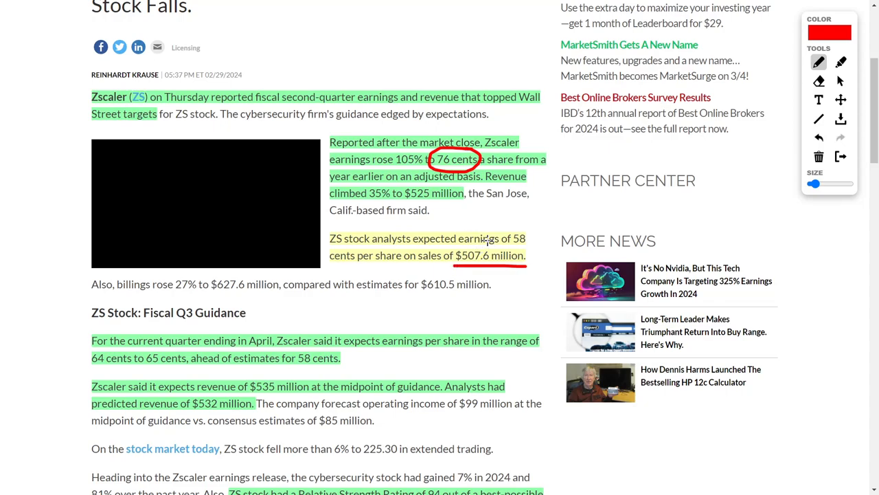
left_click_drag(448, 203, 488, 240)
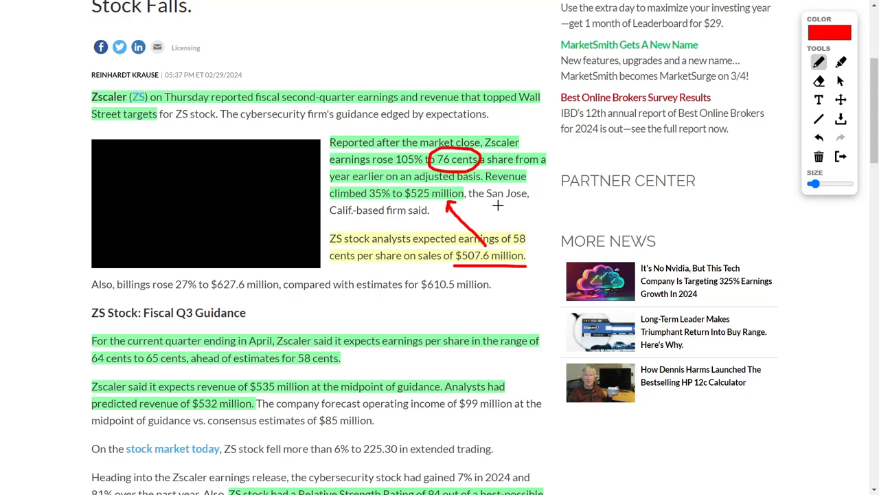
scroll("down", 3)
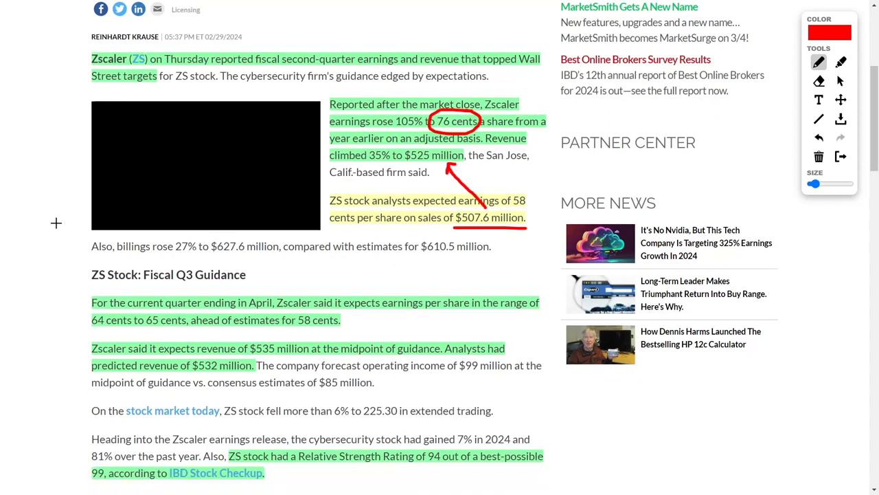
- Underline the 58 cents estimate and the 64 to 65 cents Q3 EPS guidance in red
scroll("down", 3)
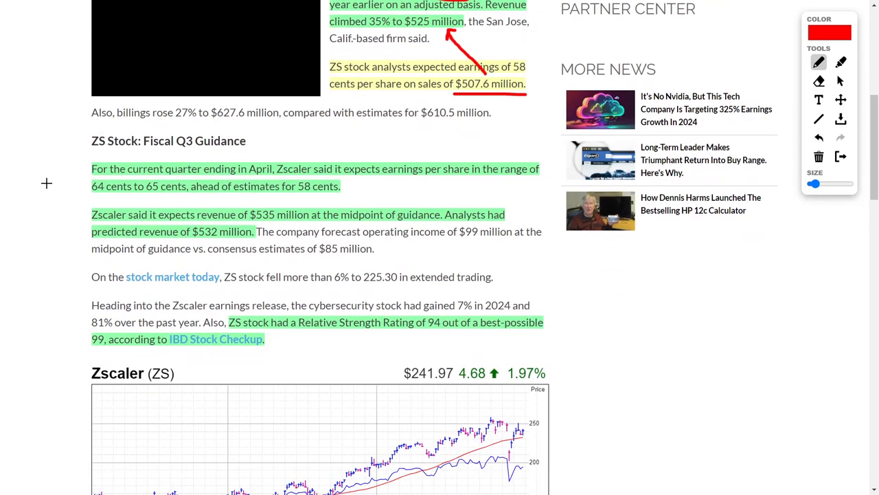
mouse_move(311, 195)
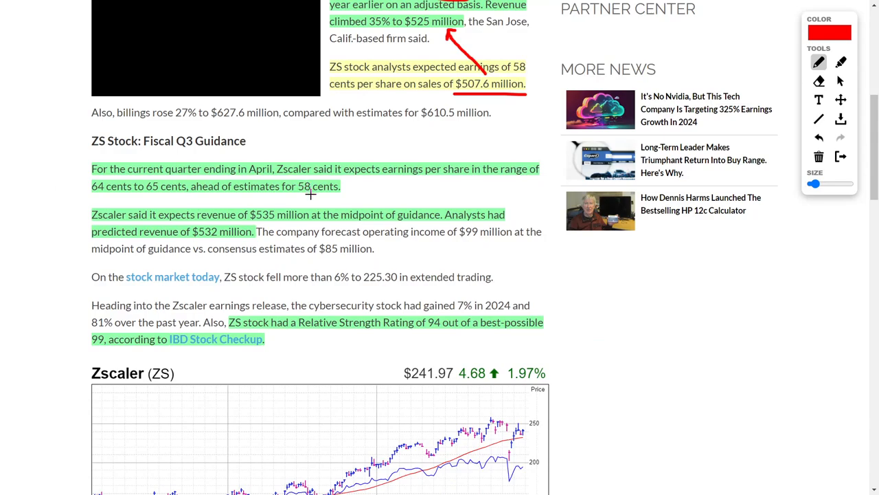
left_click_drag(294, 196, 339, 195)
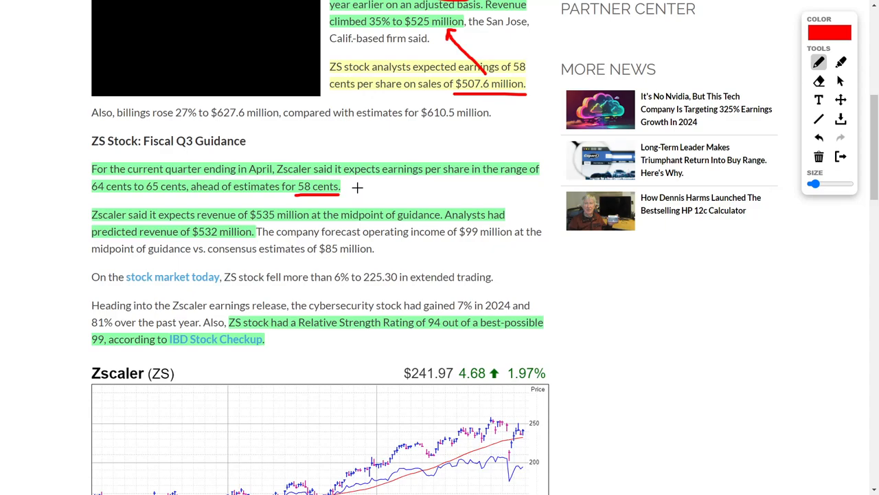
mouse_move(91, 193)
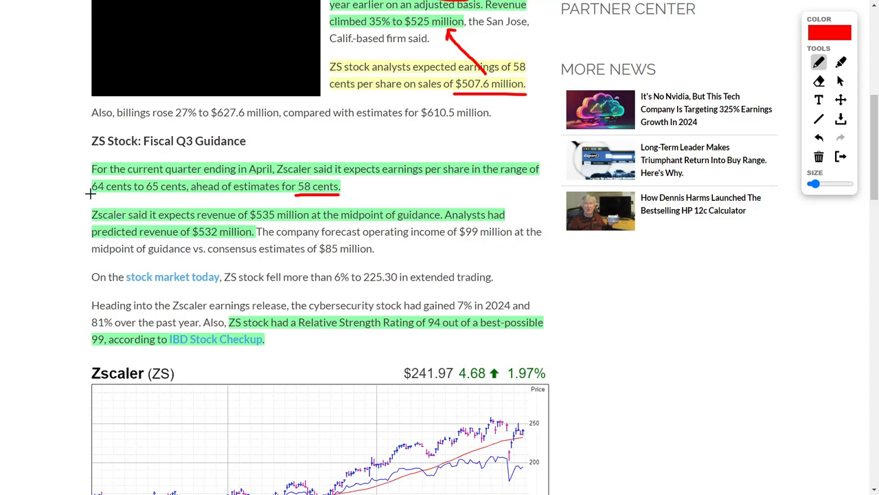
left_click_drag(90, 195, 181, 196)
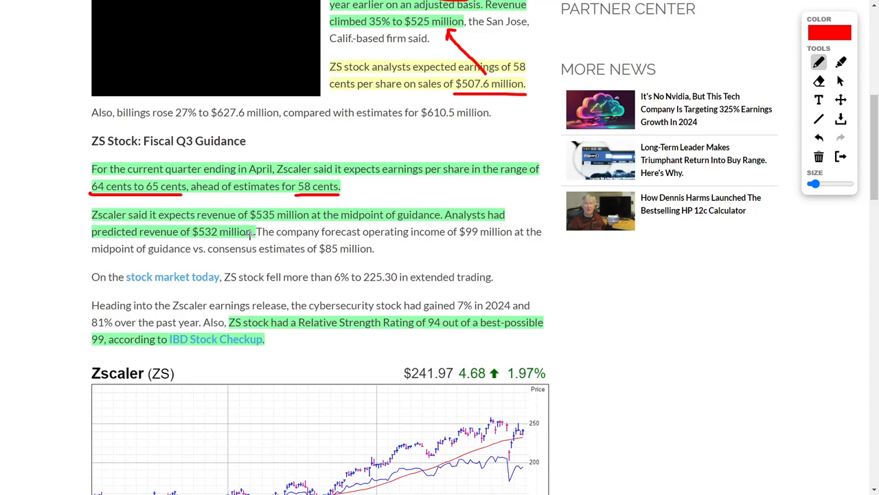
- Circle the $535 million and $532 million figures in red and add a short mark further down
left_click_drag(184, 231, 253, 230)
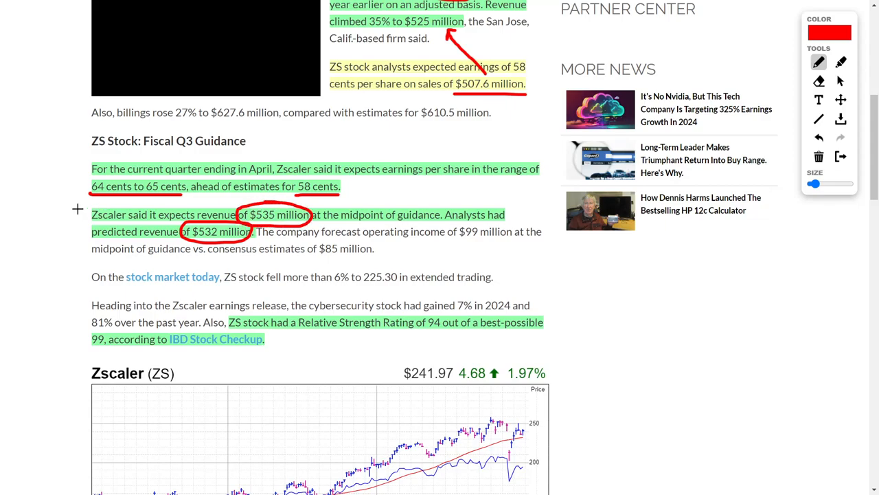
scroll("down", 3)
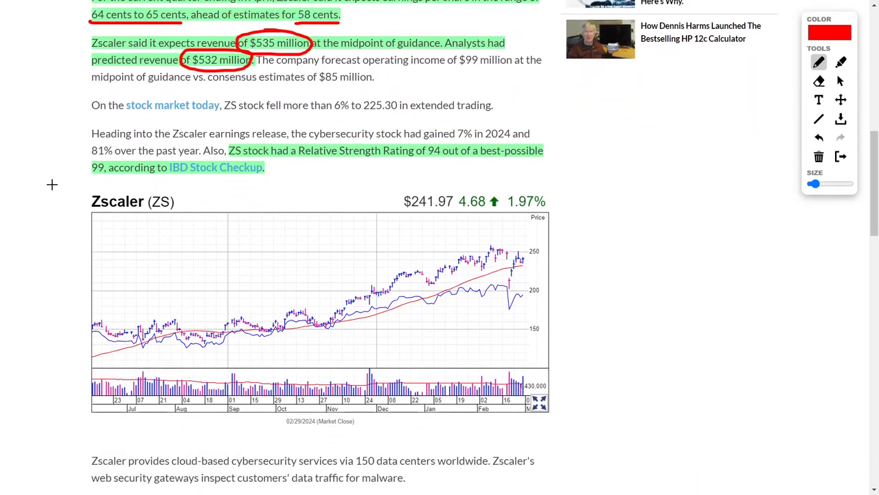
mouse_move(423, 161)
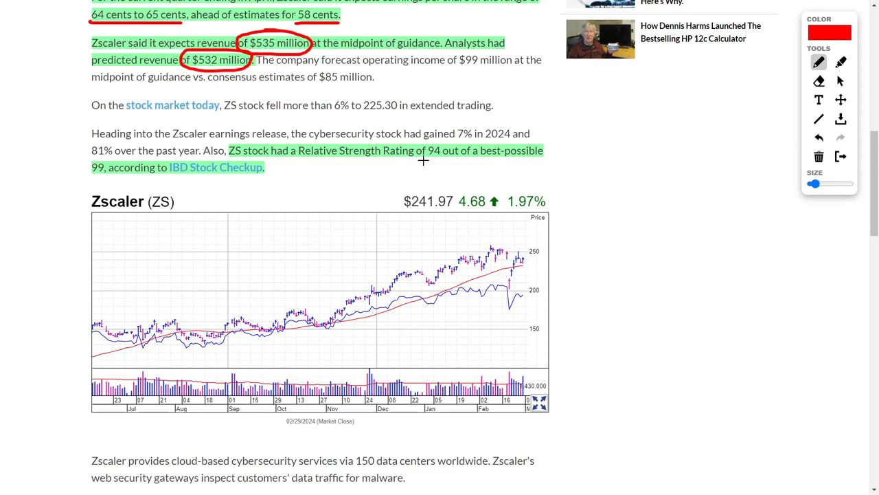
left_click_drag(409, 159, 446, 159)
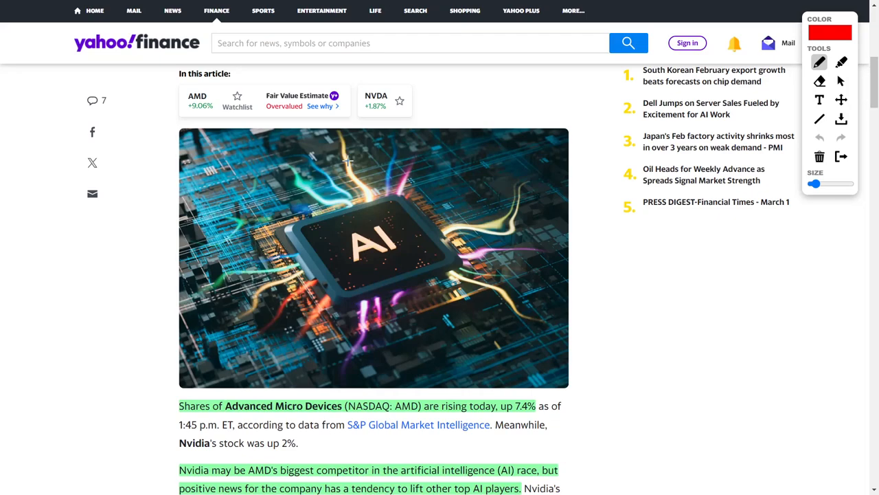
mouse_move(168, 212)
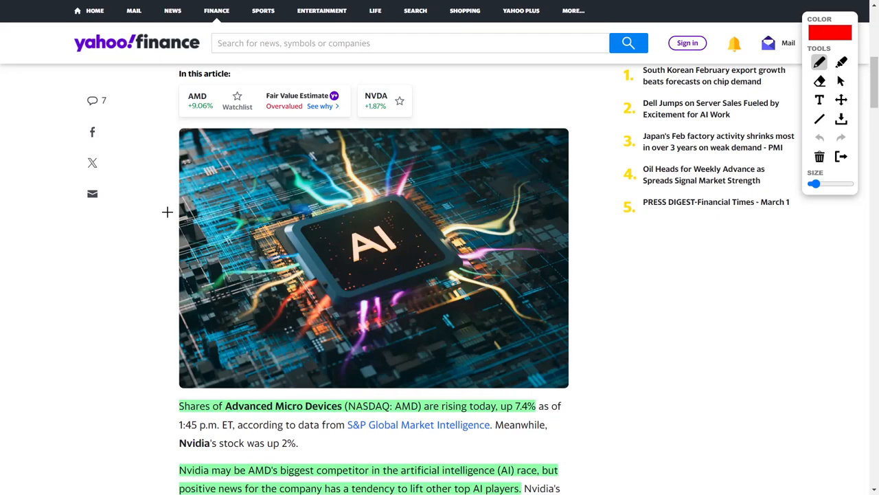
- Scroll the Yahoo Finance AMD article down to the highlighted Tigress analyst passage
scroll("down", 3)
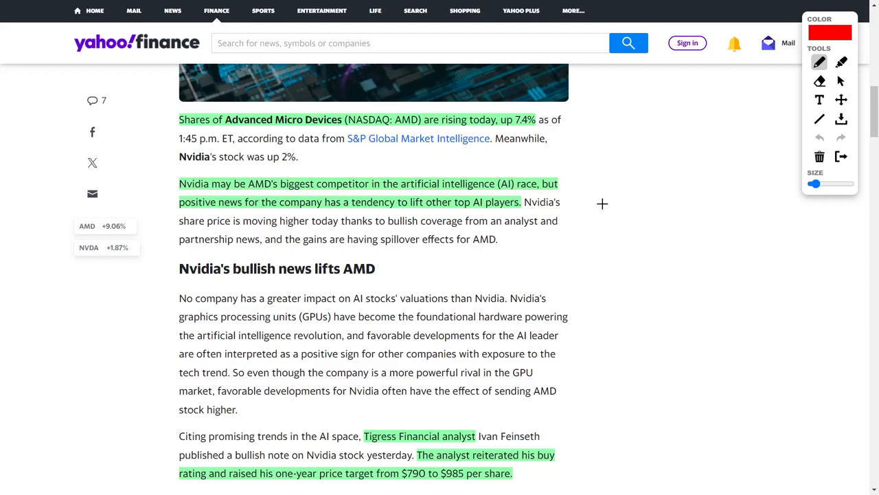
mouse_move(324, 183)
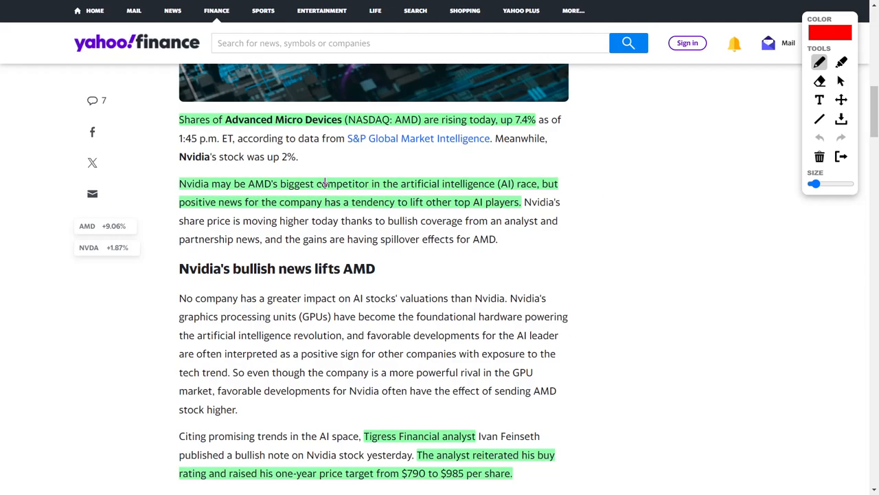
mouse_move(198, 191)
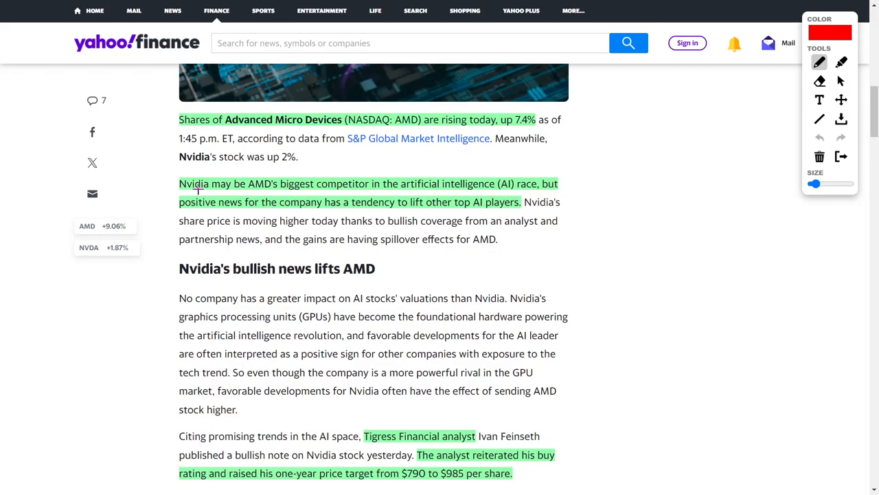
mouse_move(570, 156)
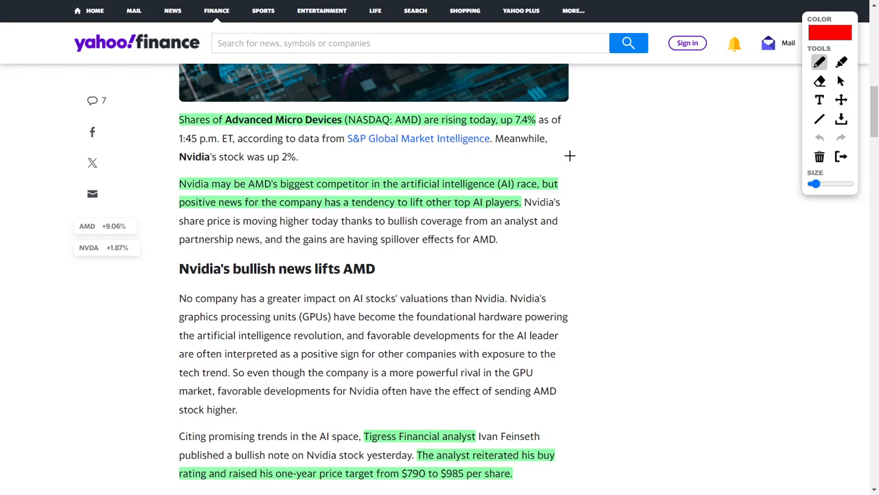
mouse_move(583, 172)
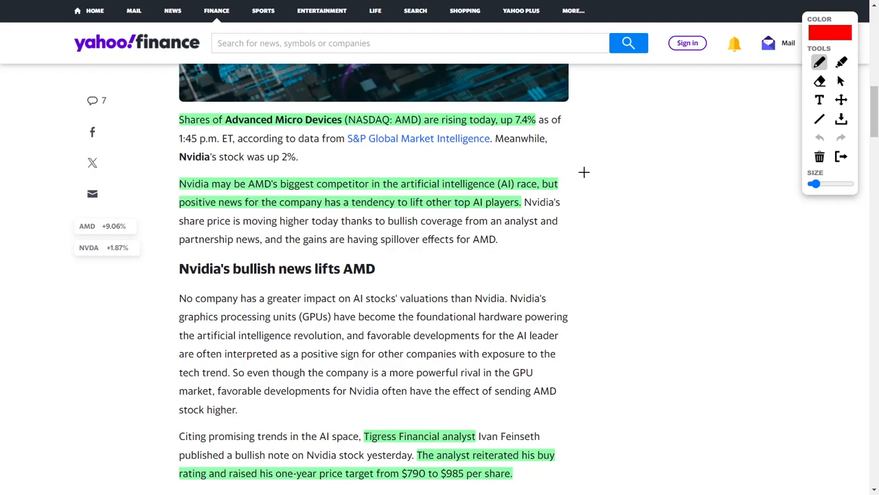
scroll("down", 3)
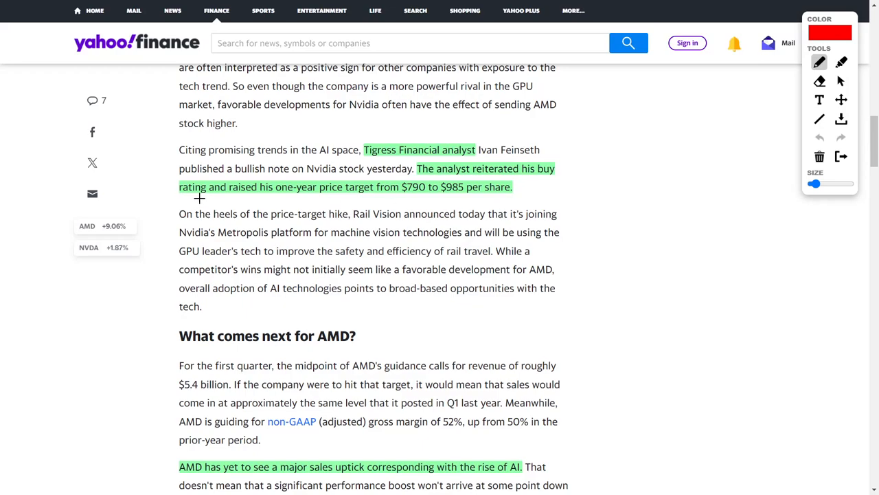
mouse_move(252, 195)
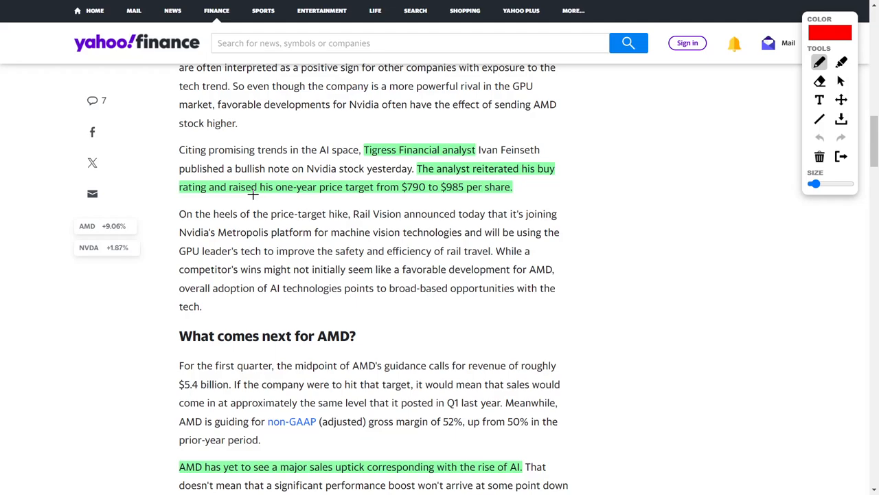
mouse_move(395, 195)
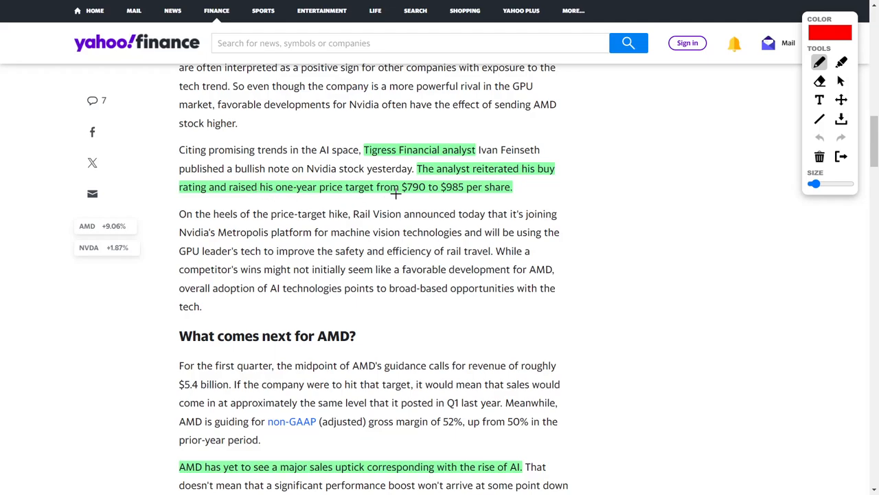
- Underline the $790 price target in red and draw a curved arrow from it to $985
left_click_drag(396, 195, 423, 195)
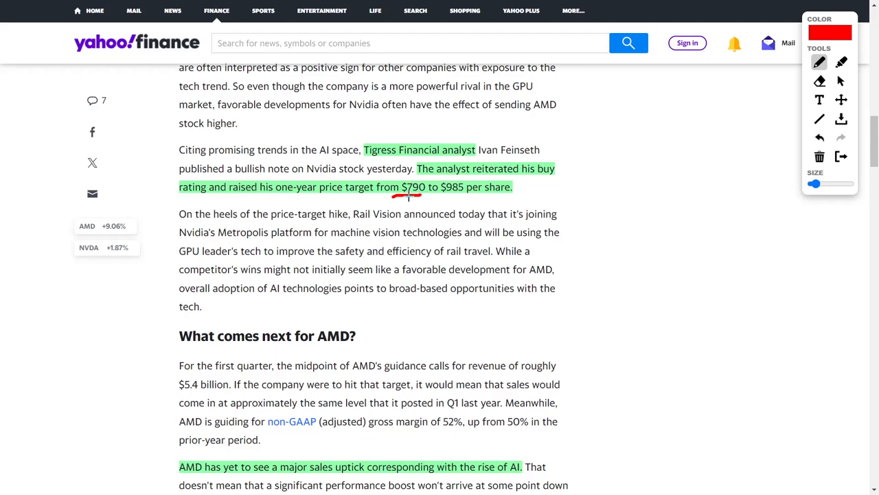
left_click_drag(396, 199, 454, 196)
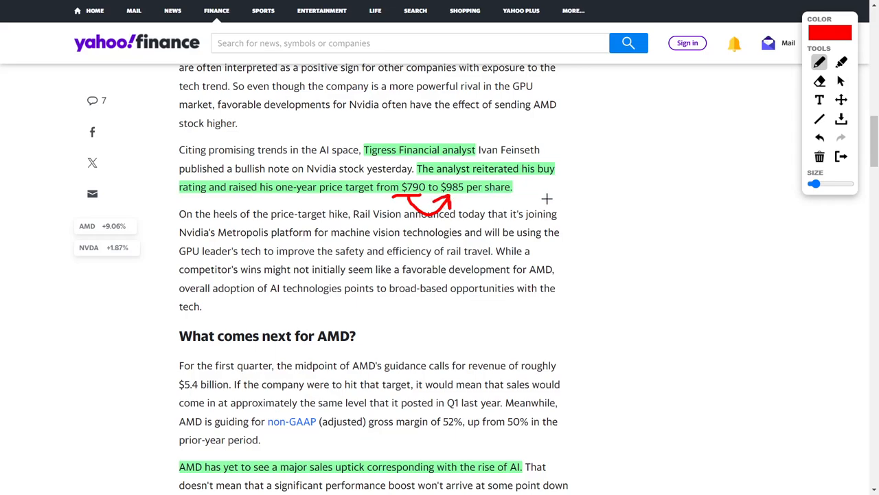
mouse_move(555, 198)
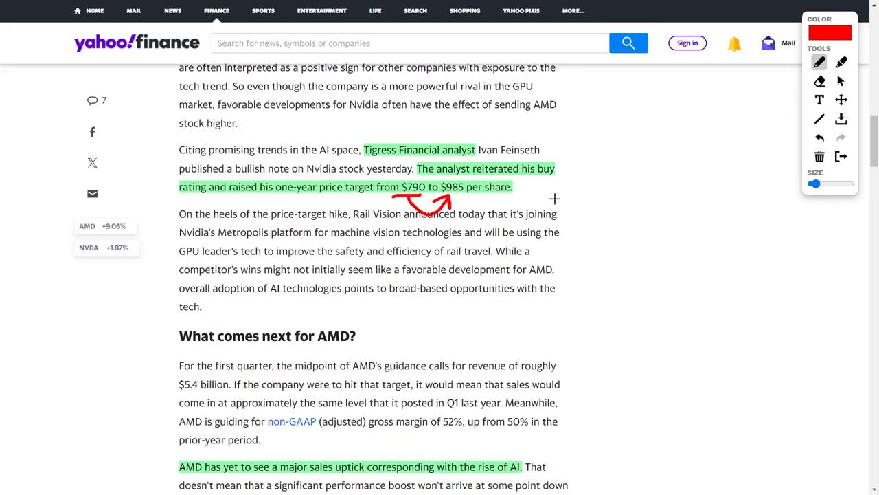
scroll("down", 3)
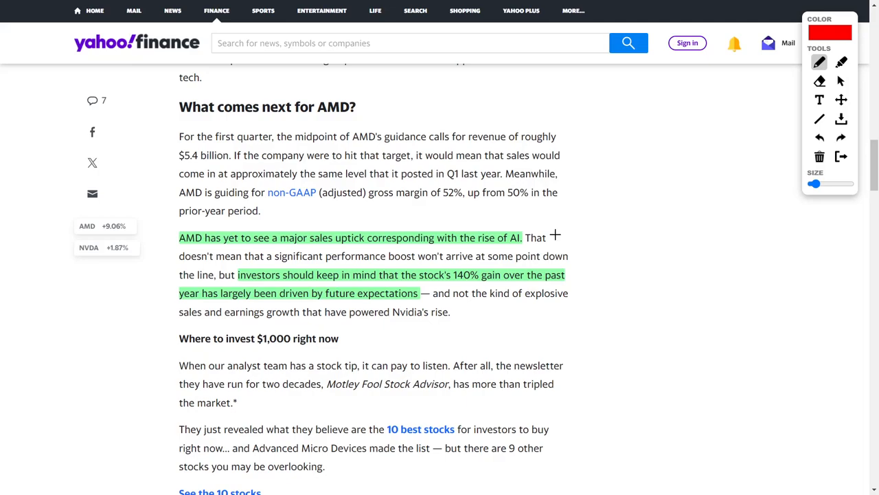
left_click_drag(419, 283, 487, 283)
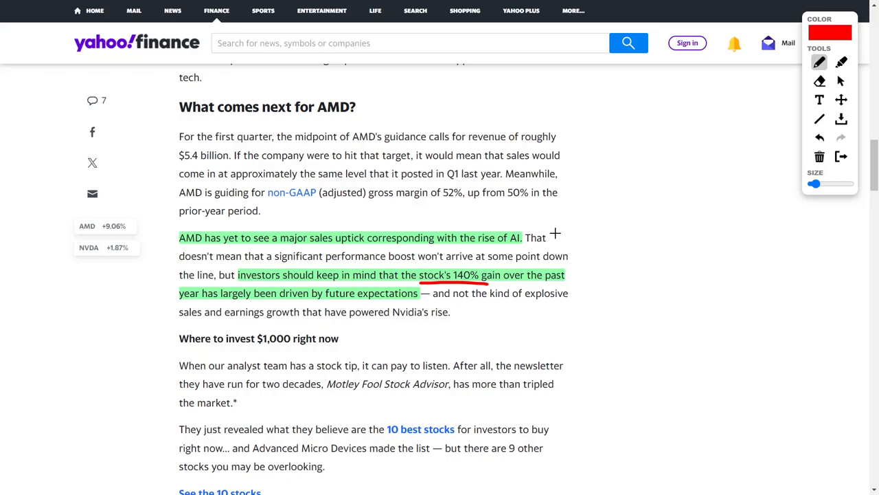
mouse_move(555, 231)
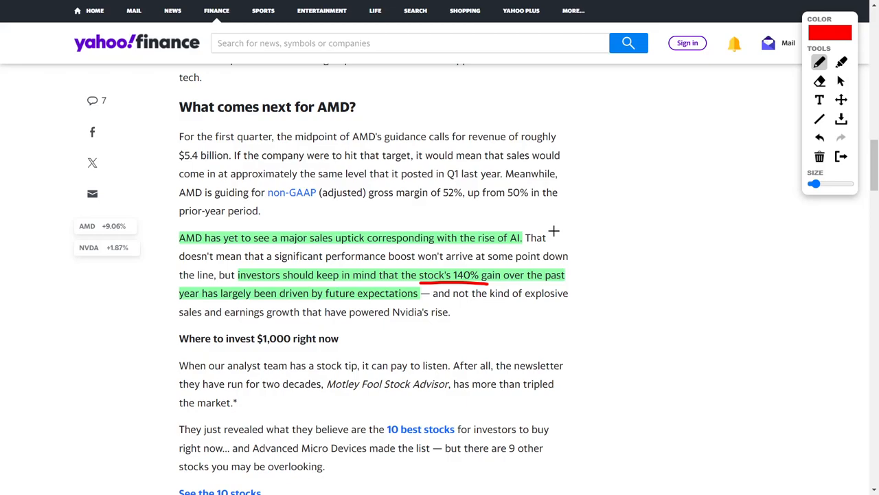
mouse_move(530, 212)
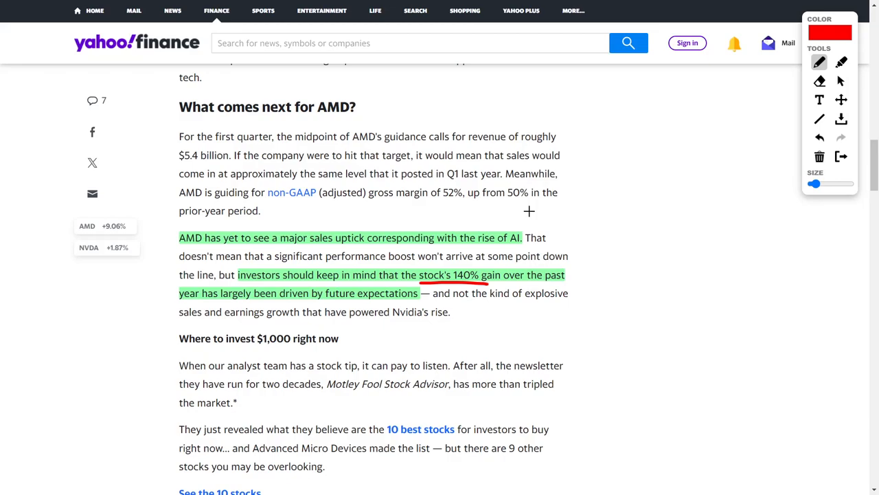
mouse_move(273, 249)
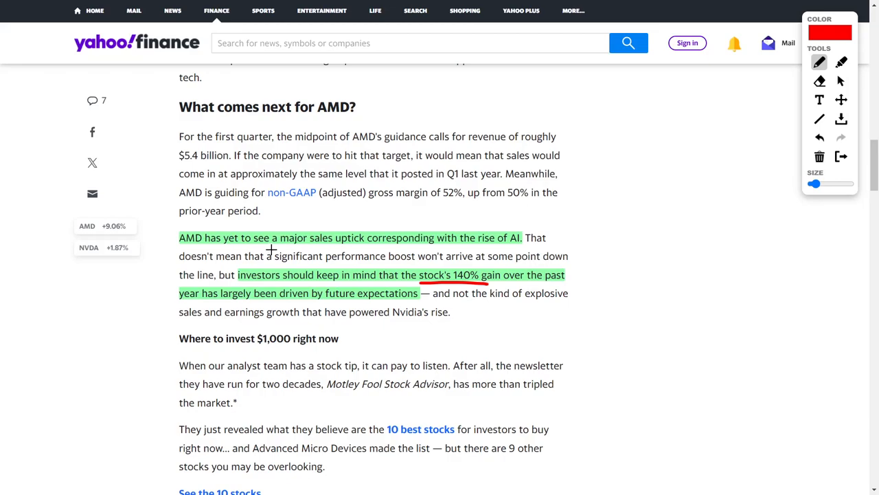
mouse_move(343, 222)
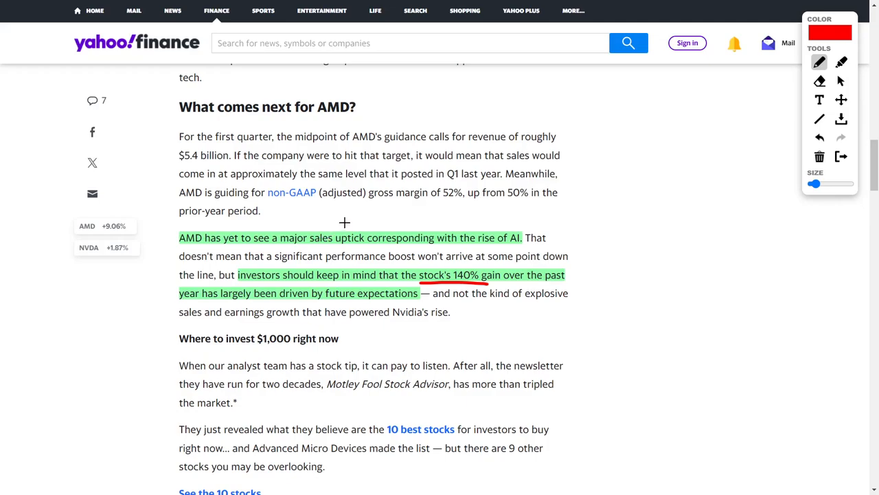
mouse_move(535, 210)
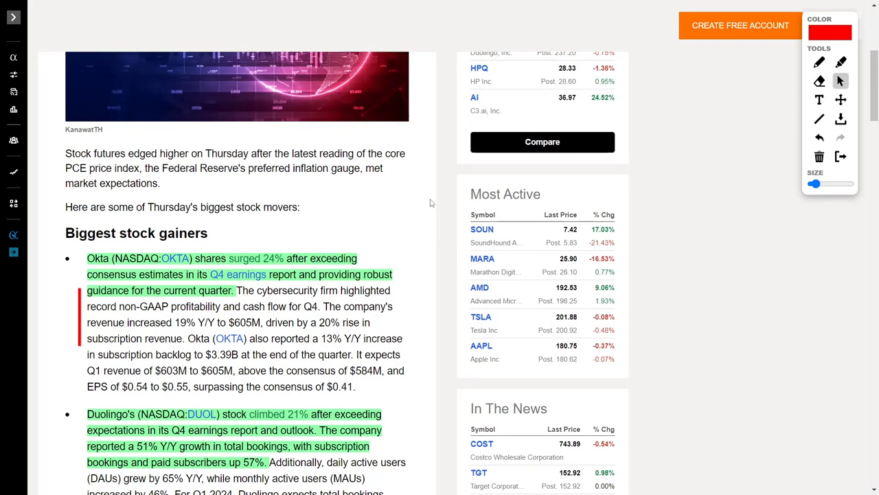
scroll("down", 3)
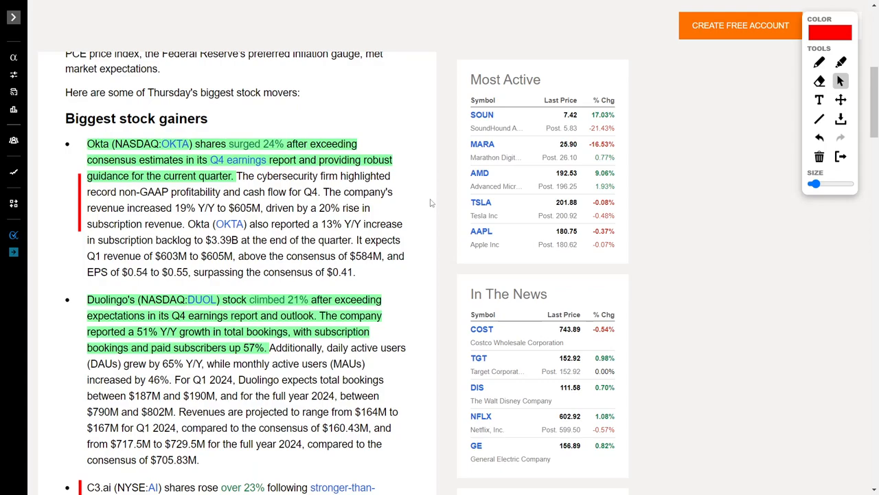
mouse_move(330, 178)
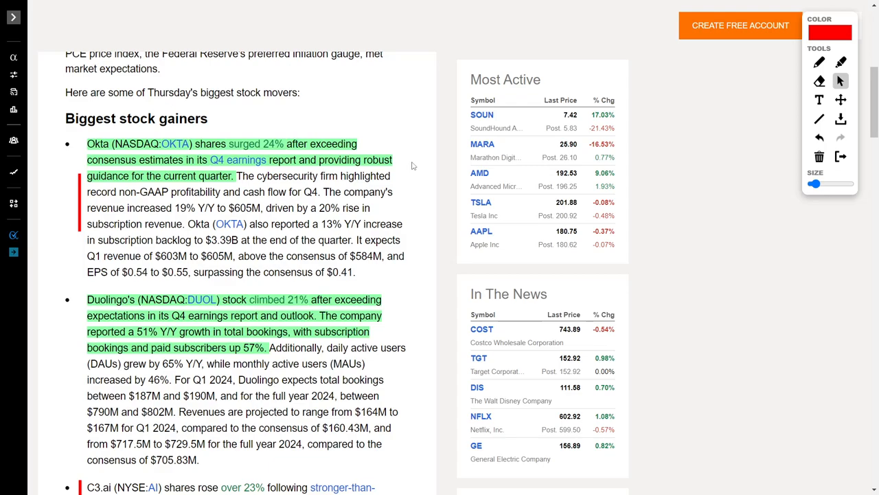
mouse_move(427, 157)
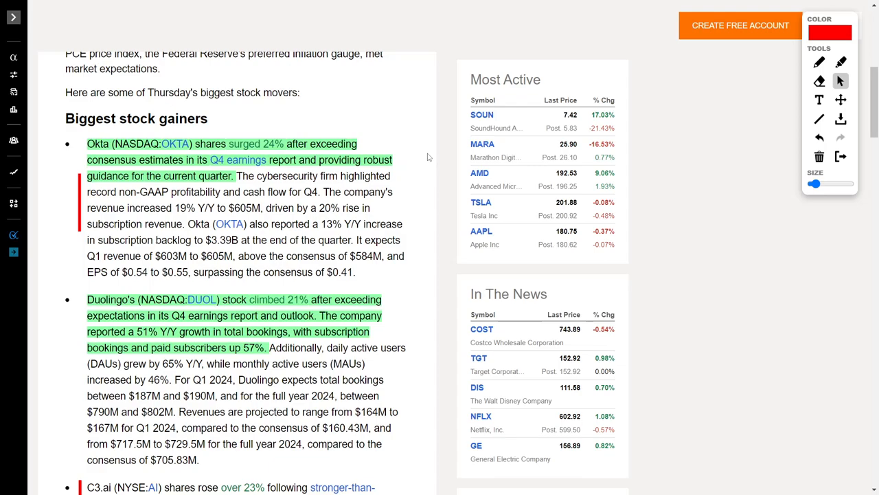
mouse_move(223, 206)
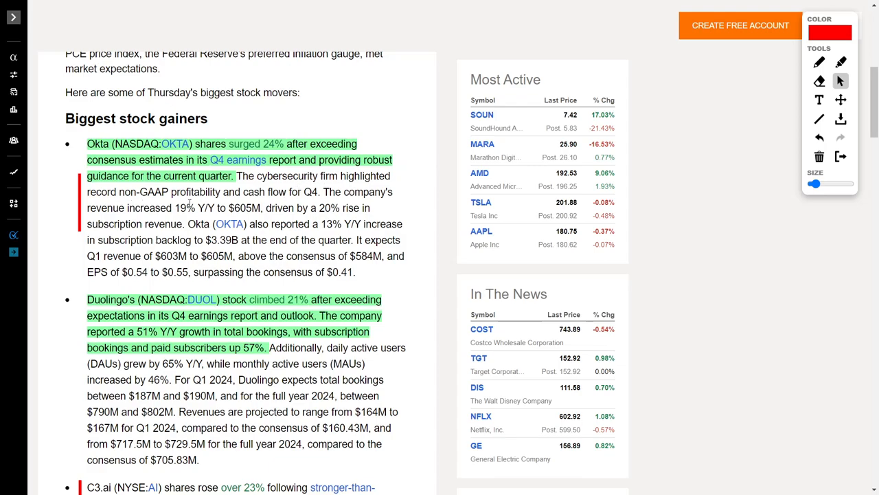
mouse_move(308, 203)
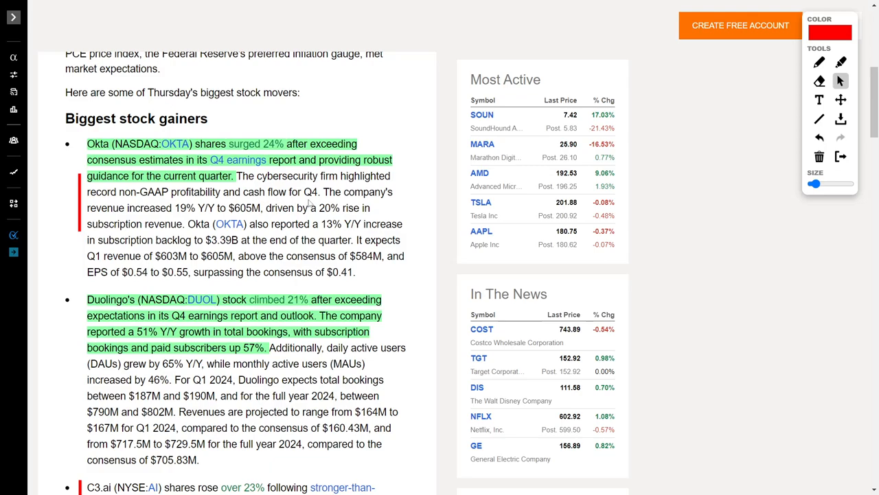
mouse_move(189, 219)
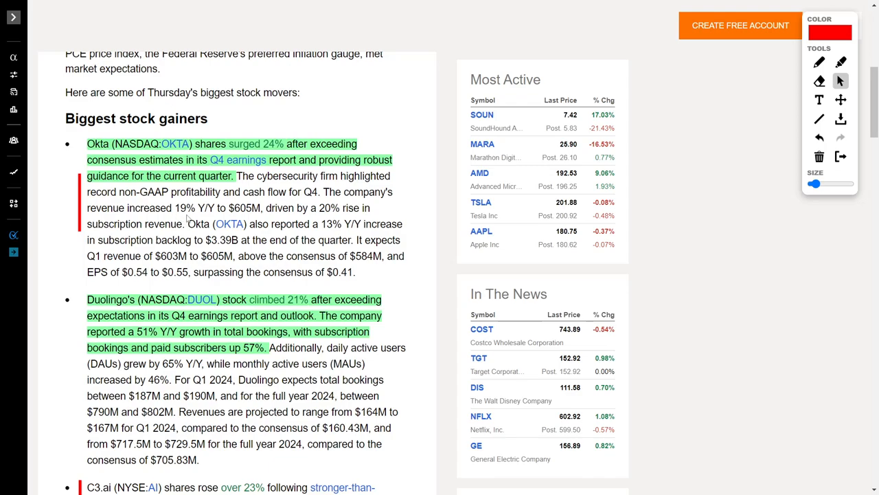
mouse_move(248, 218)
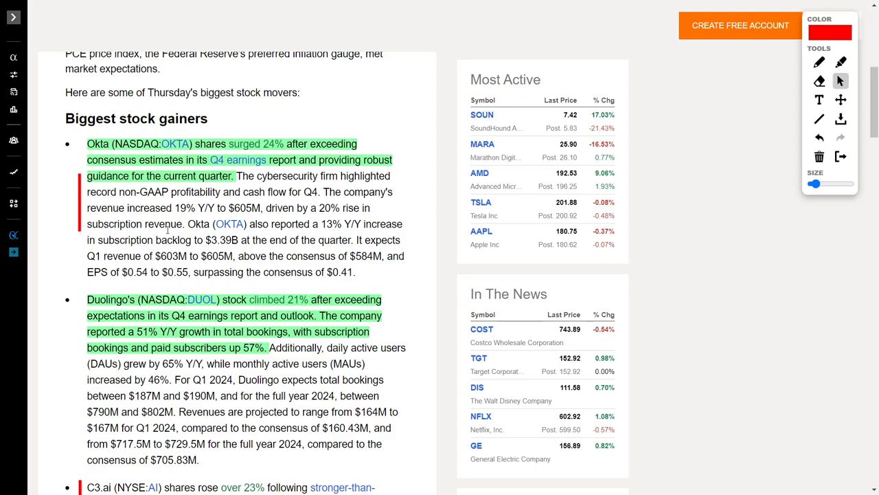
mouse_move(383, 144)
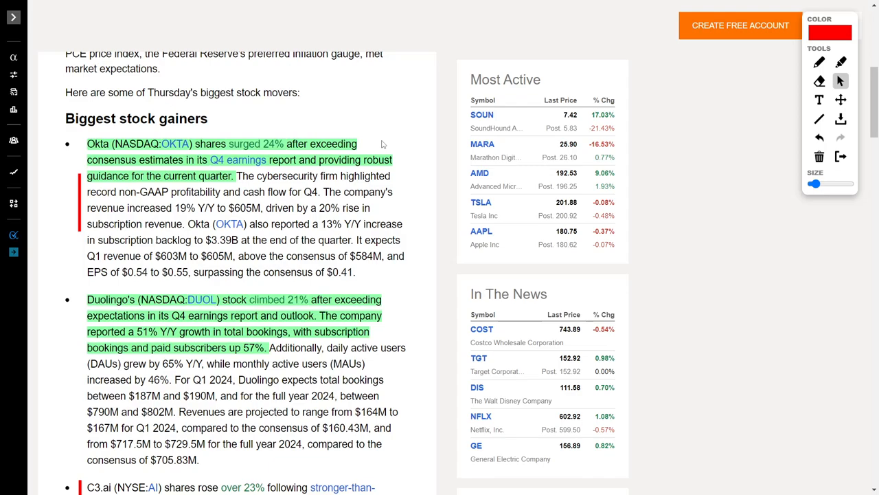
scroll("down", 3)
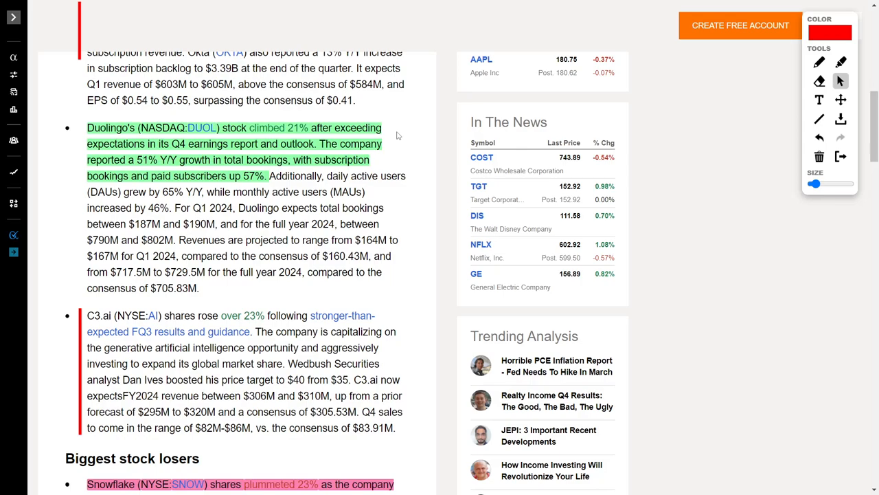
mouse_move(397, 136)
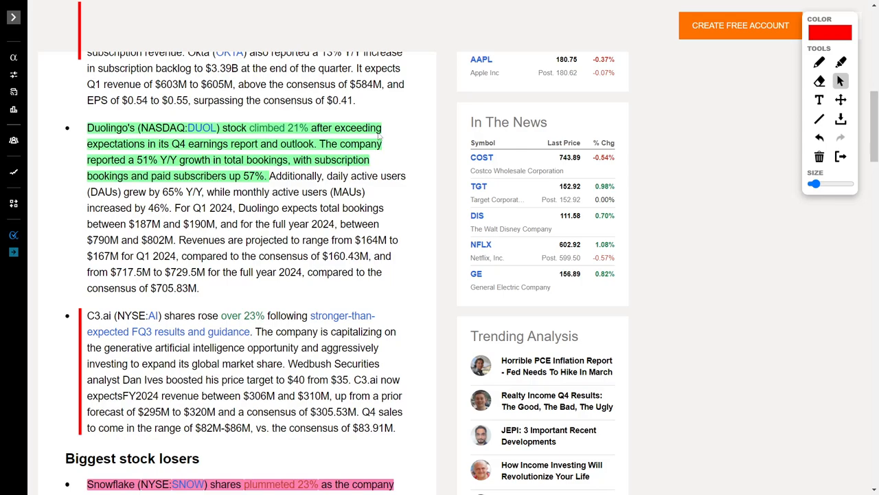
mouse_move(347, 112)
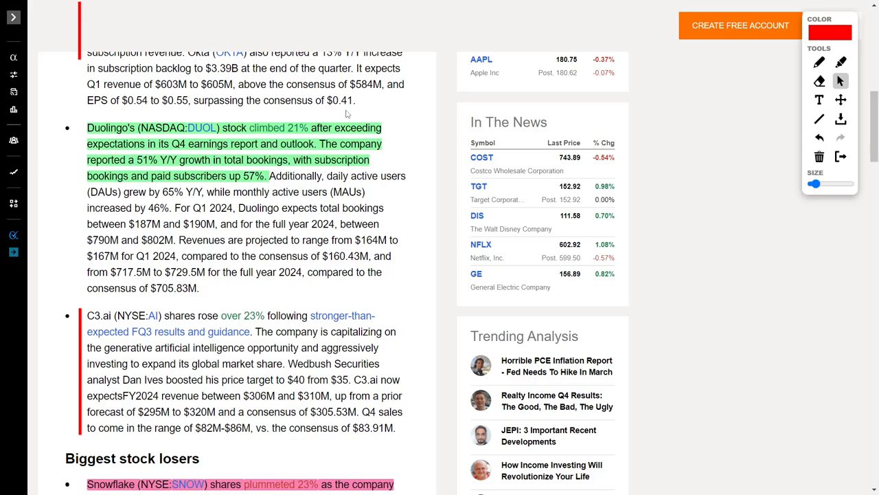
mouse_move(387, 107)
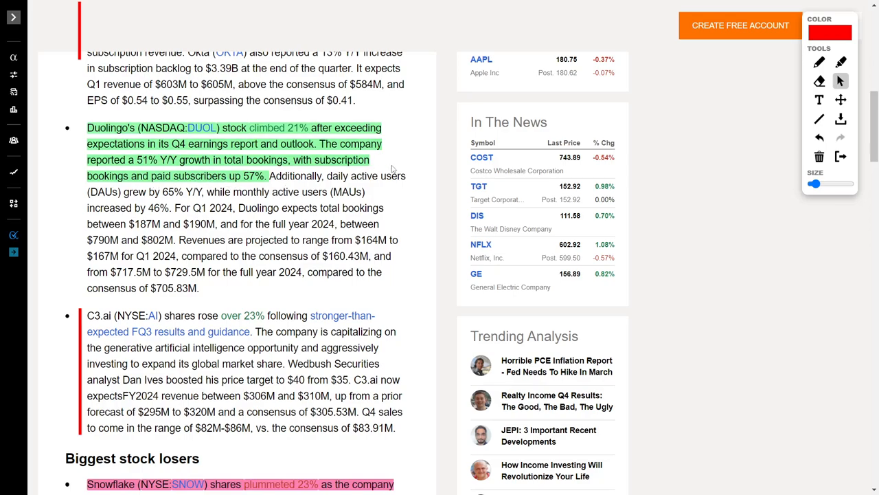
mouse_move(423, 165)
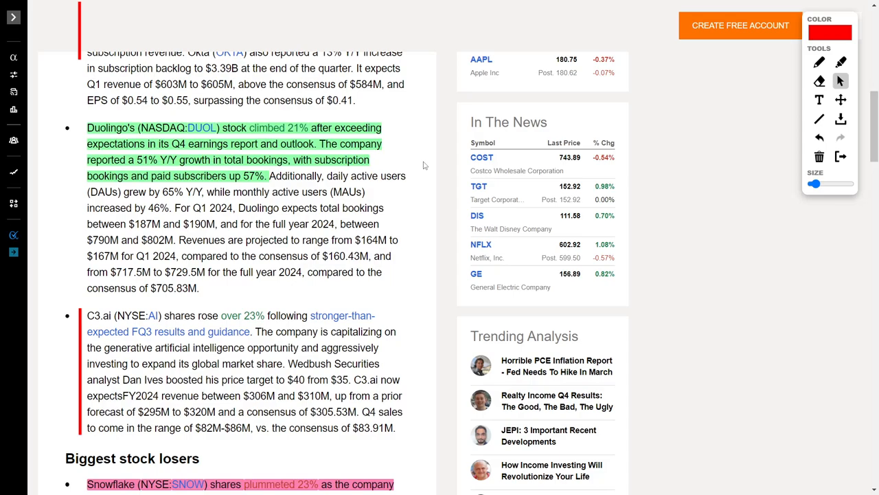
scroll("down", 3)
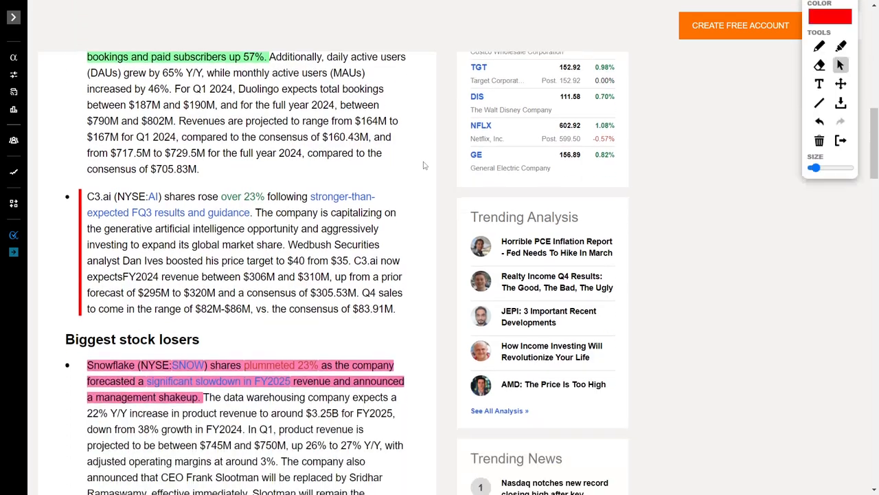
scroll("down", 3)
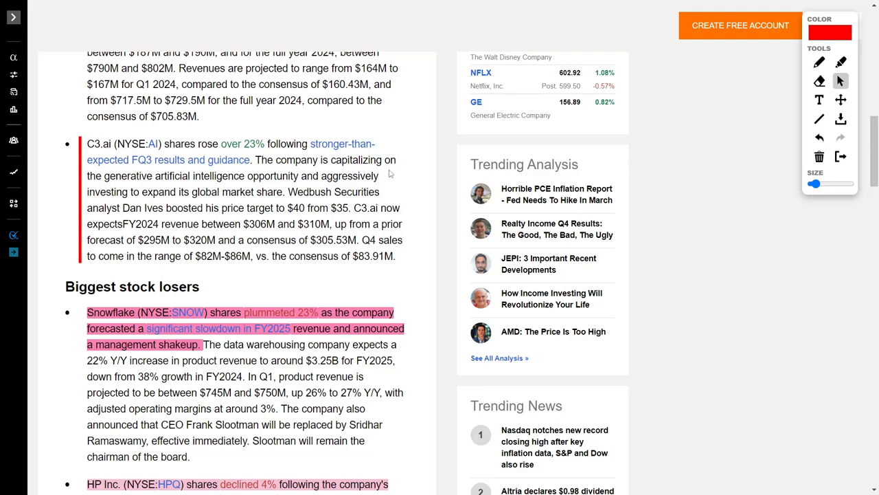
mouse_move(245, 185)
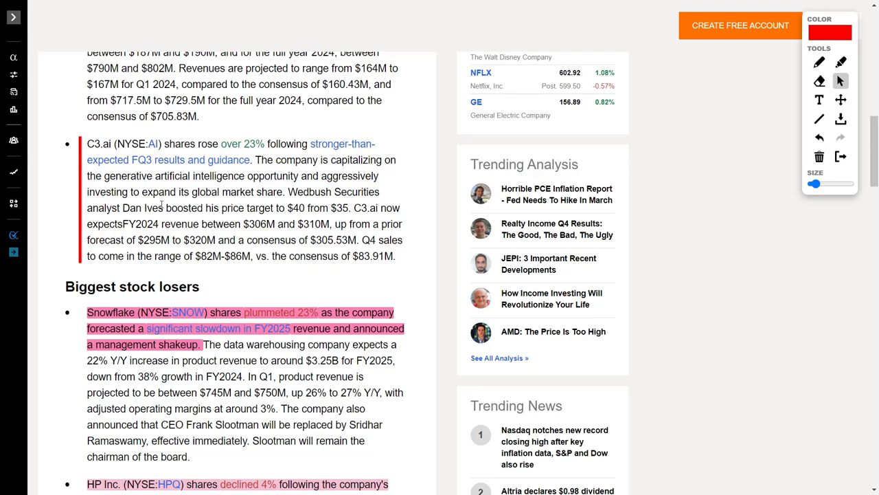
mouse_move(260, 204)
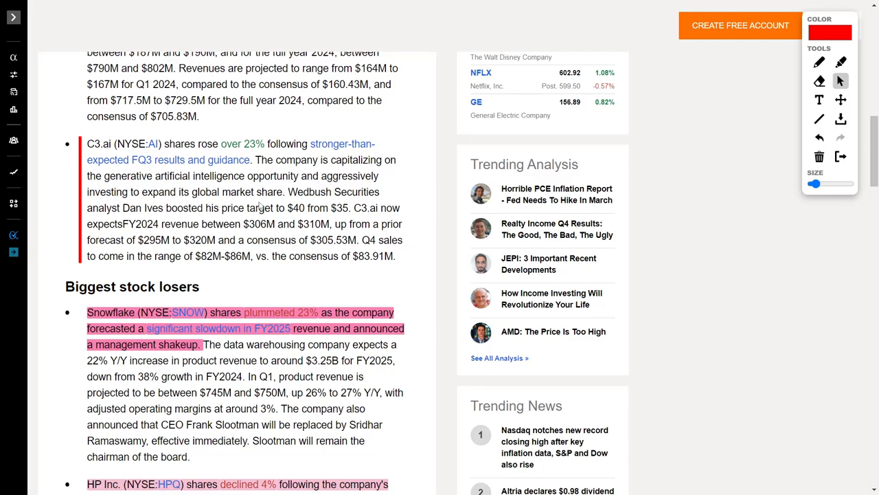
mouse_move(269, 203)
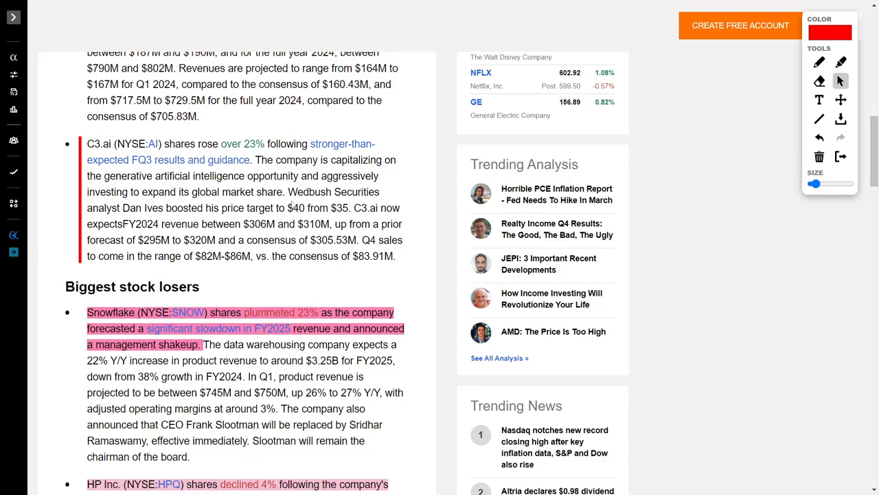
mouse_move(146, 220)
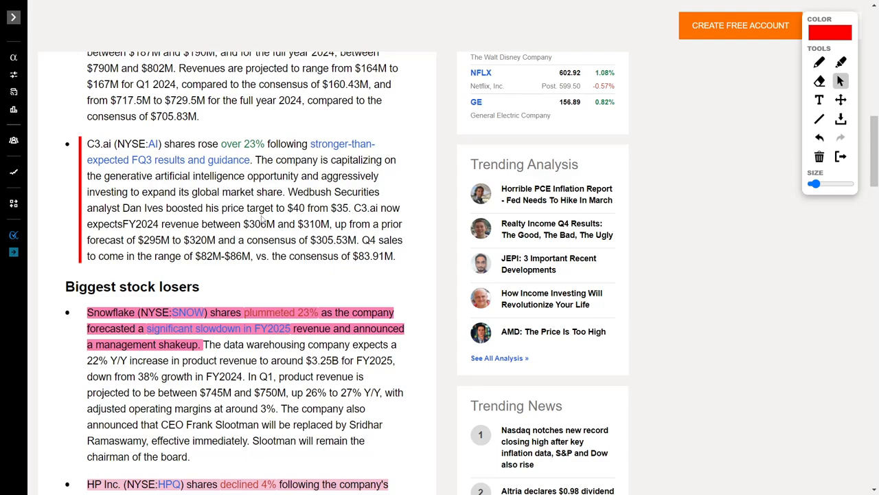
mouse_move(340, 218)
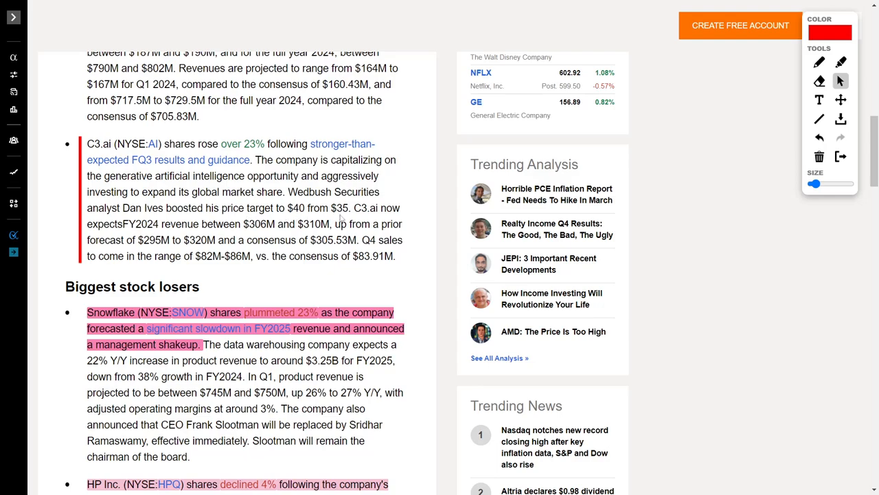
mouse_move(140, 237)
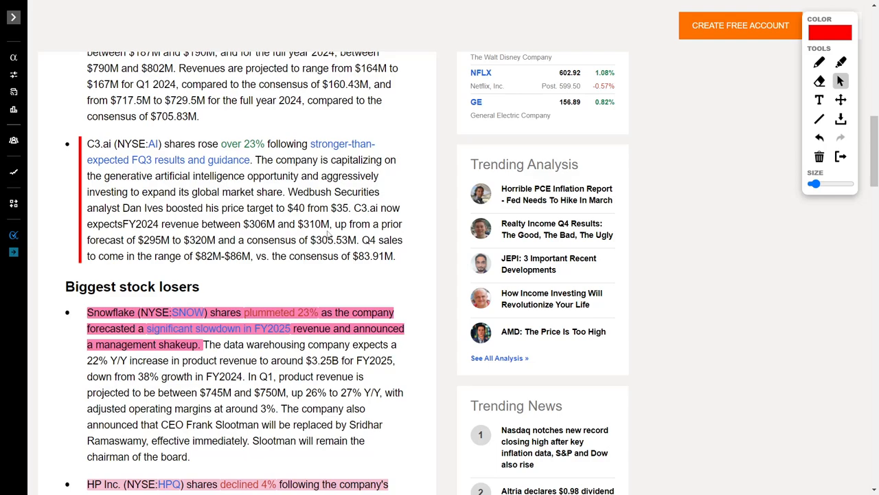
mouse_move(128, 253)
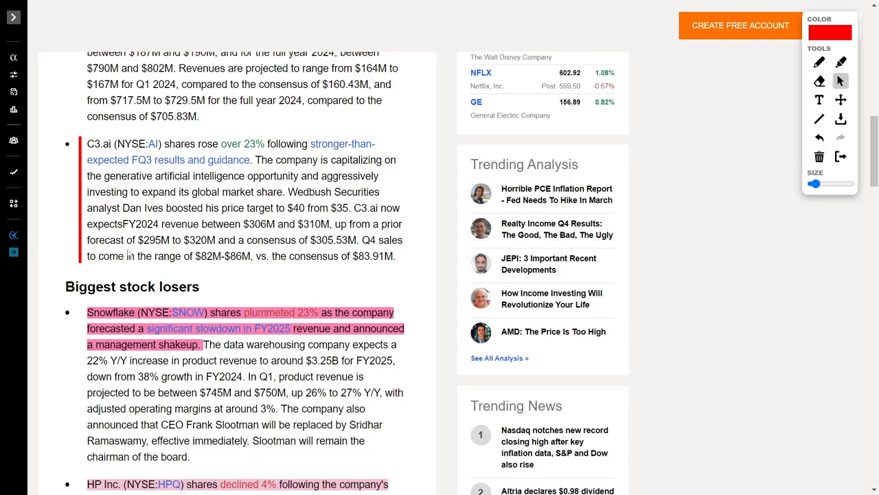
mouse_move(206, 253)
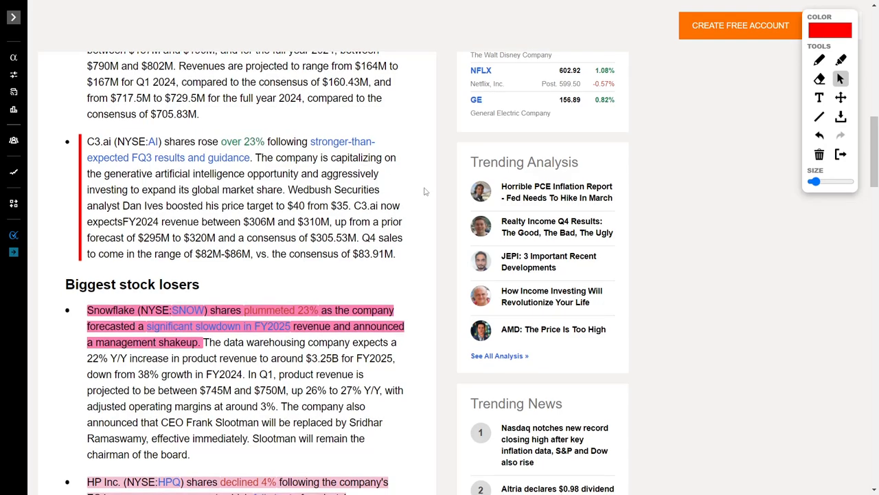
scroll("down", 3)
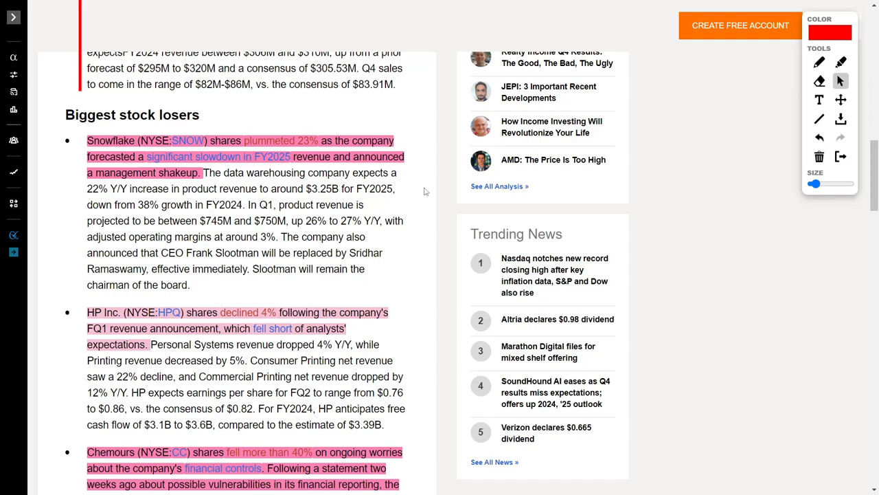
mouse_move(432, 206)
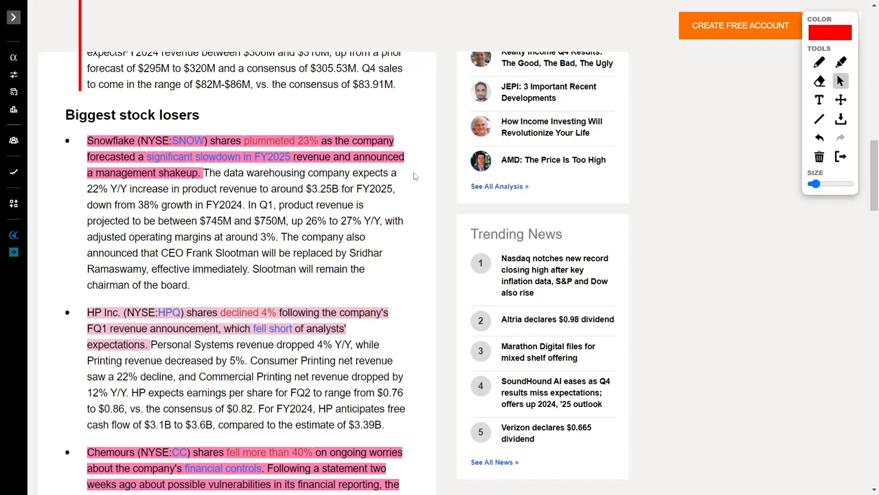
scroll("down", 3)
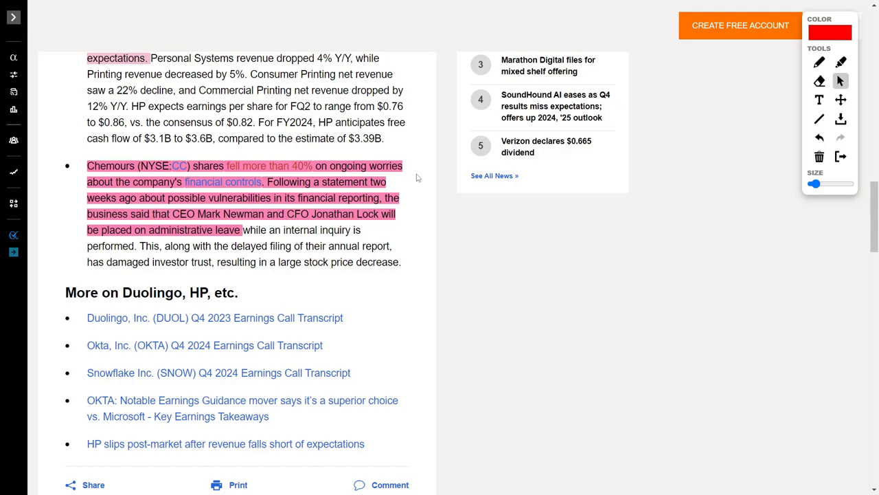
mouse_move(421, 185)
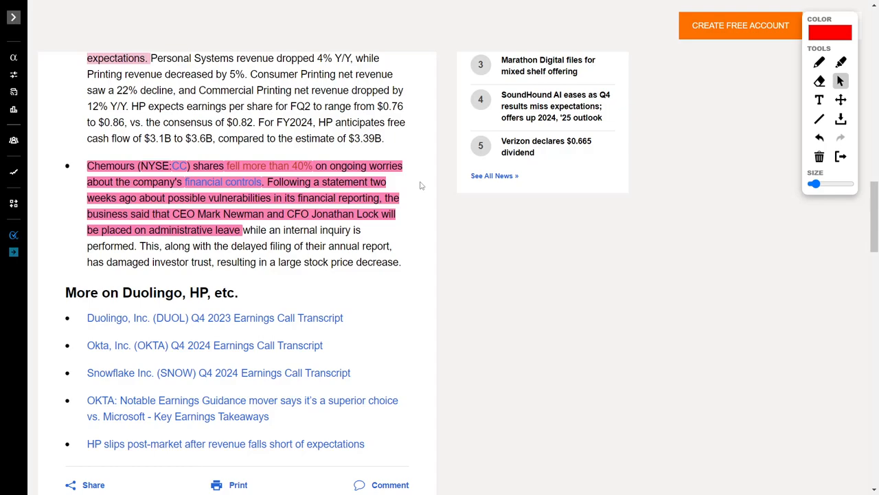
mouse_move(349, 193)
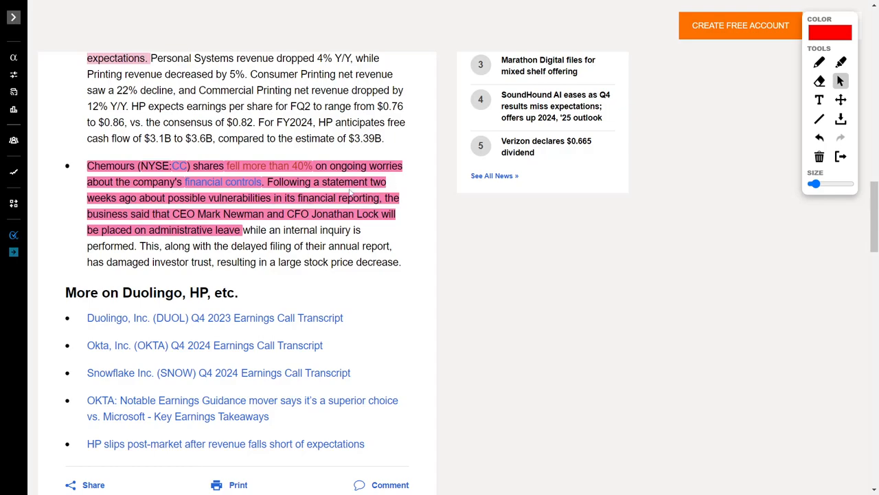
mouse_move(246, 242)
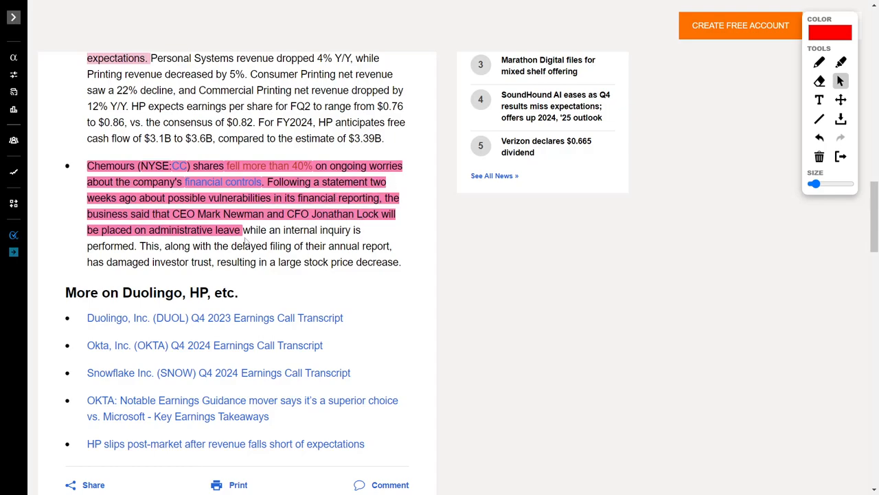
mouse_move(397, 228)
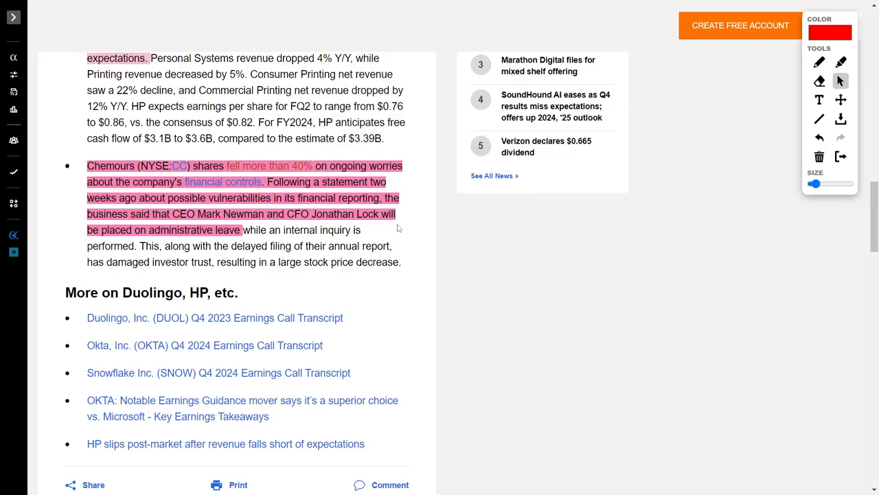